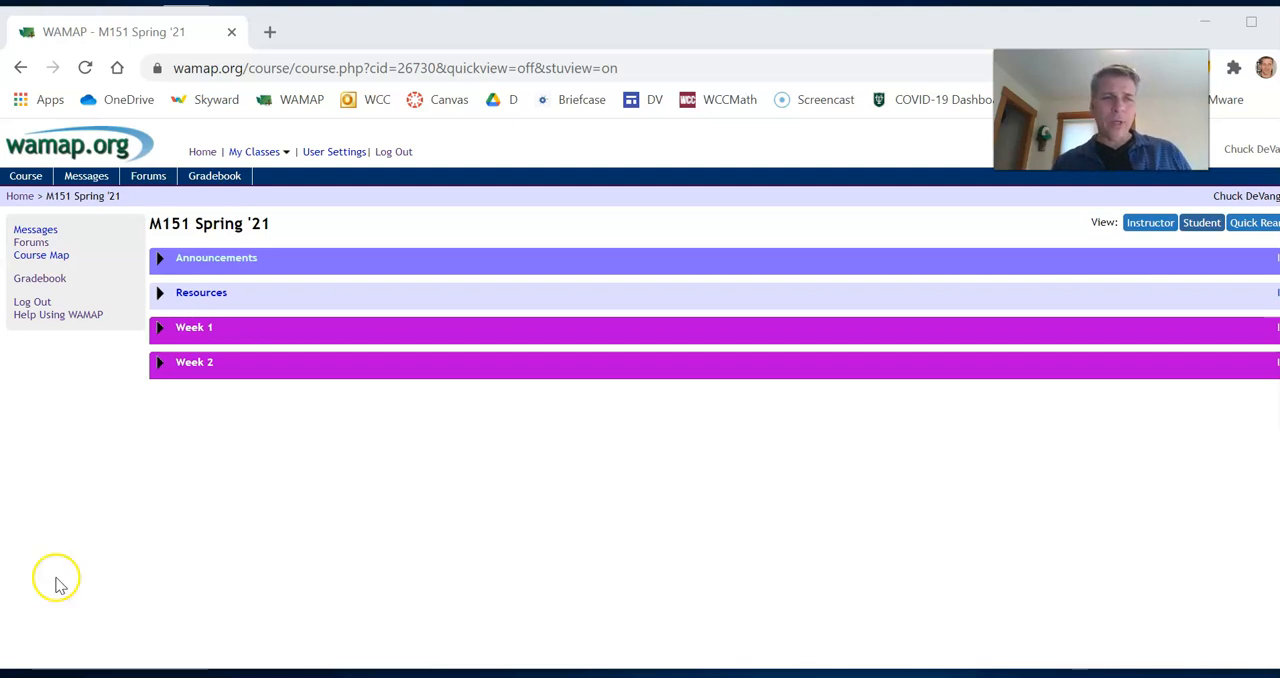
mouse_move(80, 145)
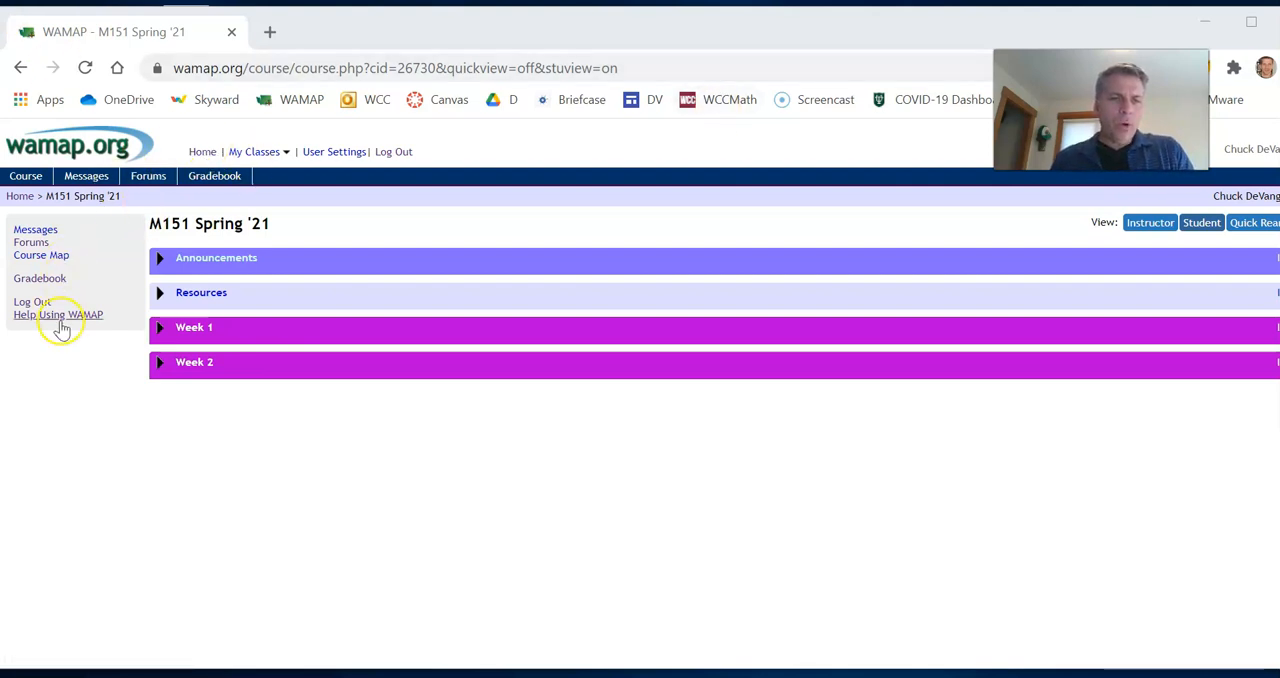
mouse_move(267, 148)
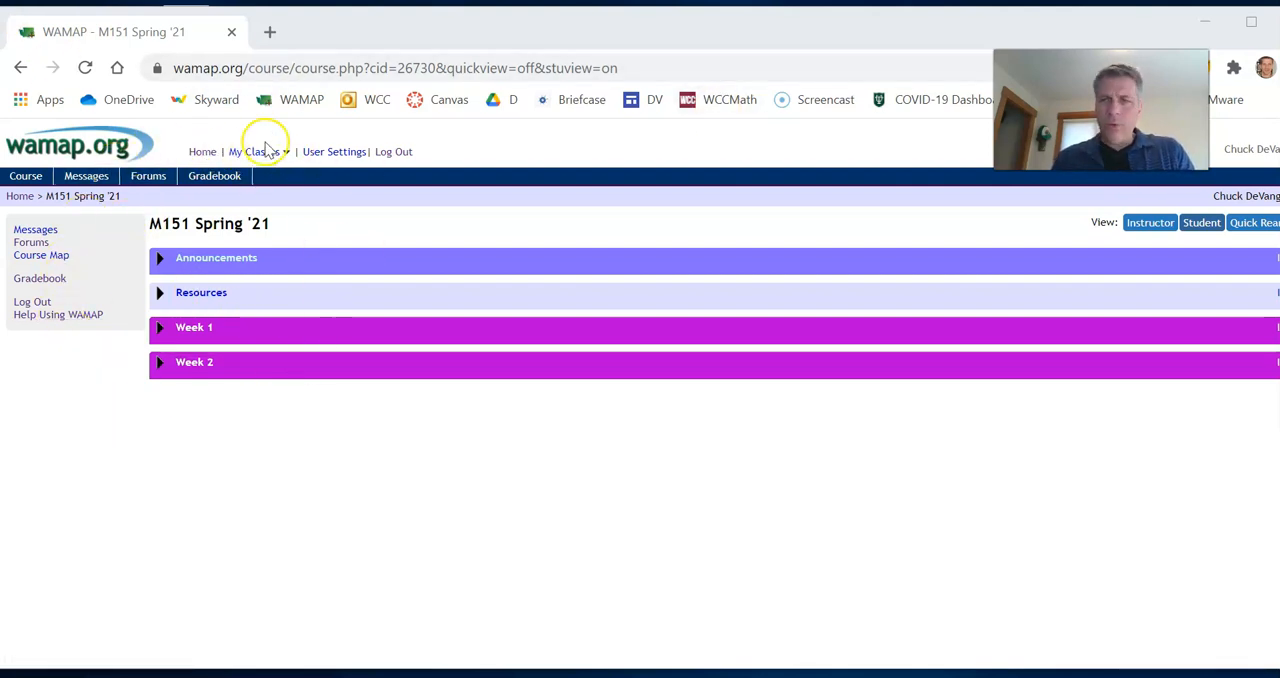
mouse_move(418, 288)
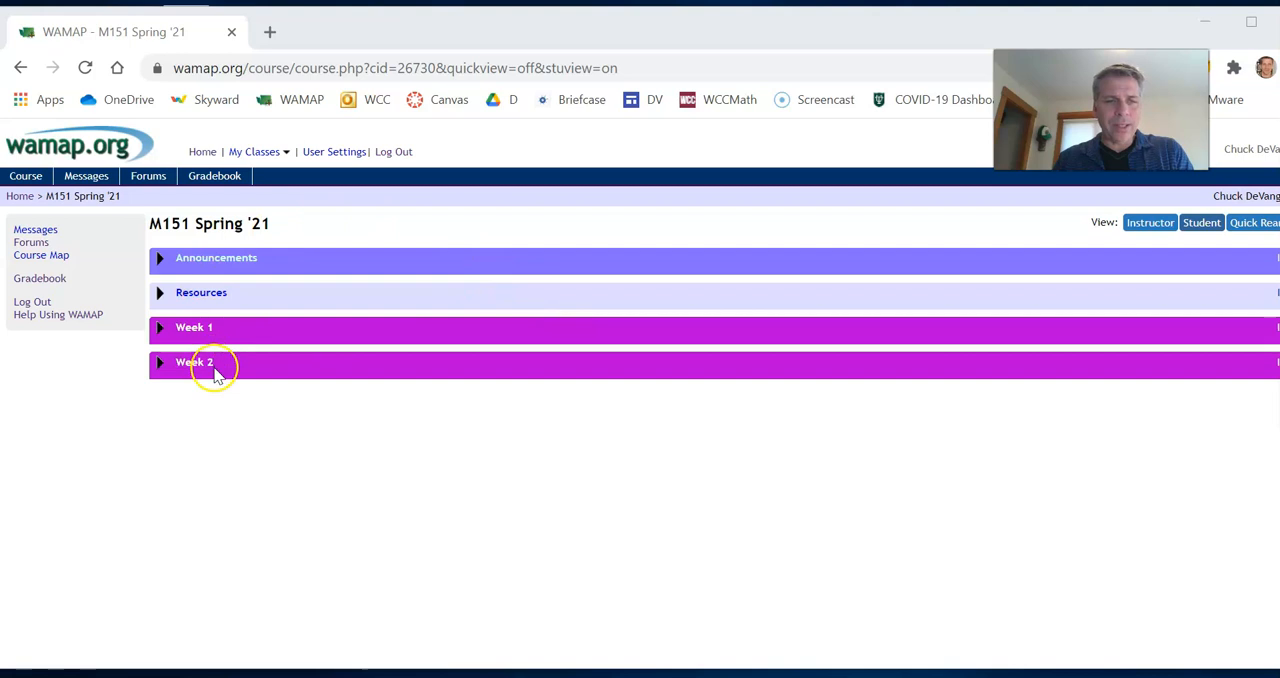
mouse_move(194, 362)
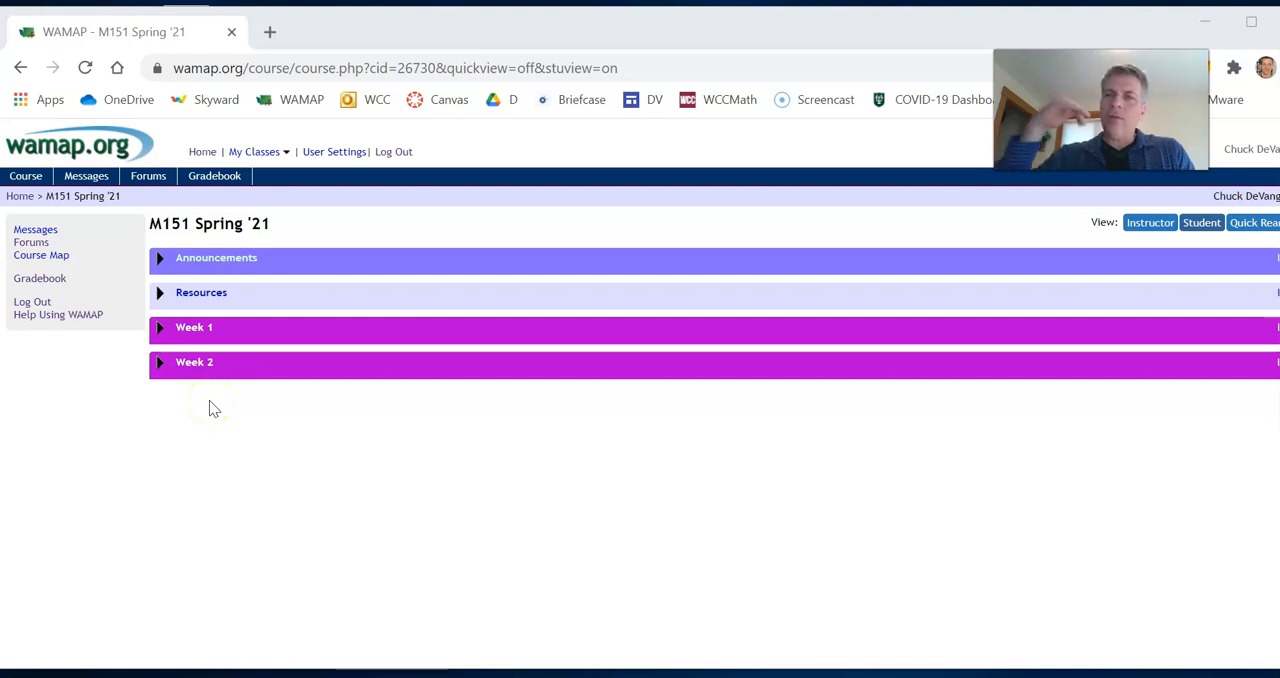
mouse_move(1107, 214)
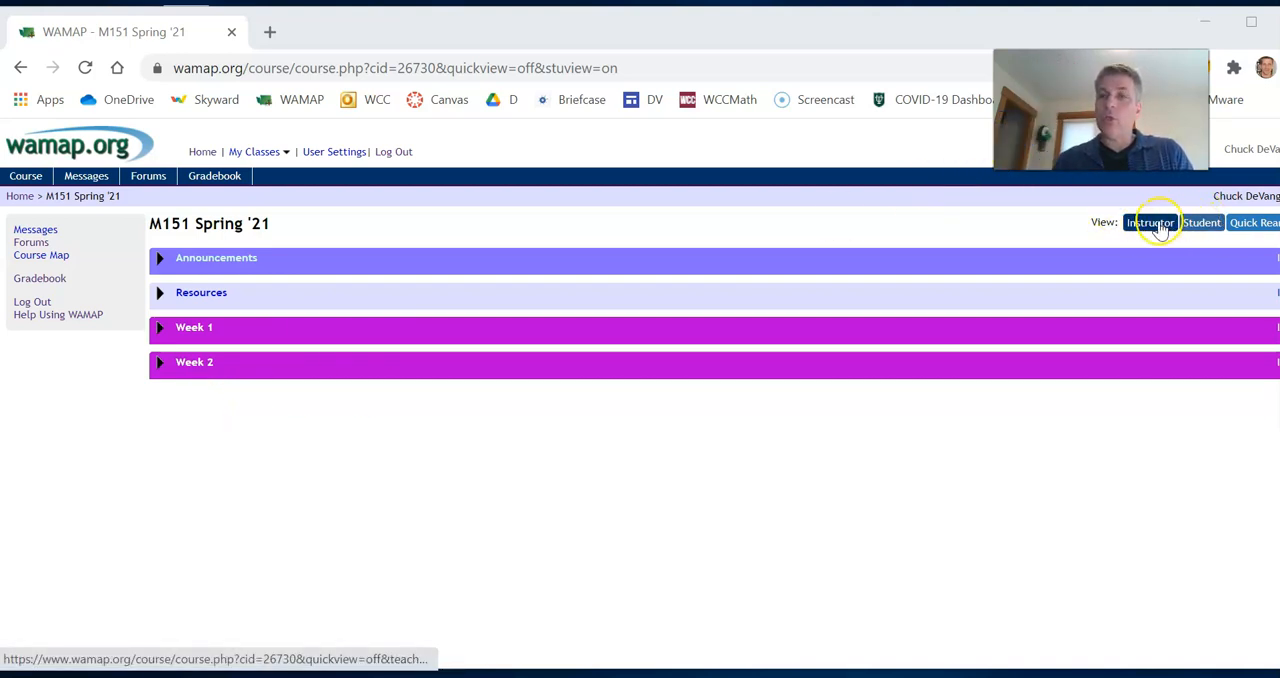
Step: Preview the instructor view, return to student view, and briefly expand Announcements
click(1150, 222)
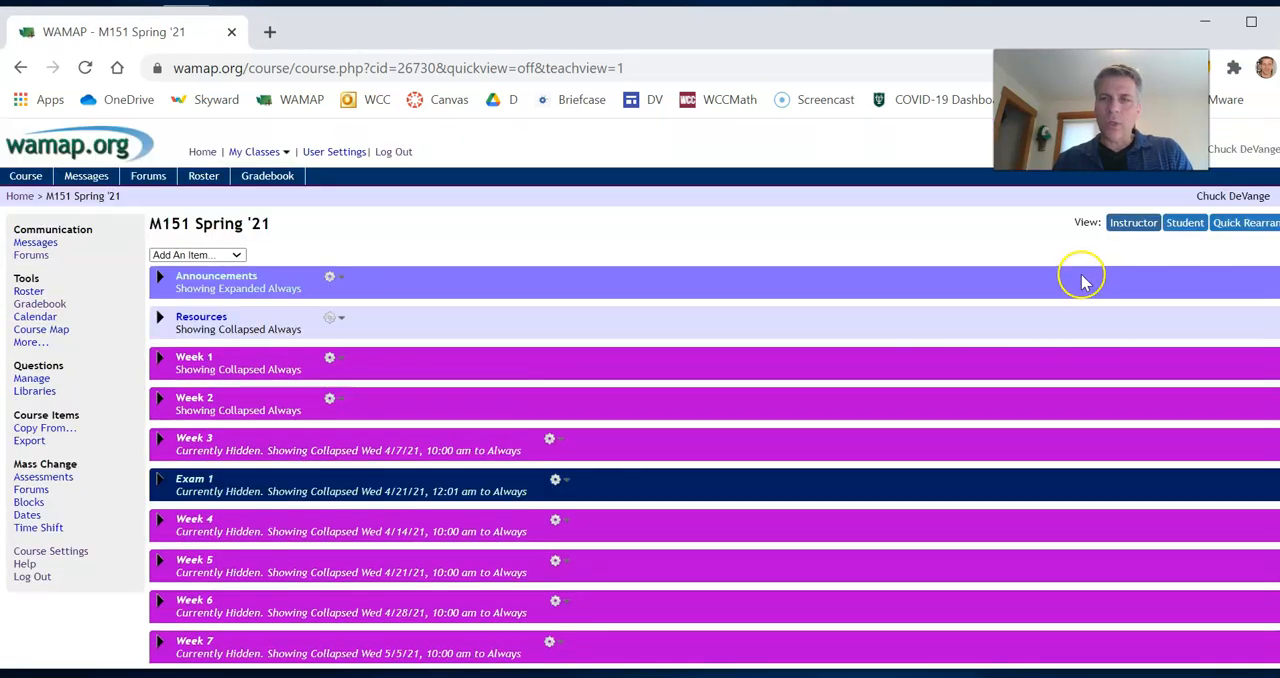
click(1185, 222)
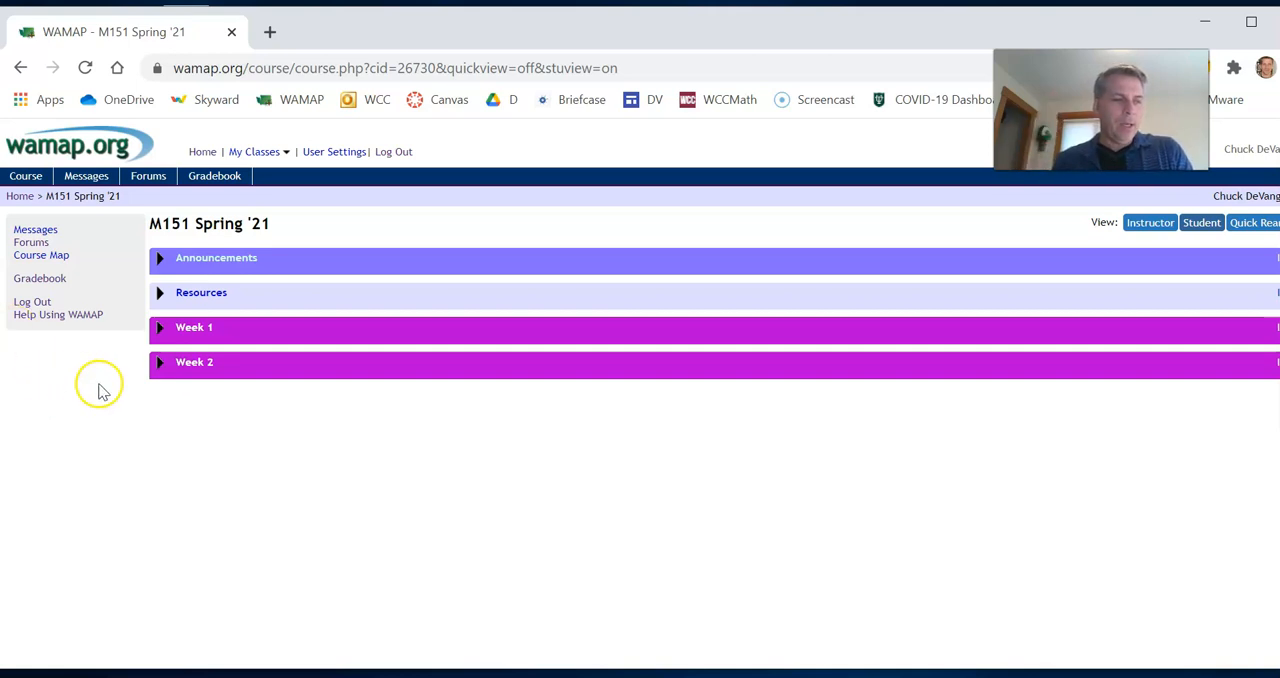
mouse_move(350, 365)
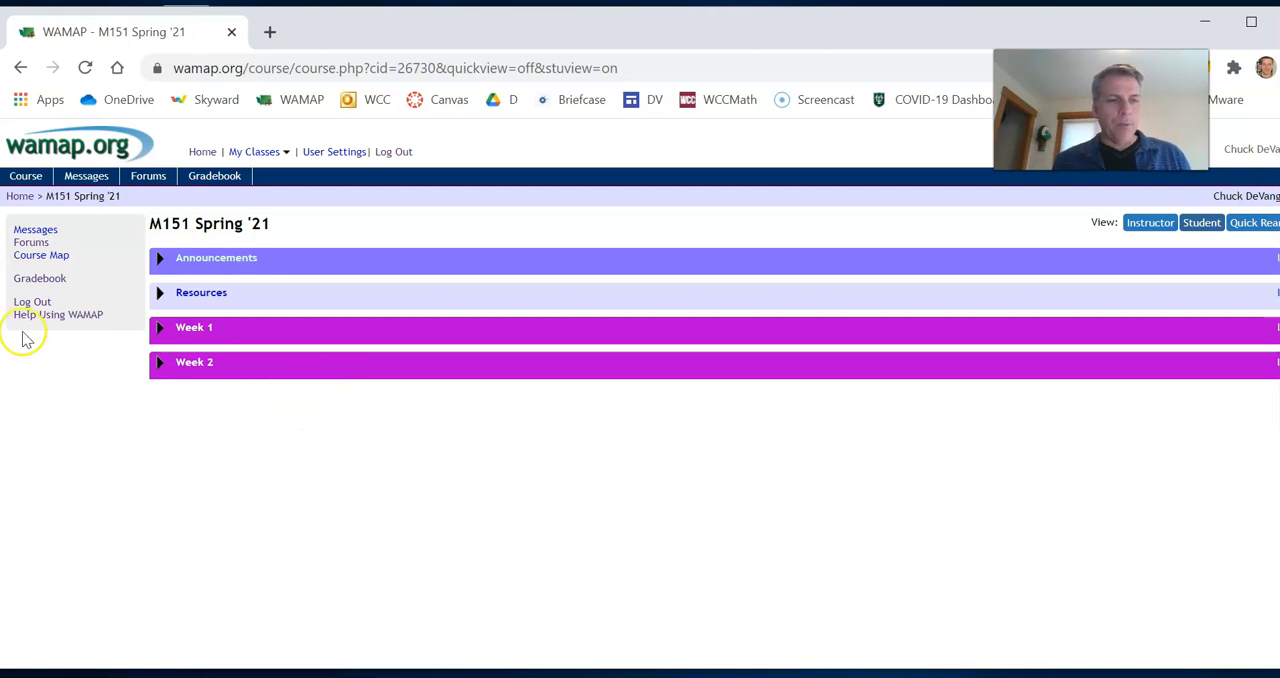
mouse_move(160, 258)
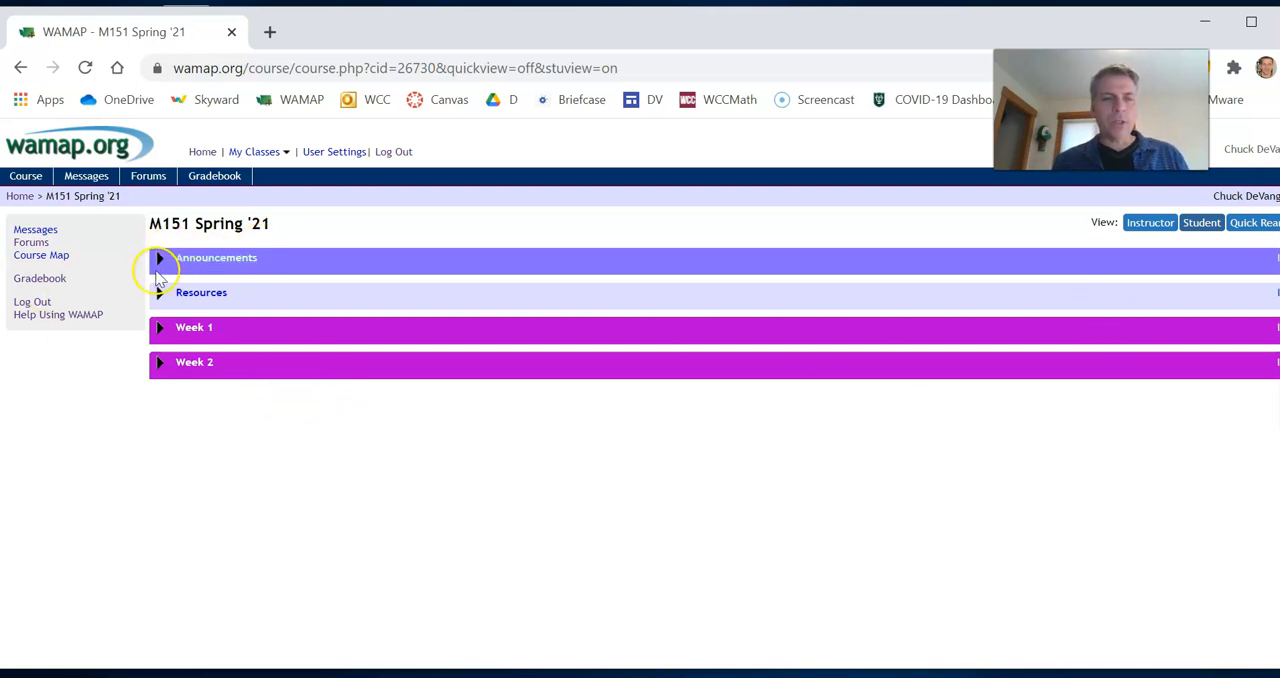
click(159, 258)
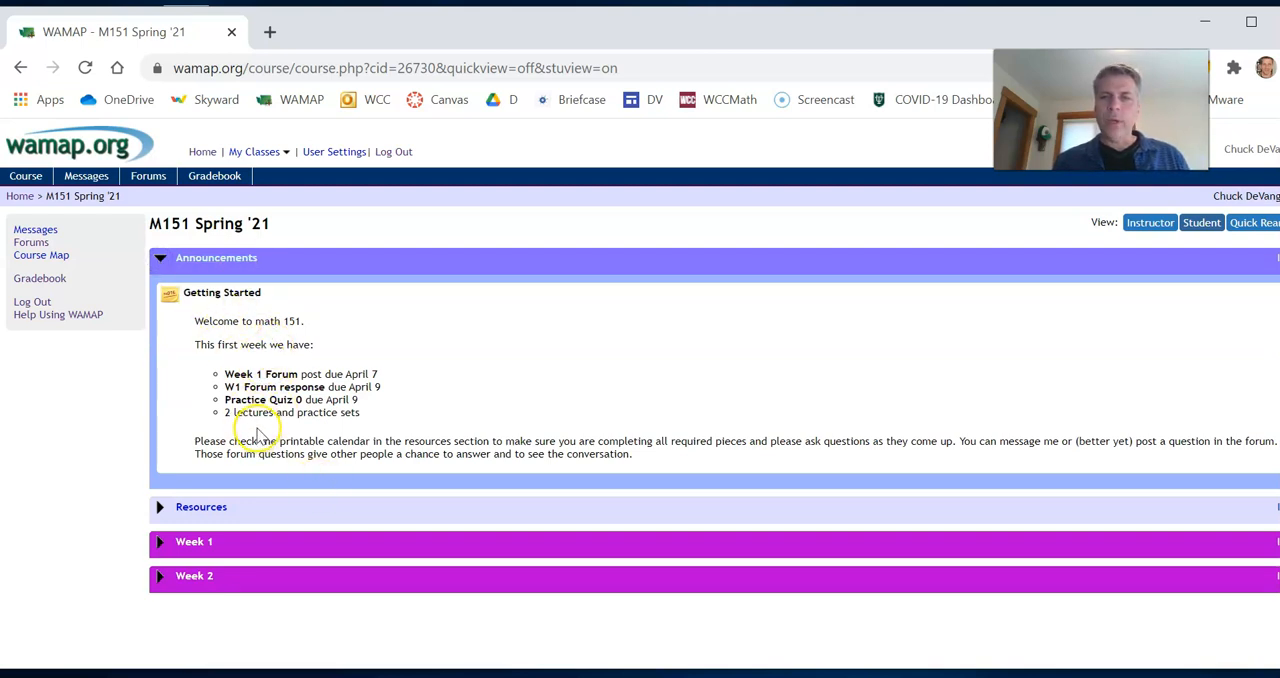
mouse_move(238, 335)
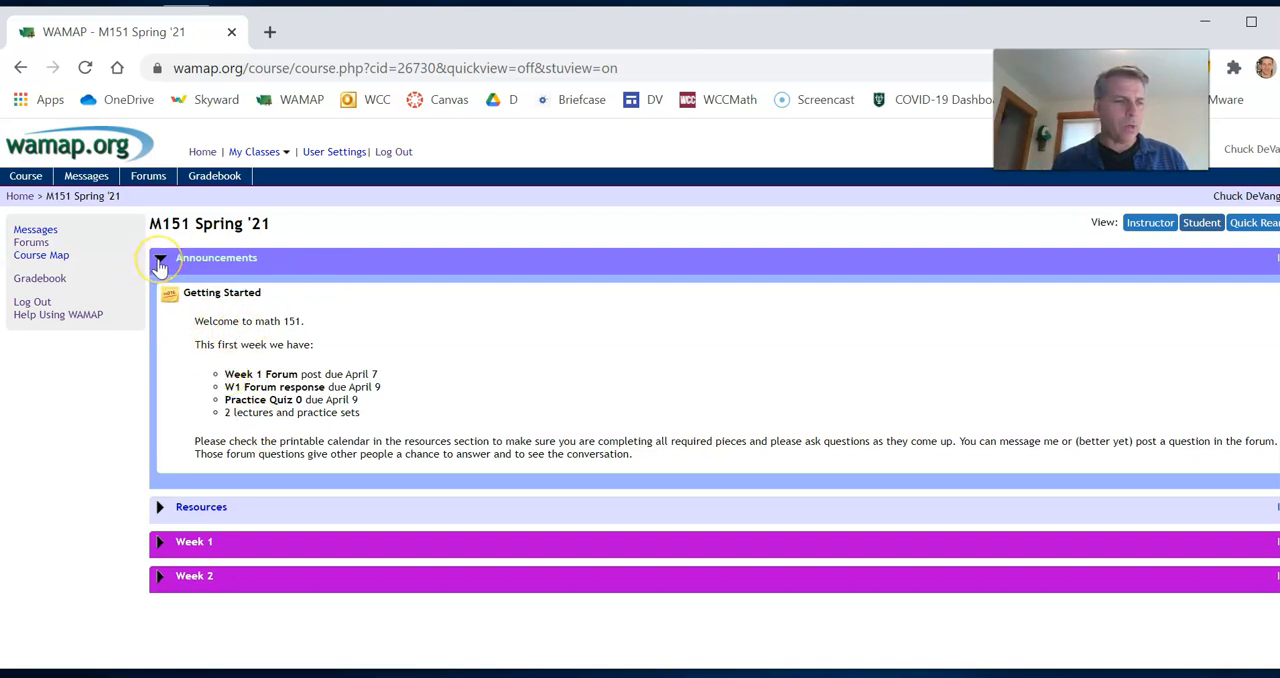
click(159, 257)
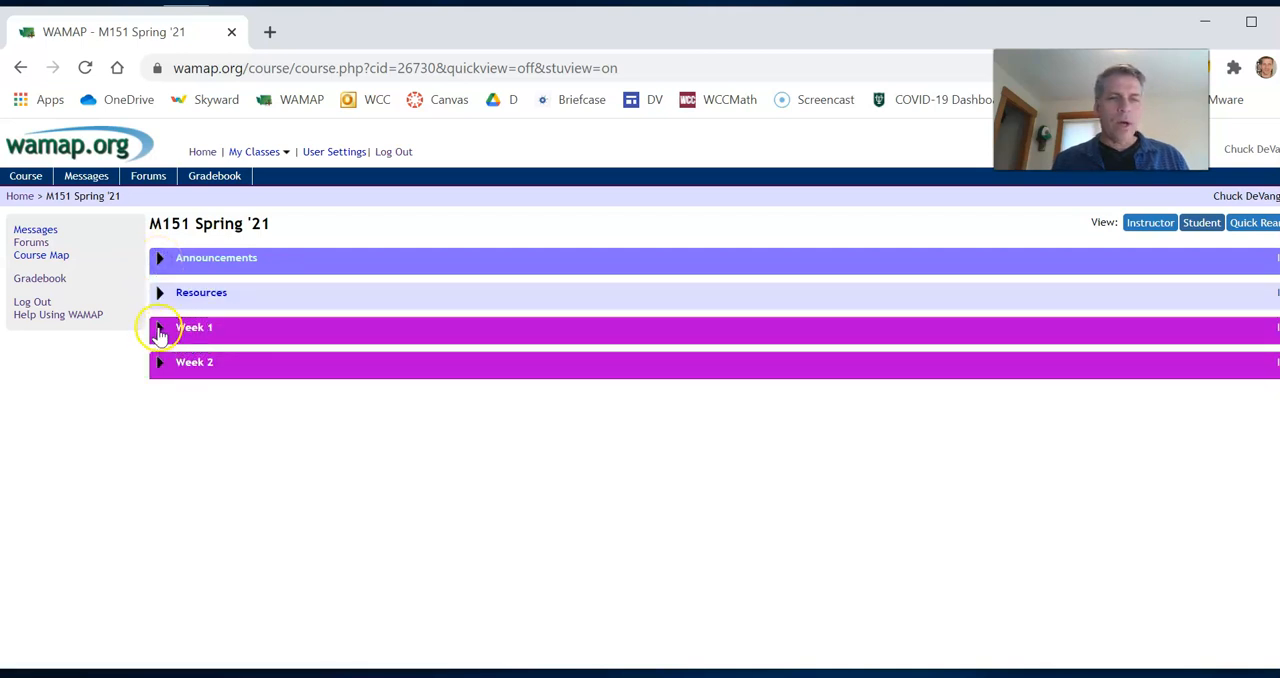
Step: Expand Week 1, peeking into 2.1 Secant Lines and slope and Quizzes and Forums
click(159, 327)
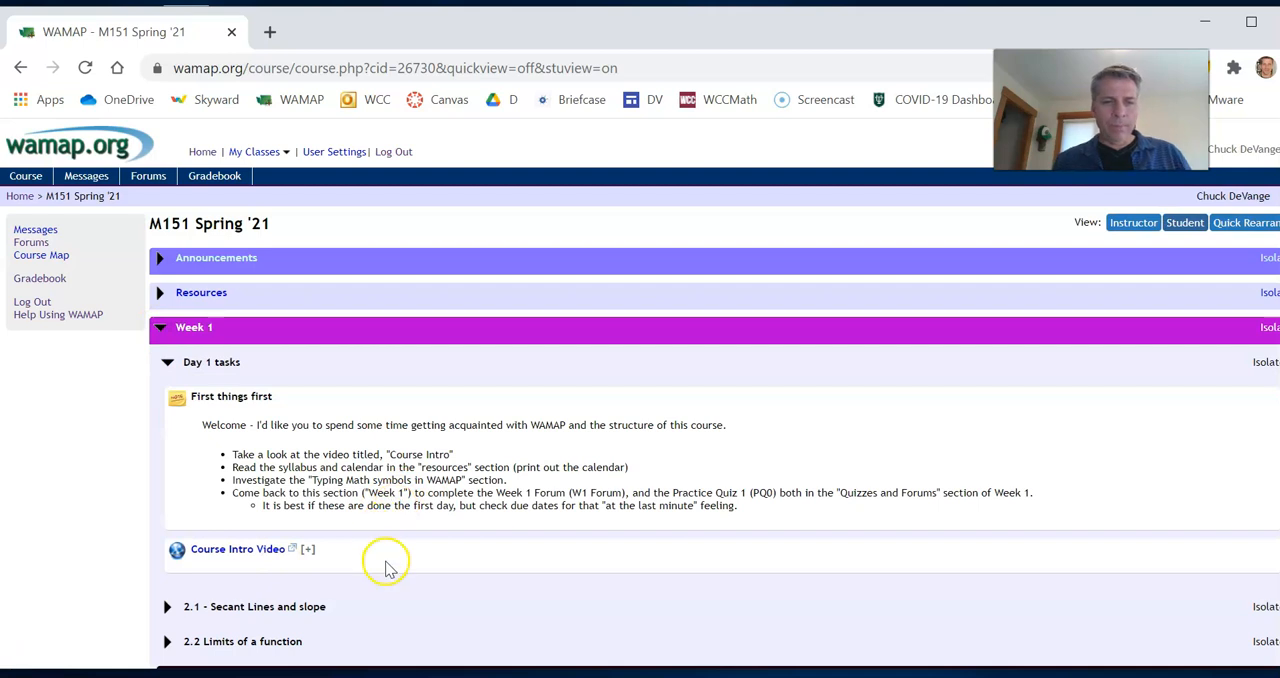
mouse_move(238, 549)
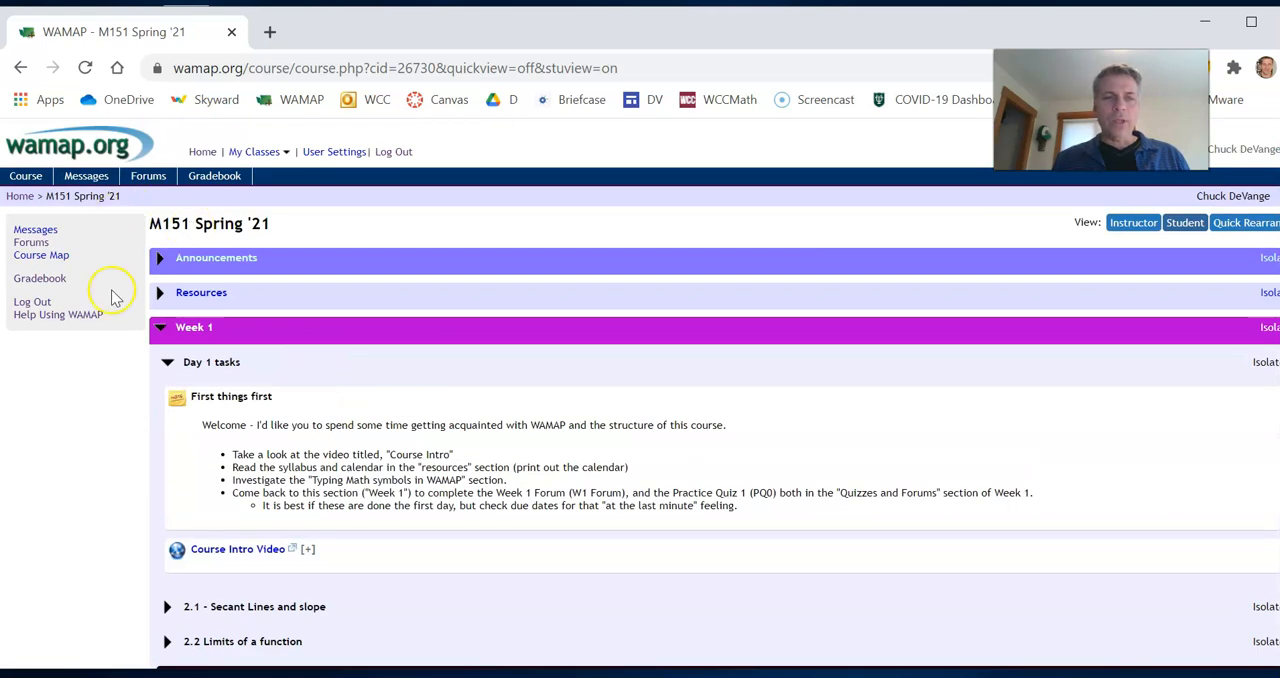
mouse_move(240, 410)
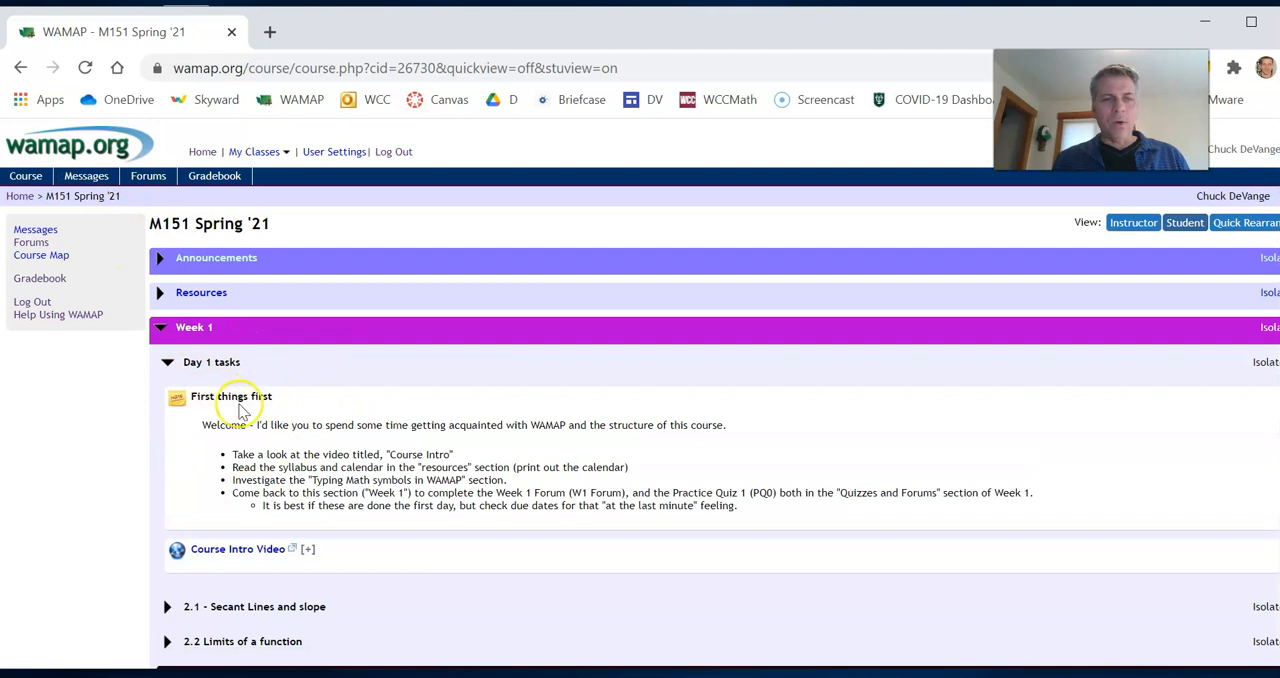
scroll(down, 3)
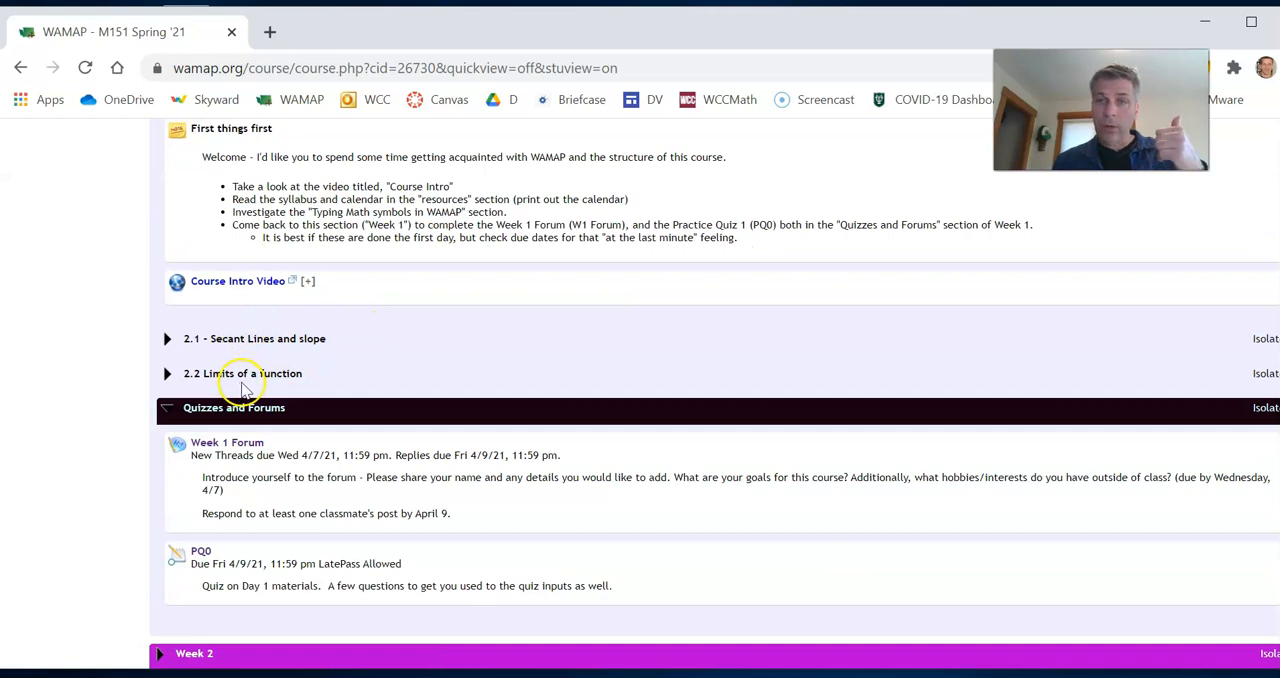
click(167, 338)
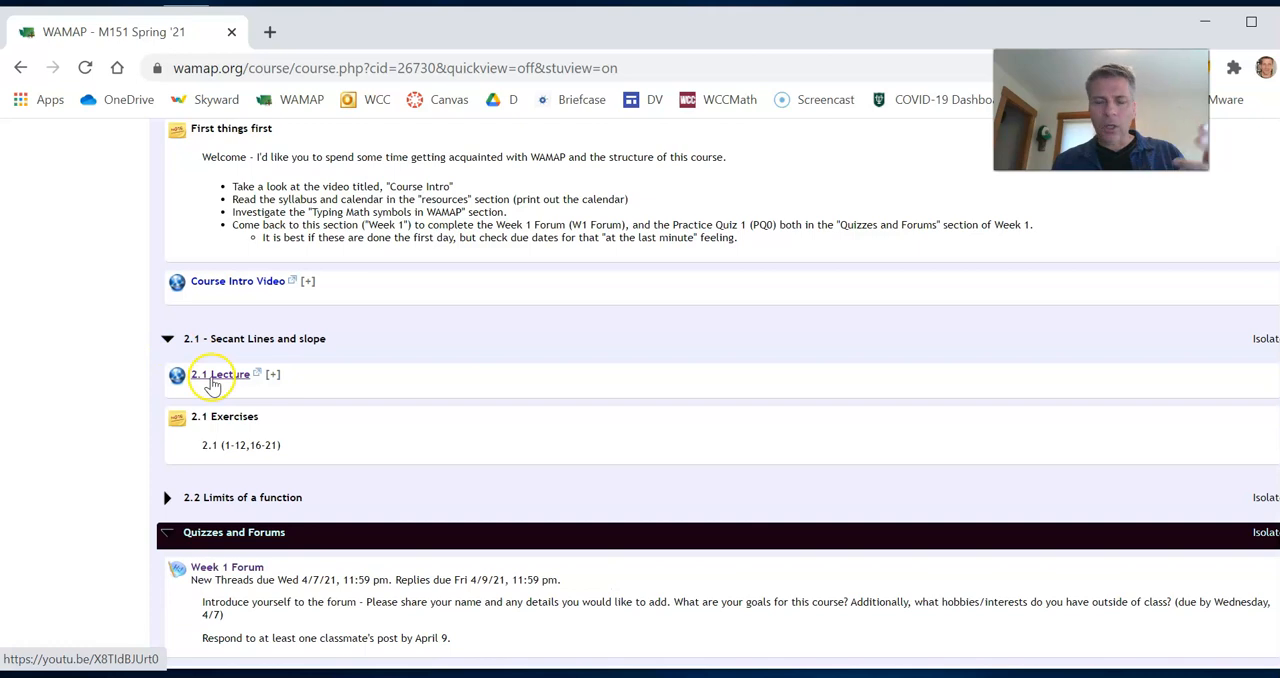
mouse_move(240, 458)
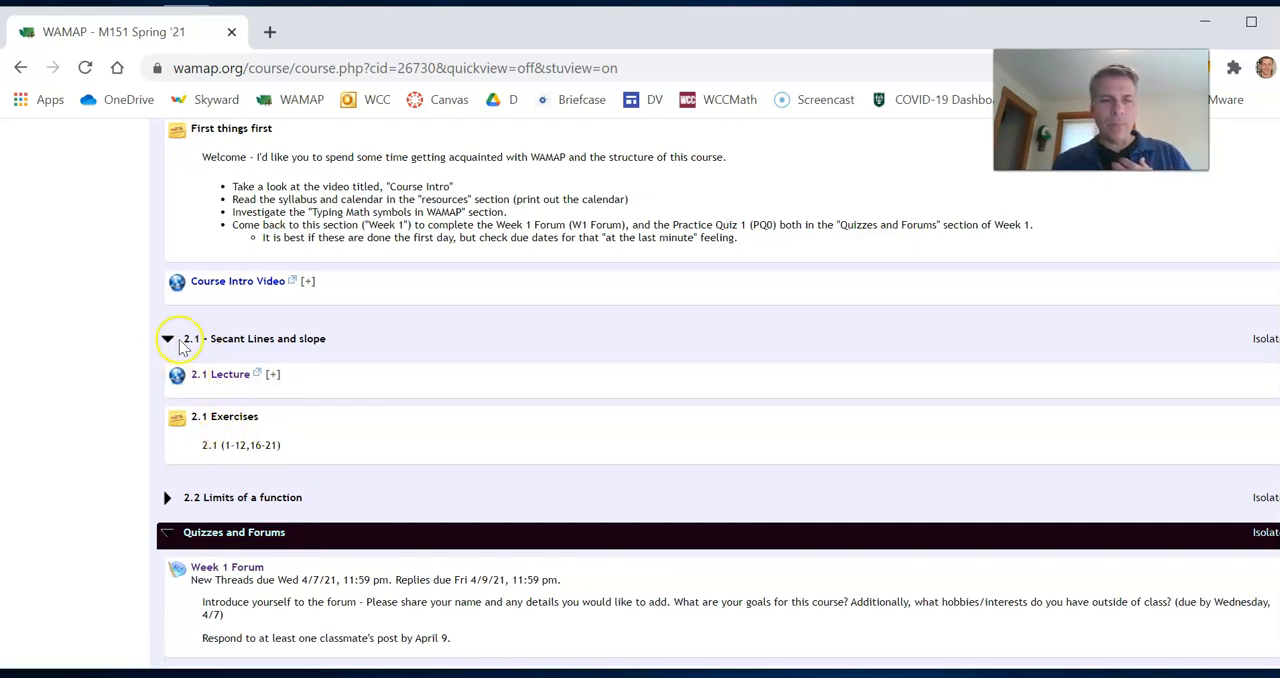
click(167, 338)
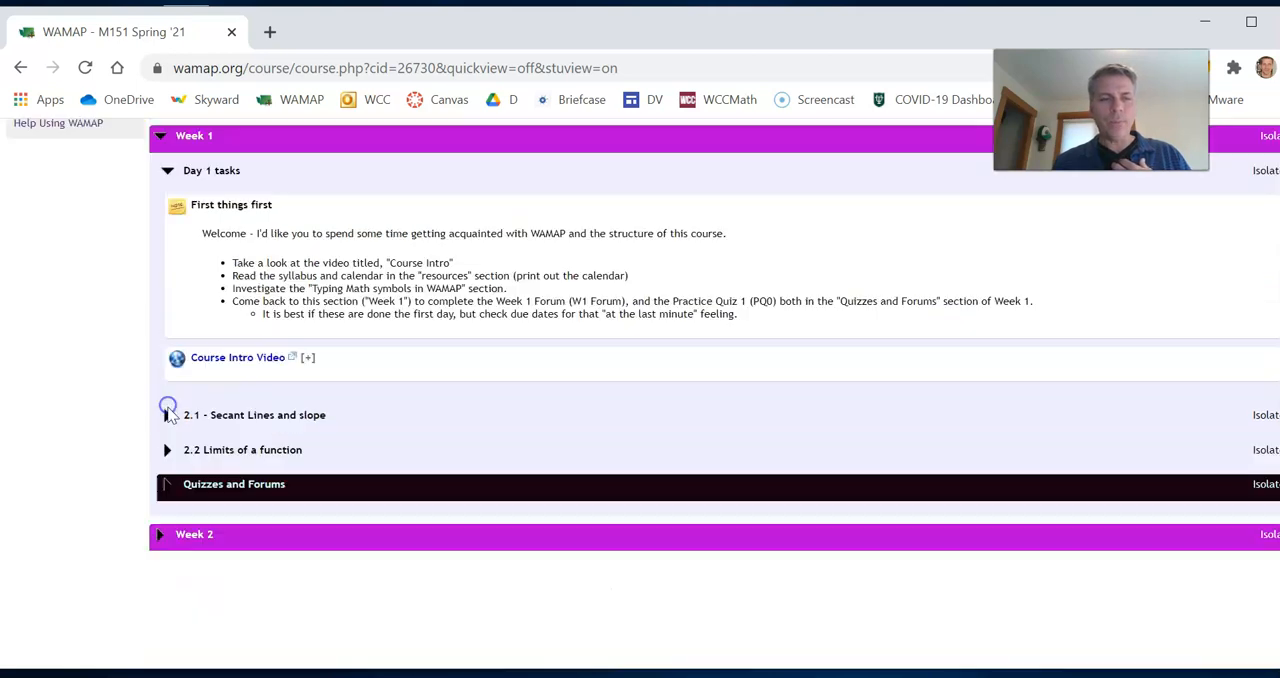
click(234, 484)
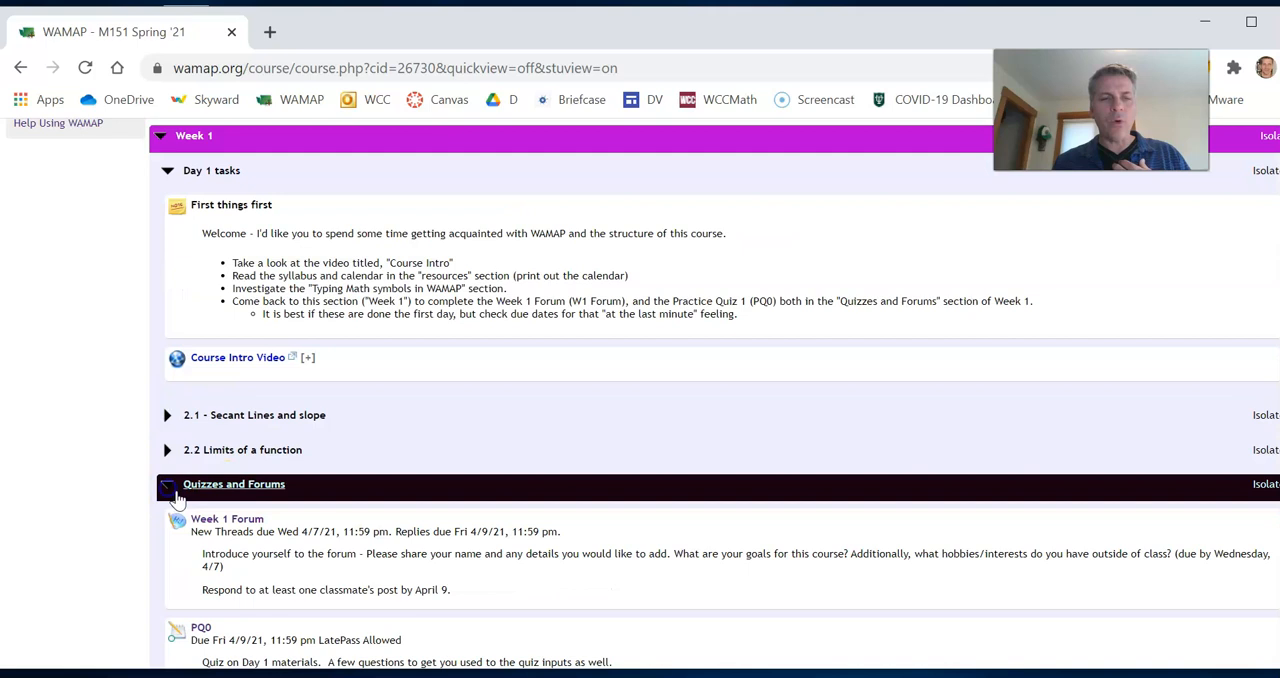
scroll(down, 3)
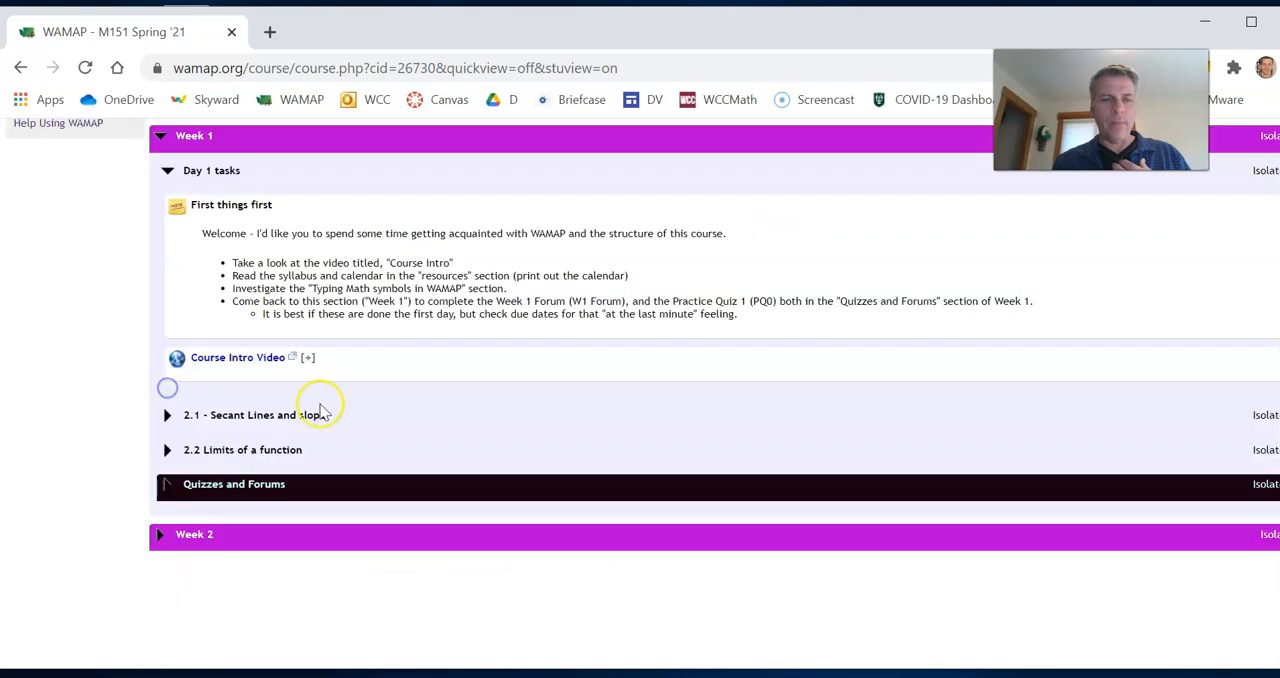
mouse_move(340, 410)
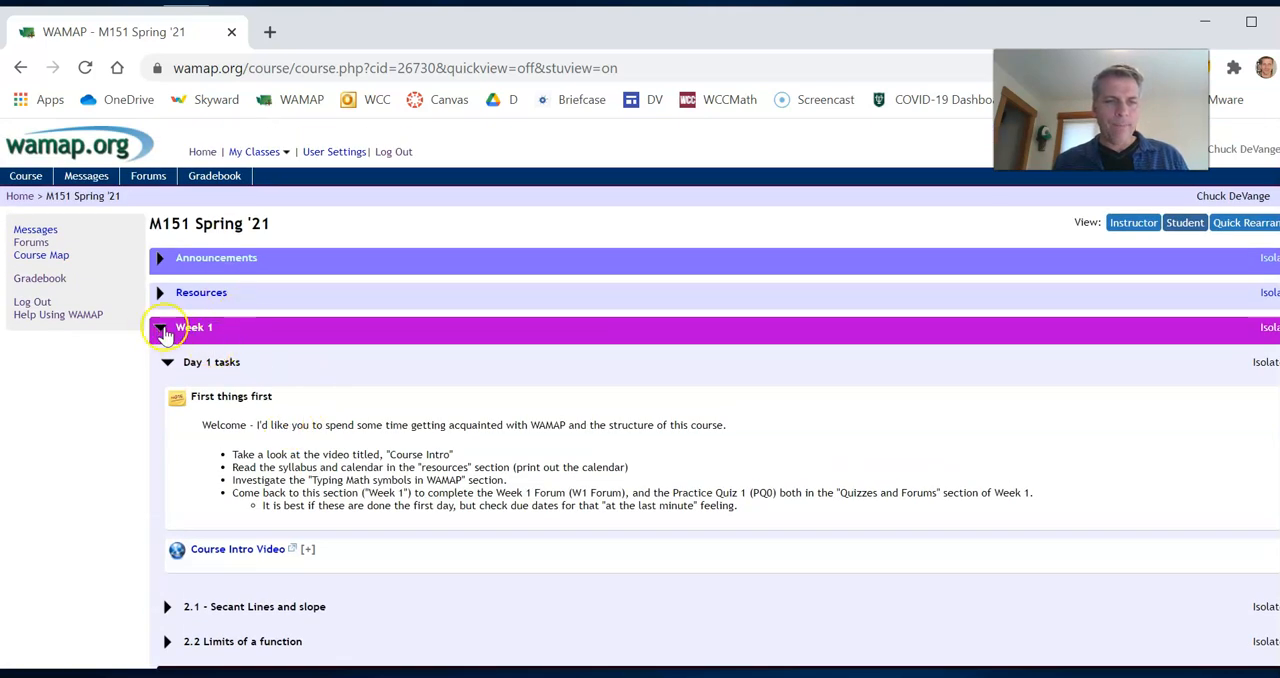
Step: Collapse Week 1 and expand Resources, trying the Textbook (openstax) heading
click(160, 327)
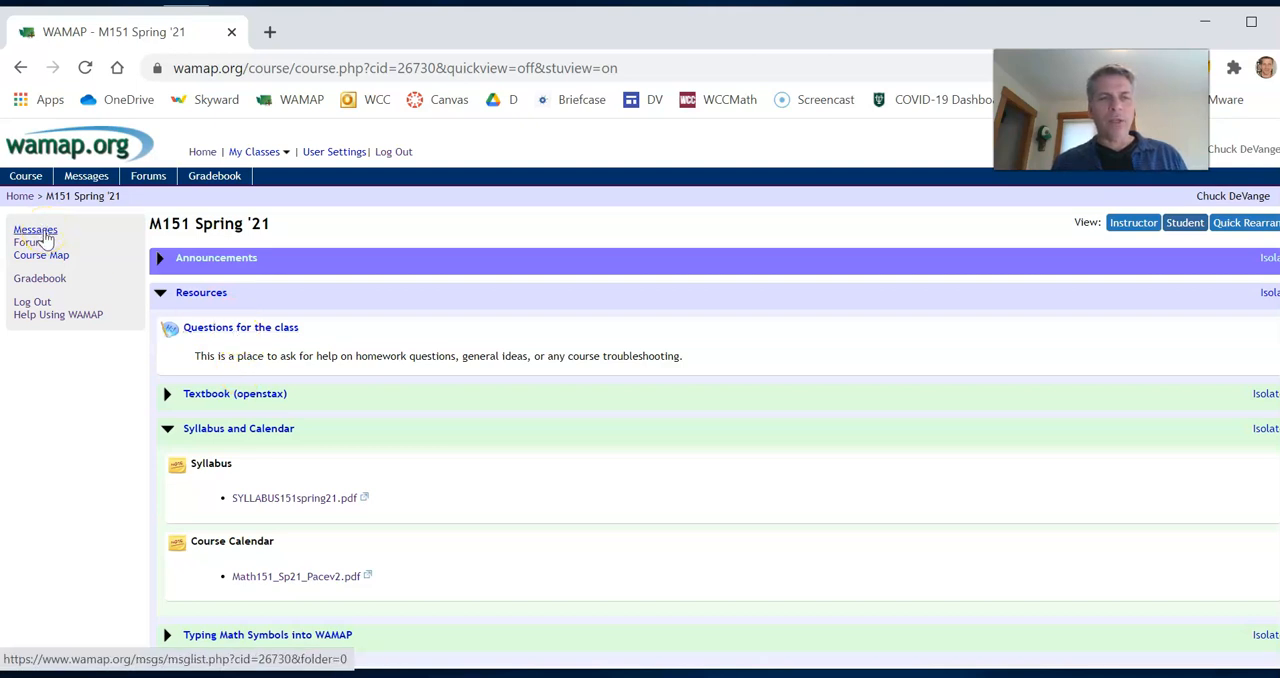
mouse_move(41, 255)
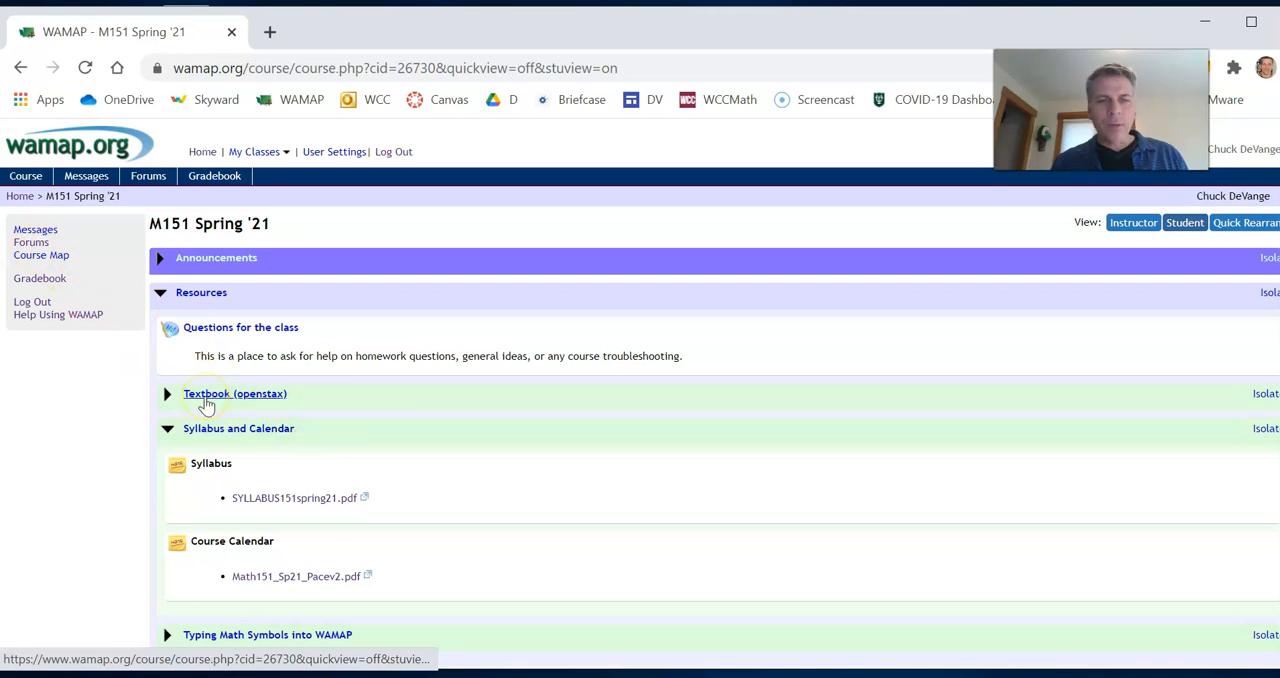
click(234, 393)
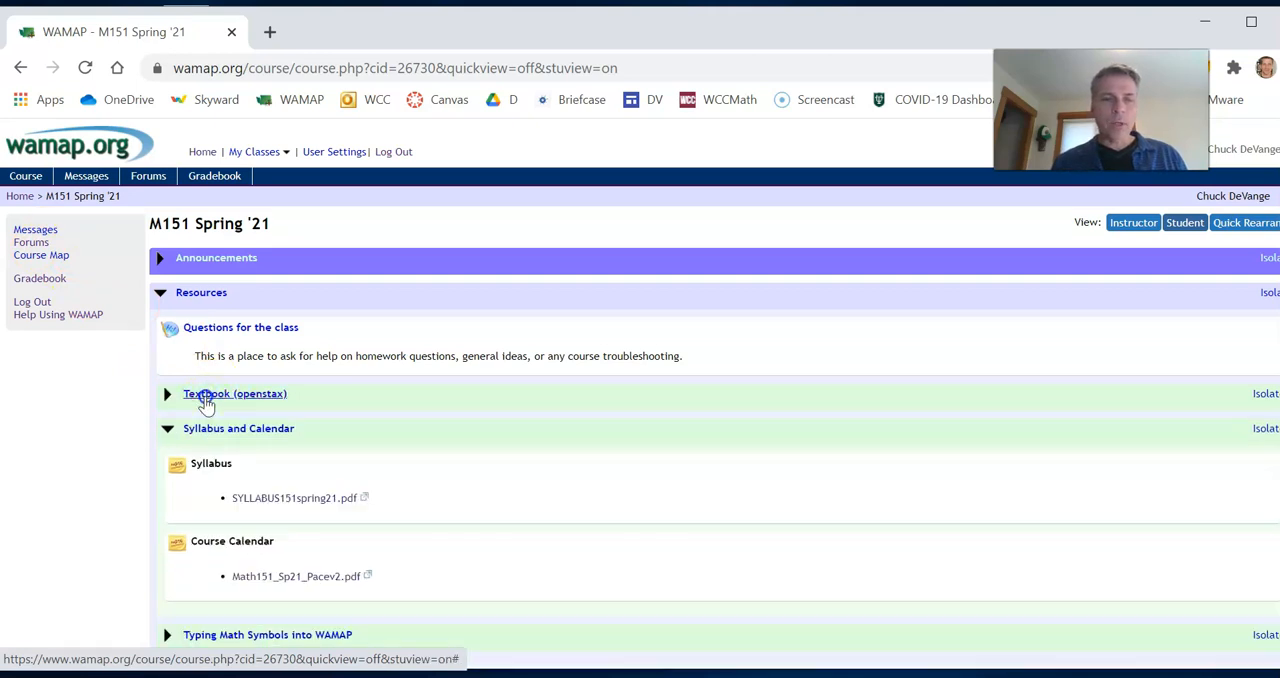
click(235, 393)
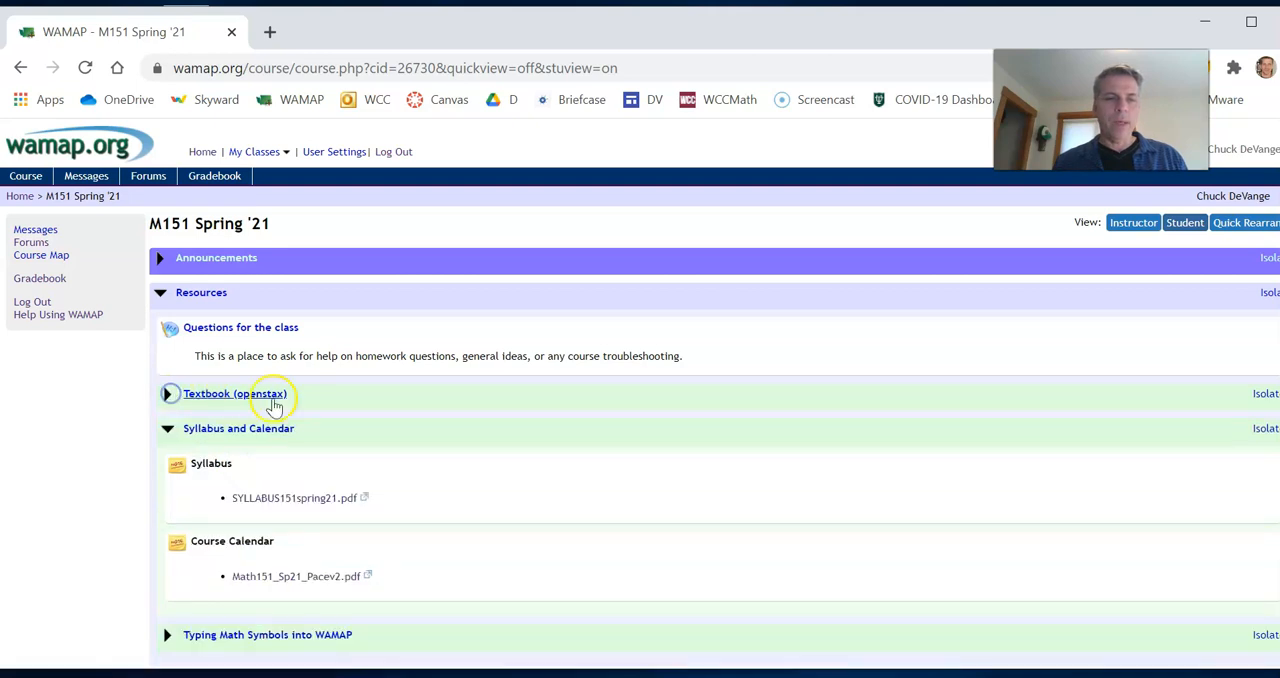
Step: Scroll syllabus page 1 past the assessment schedule and letter grades to the IMPORTANT NOTE
scroll(down, 3)
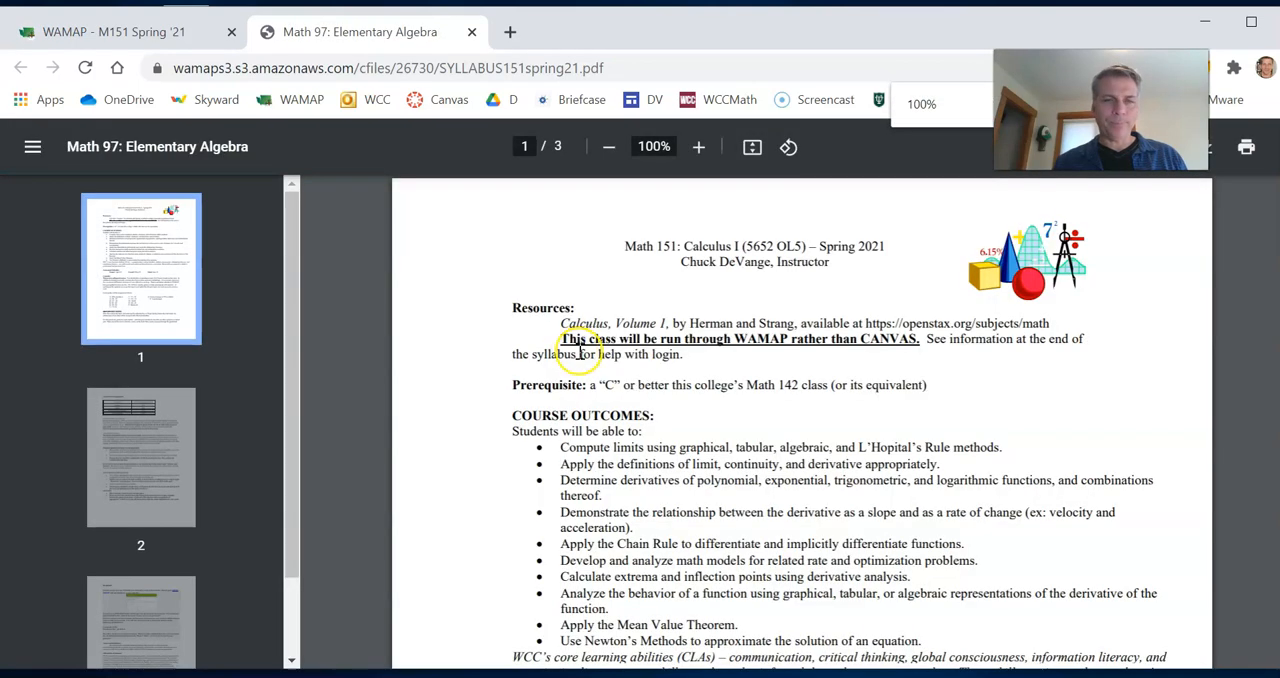
mouse_move(560, 280)
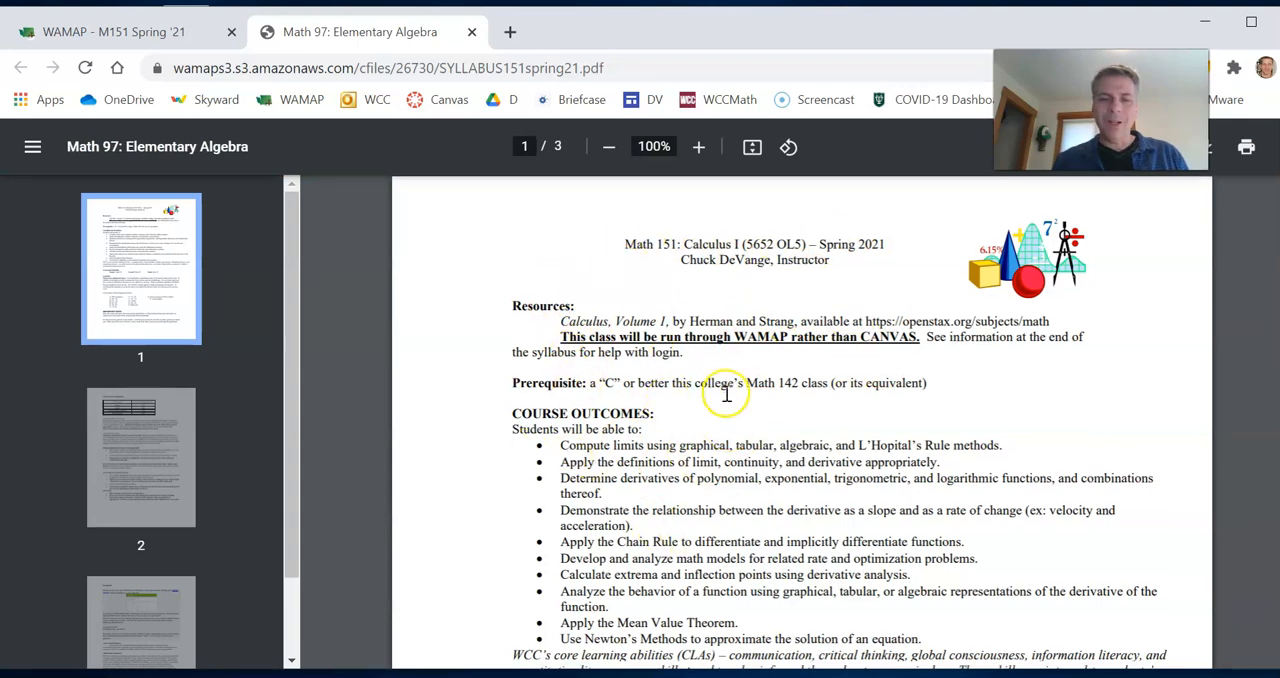
scroll(down, 3)
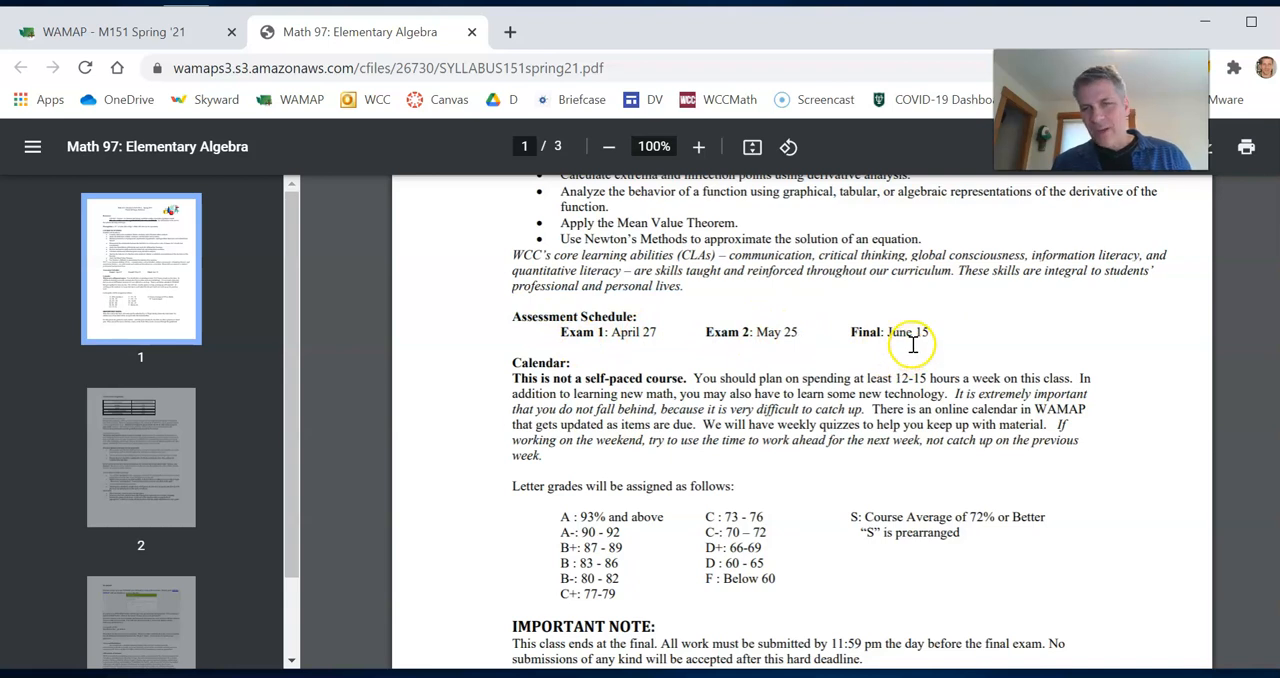
mouse_move(718, 338)
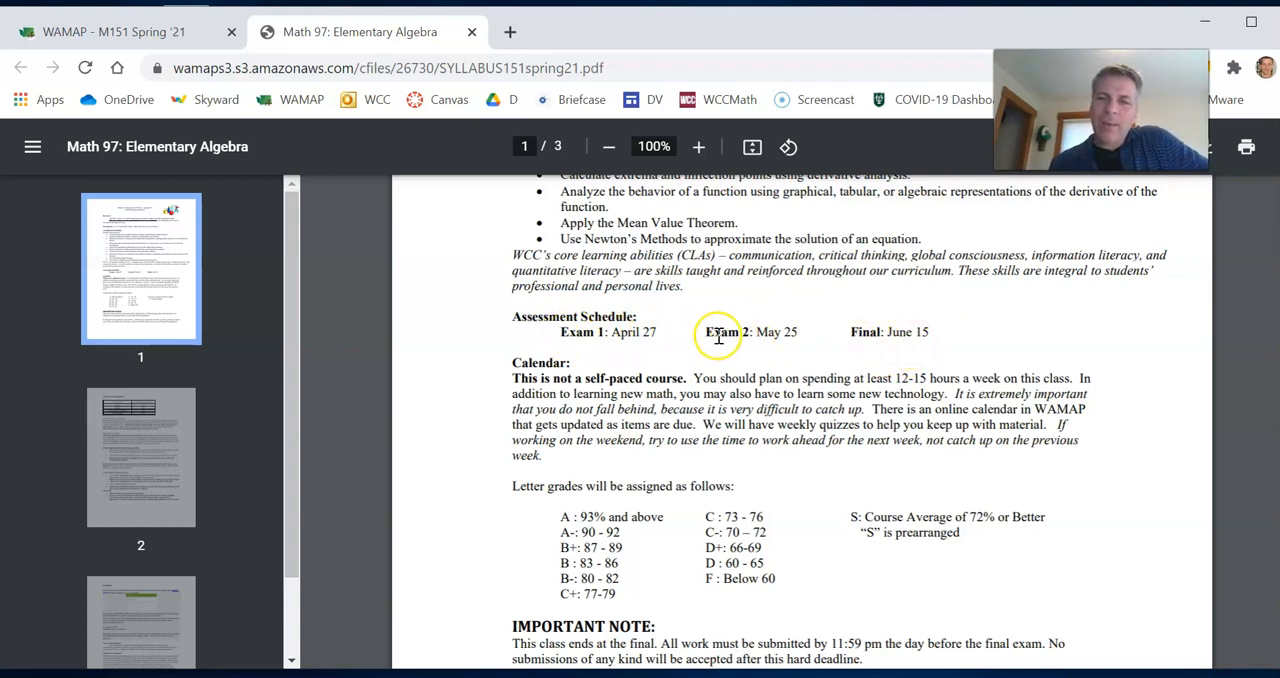
mouse_move(798, 338)
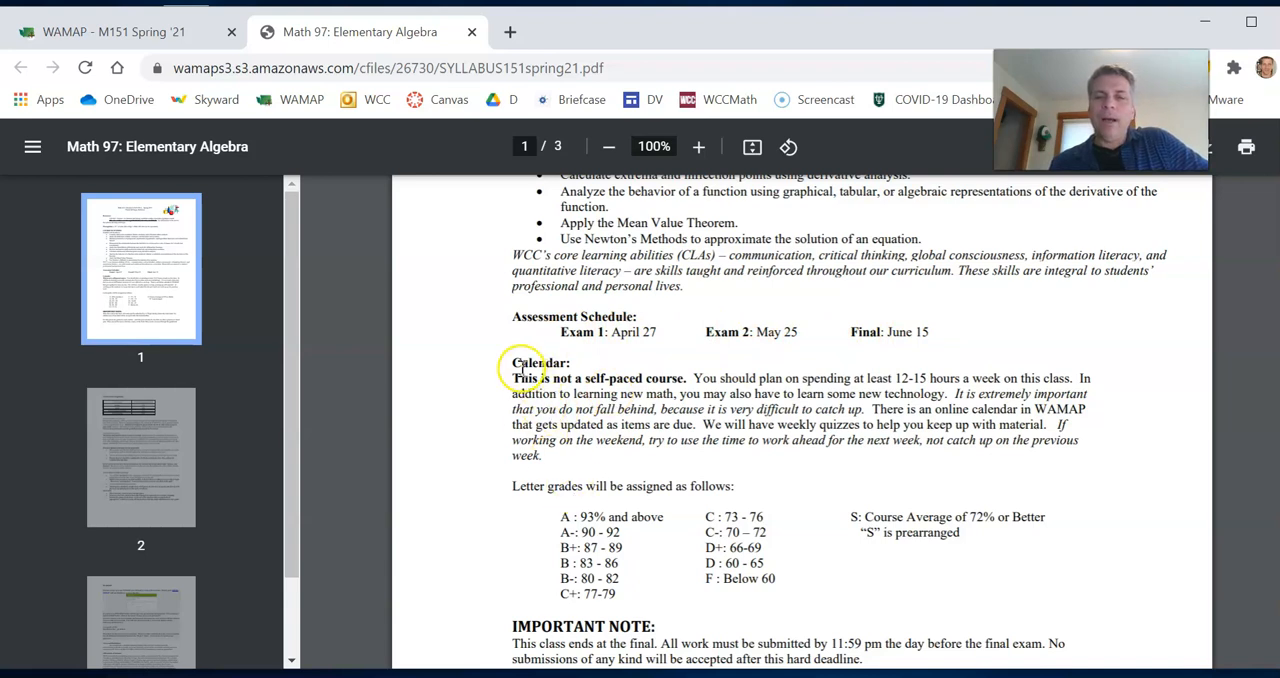
mouse_move(581, 428)
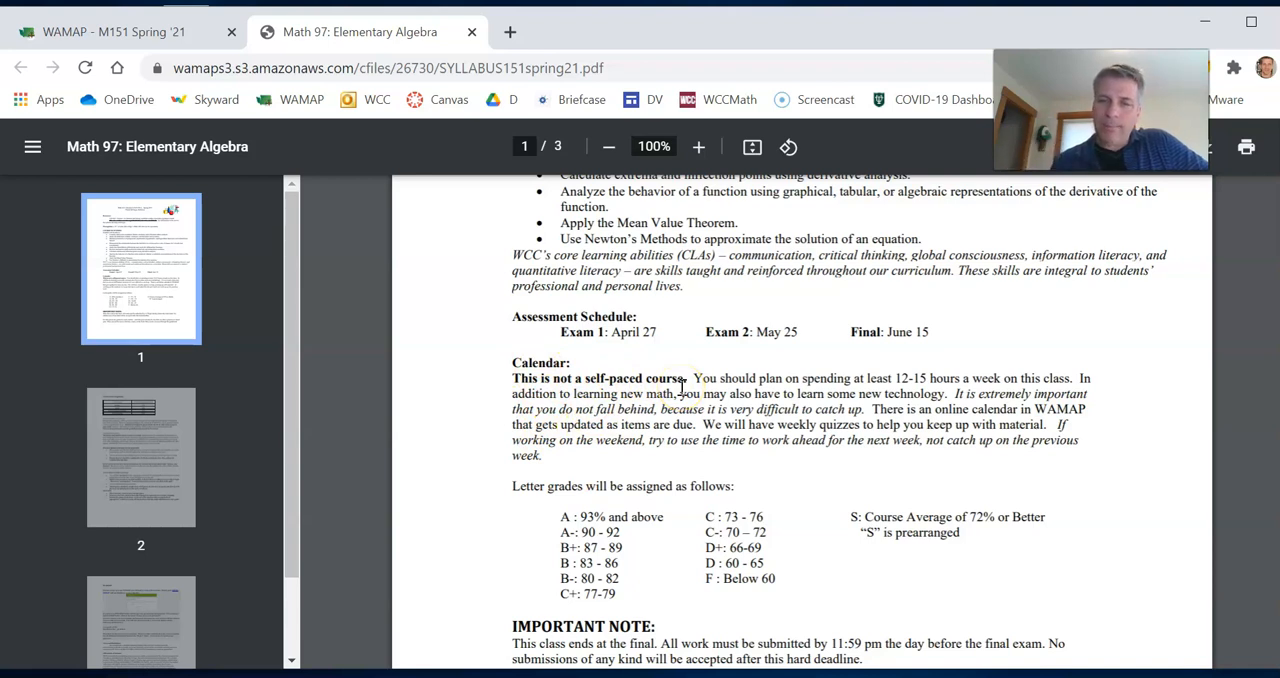
scroll(down, 3)
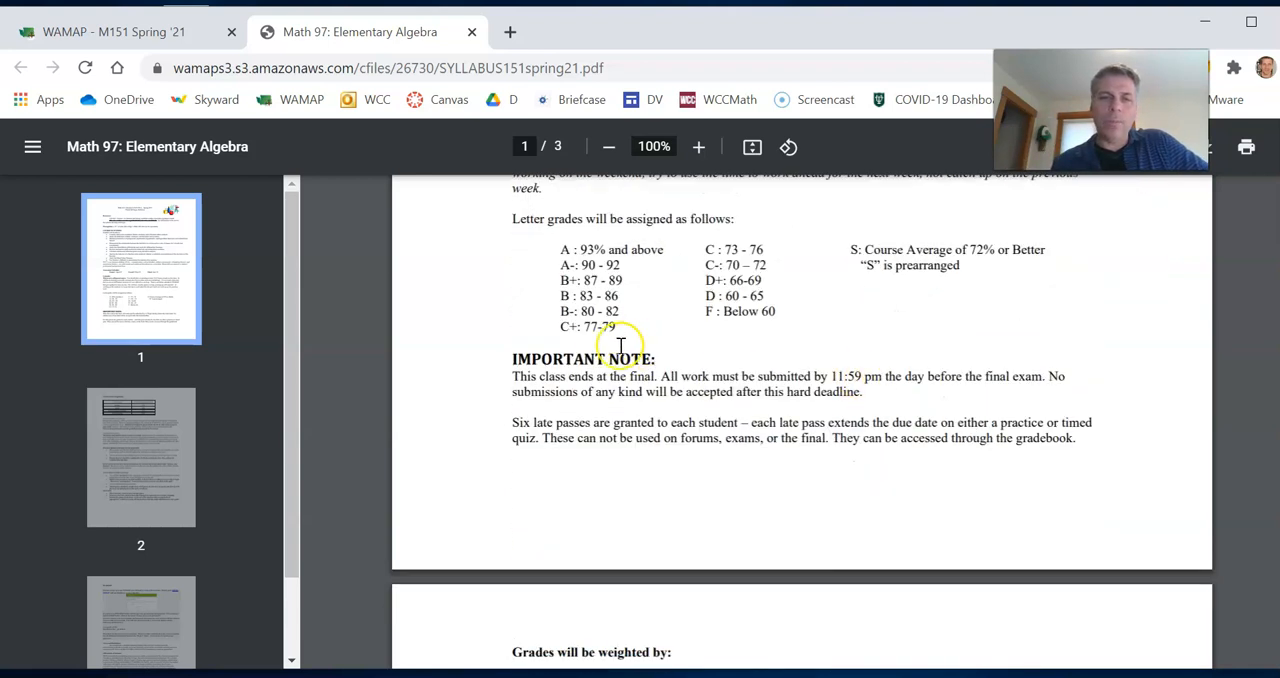
scroll(down, 3)
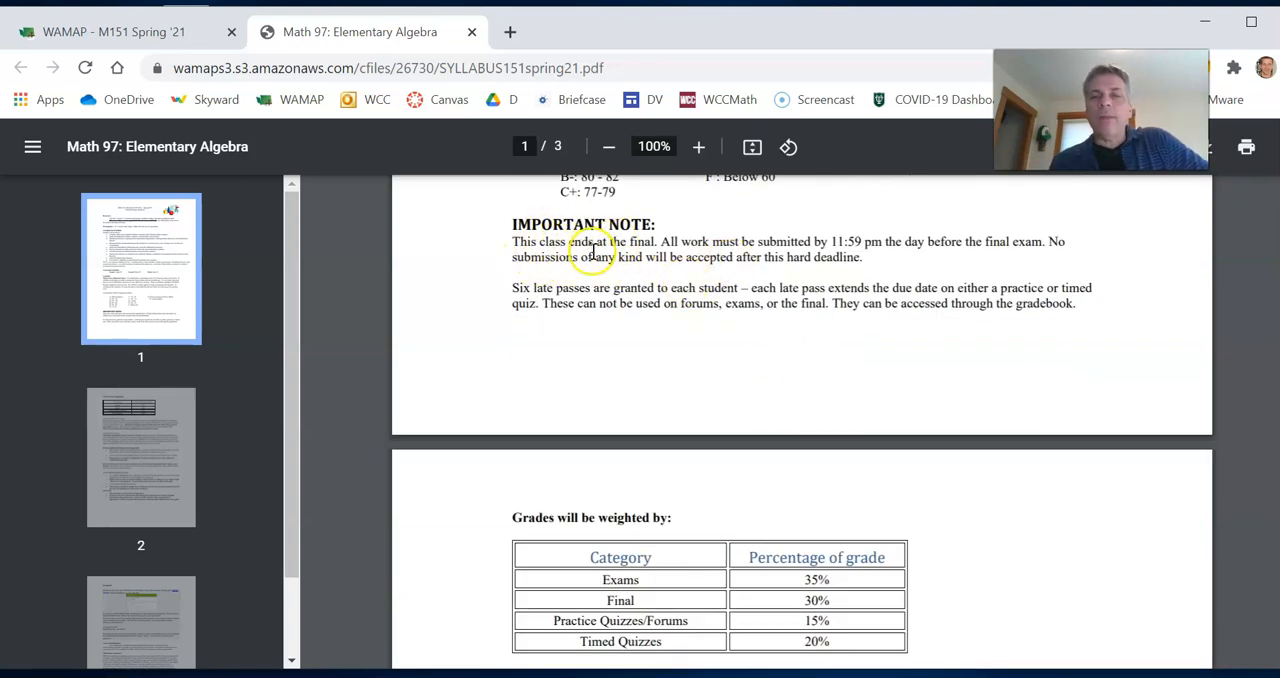
mouse_move(655, 247)
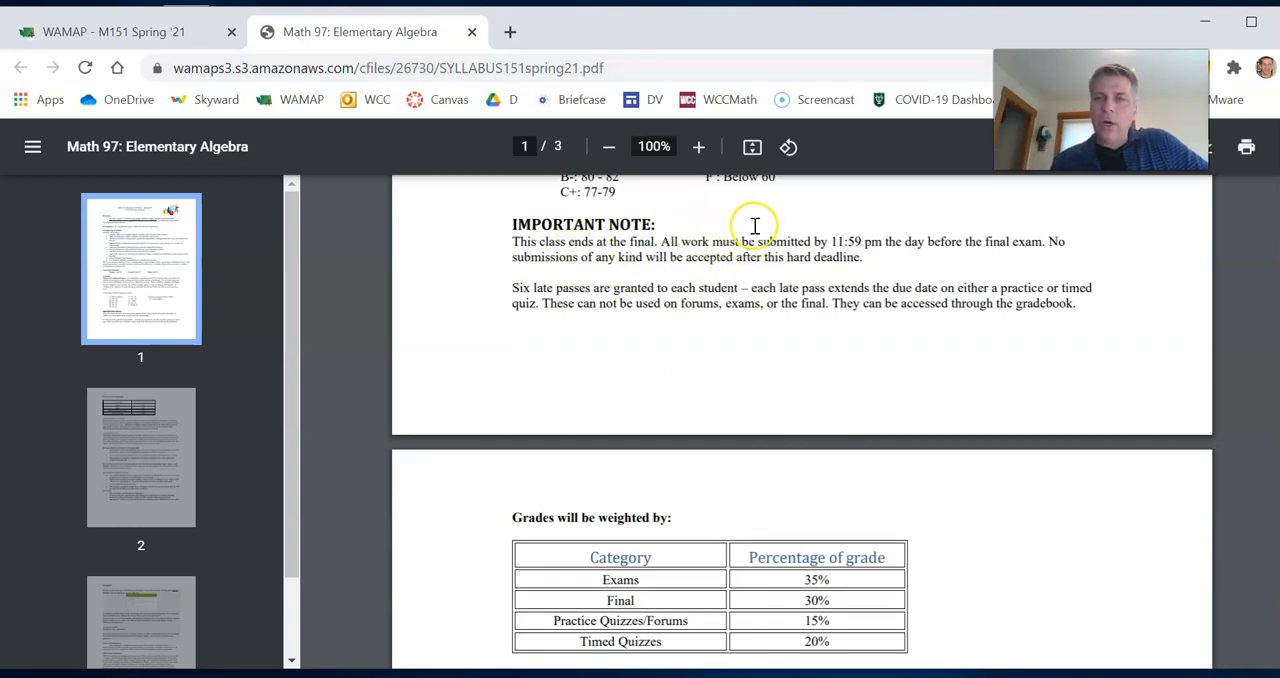
mouse_move(833, 241)
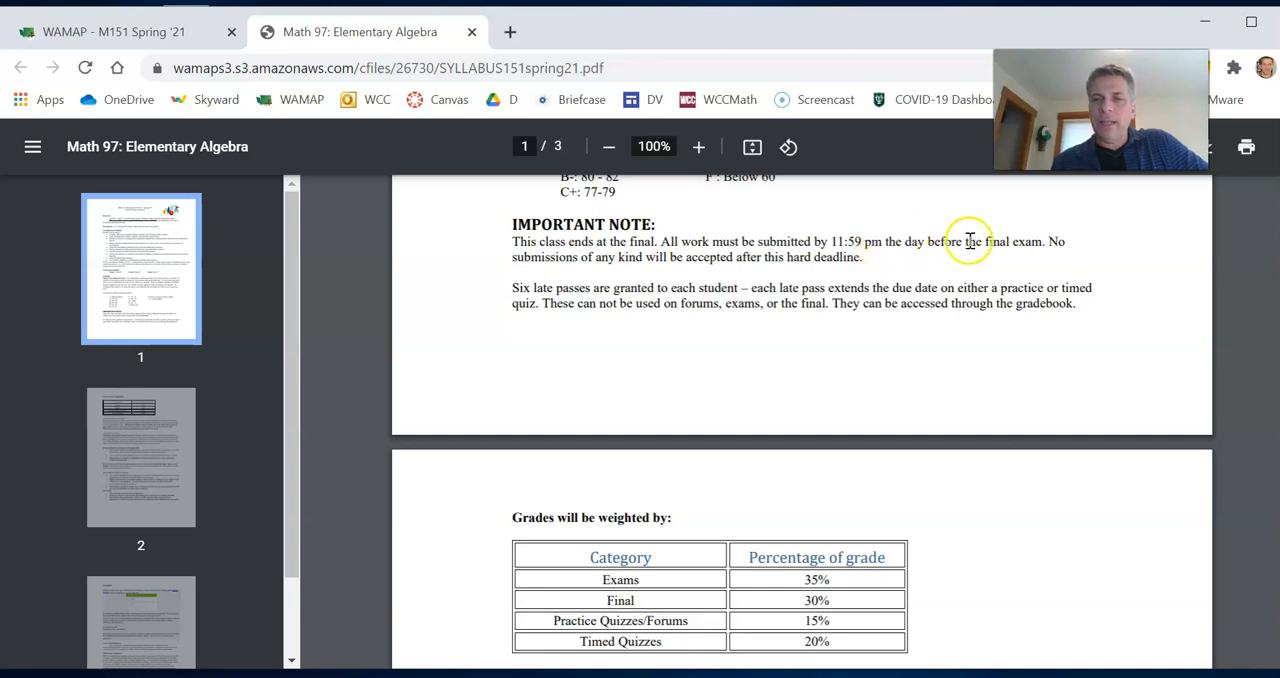
mouse_move(855, 255)
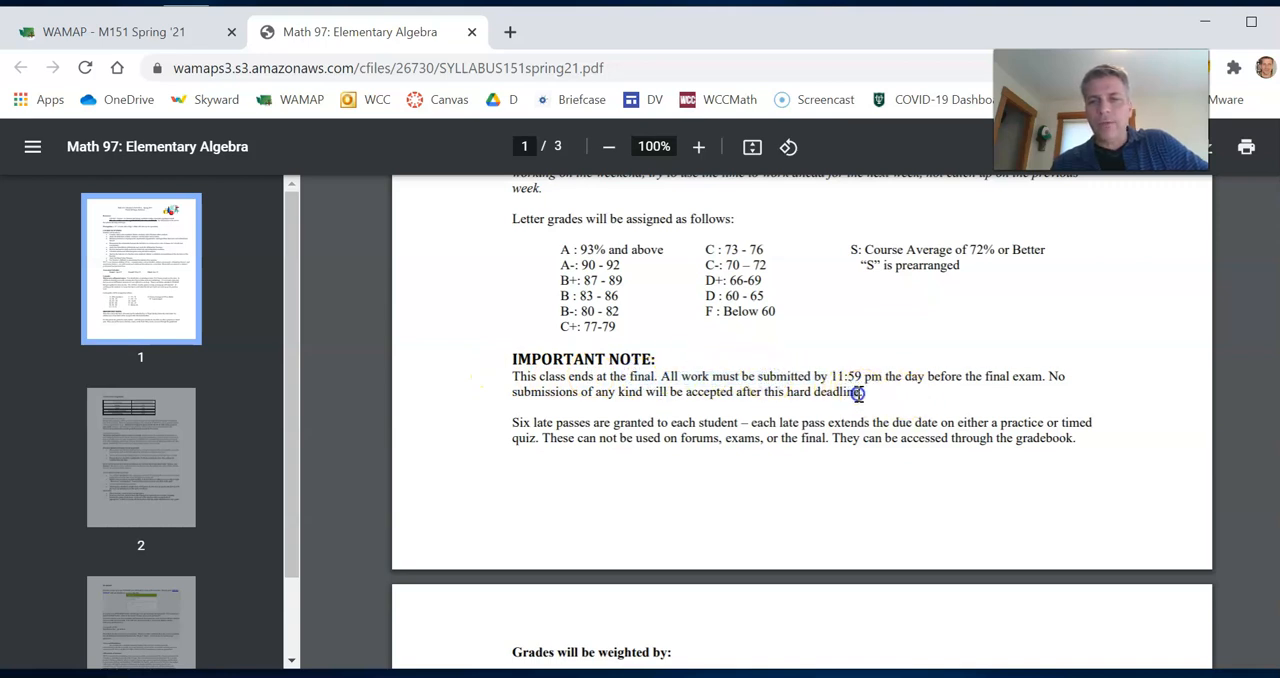
drag(511, 384, 862, 392)
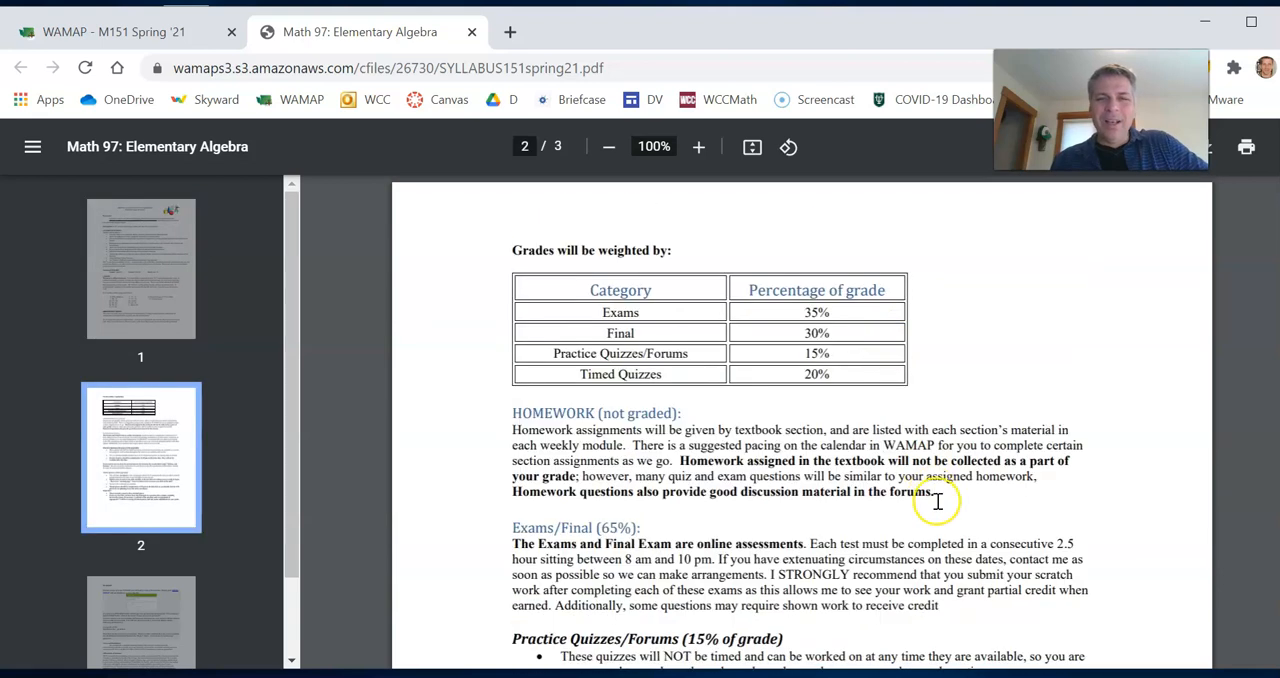
mouse_move(803, 308)
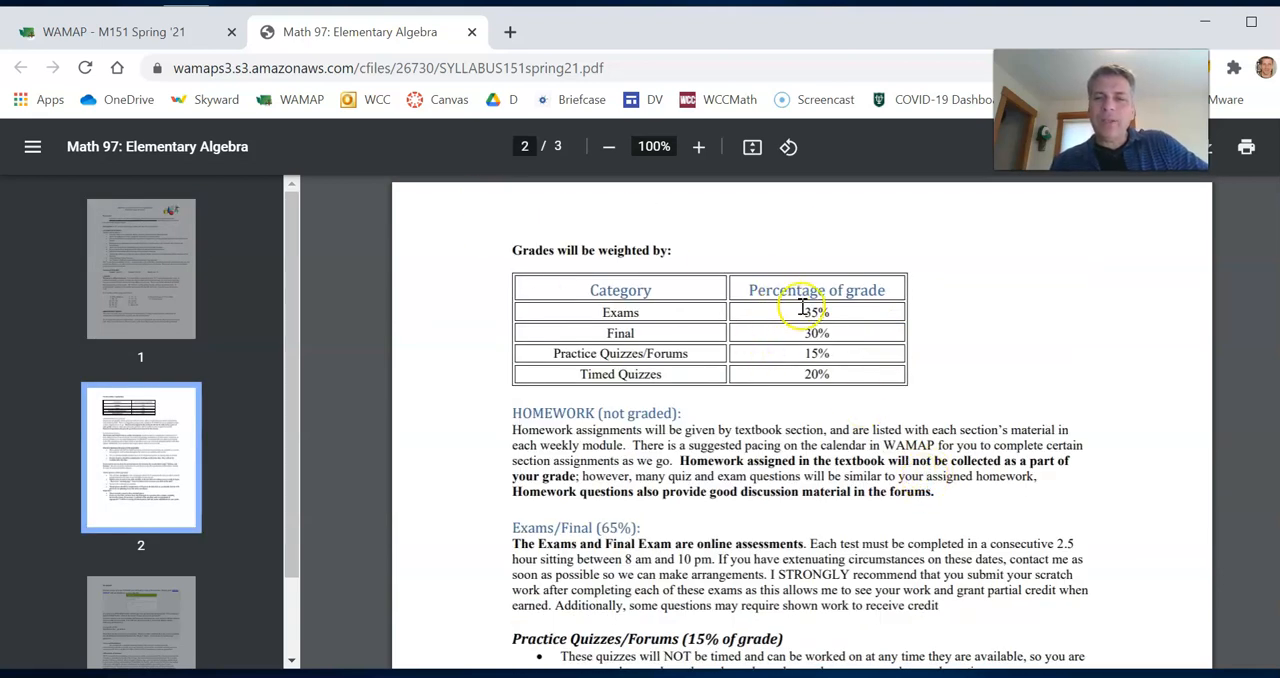
mouse_move(640, 425)
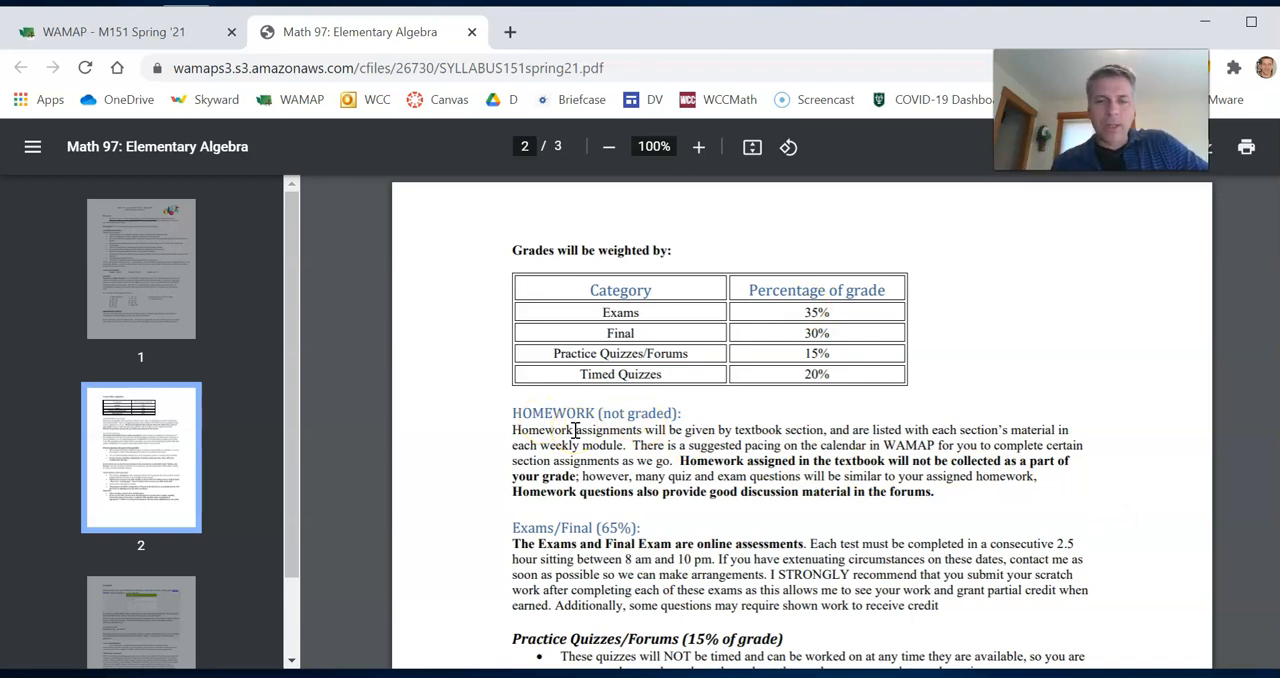
Step: Scroll page 2 through the grade weighting table, HOMEWORK and Exams/Final sections
scroll(down, 3)
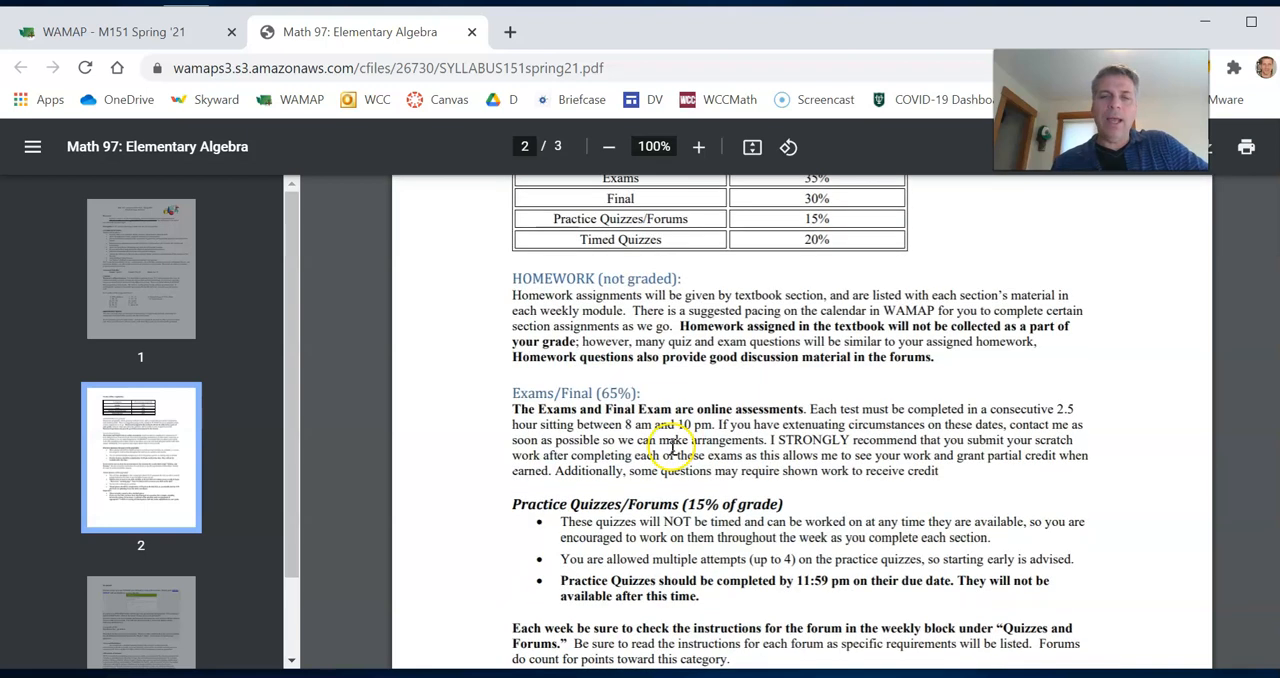
mouse_move(645, 330)
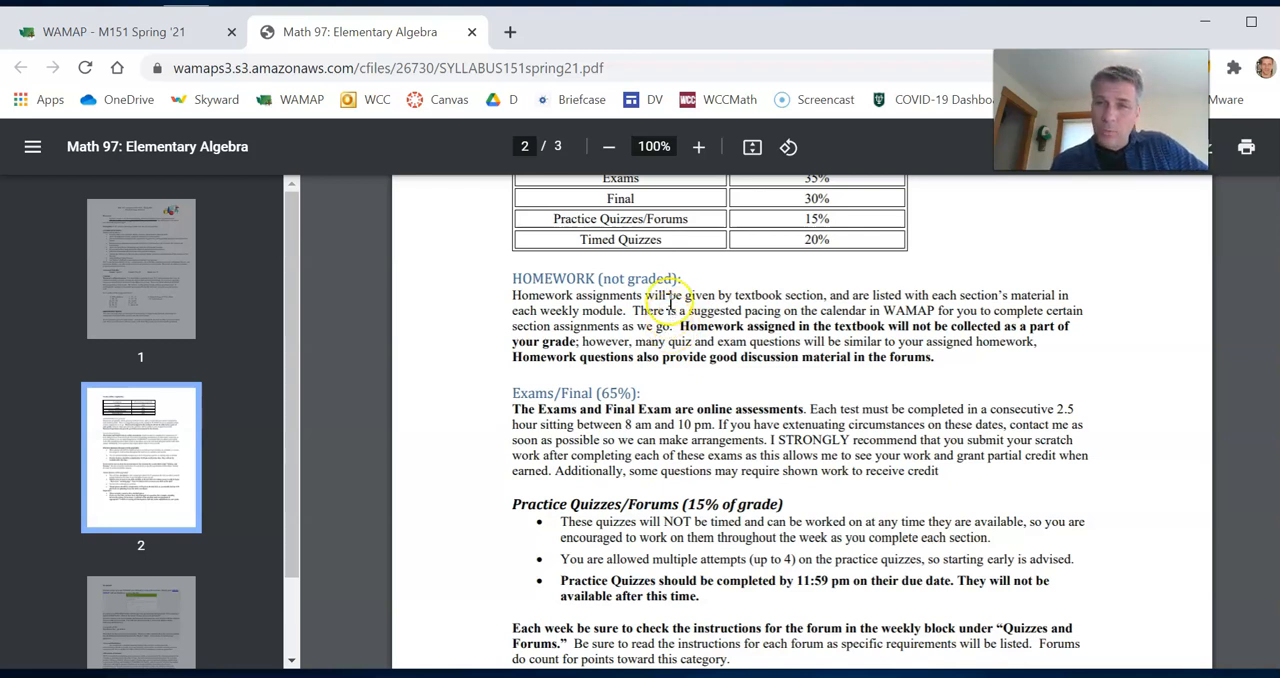
scroll(down, 3)
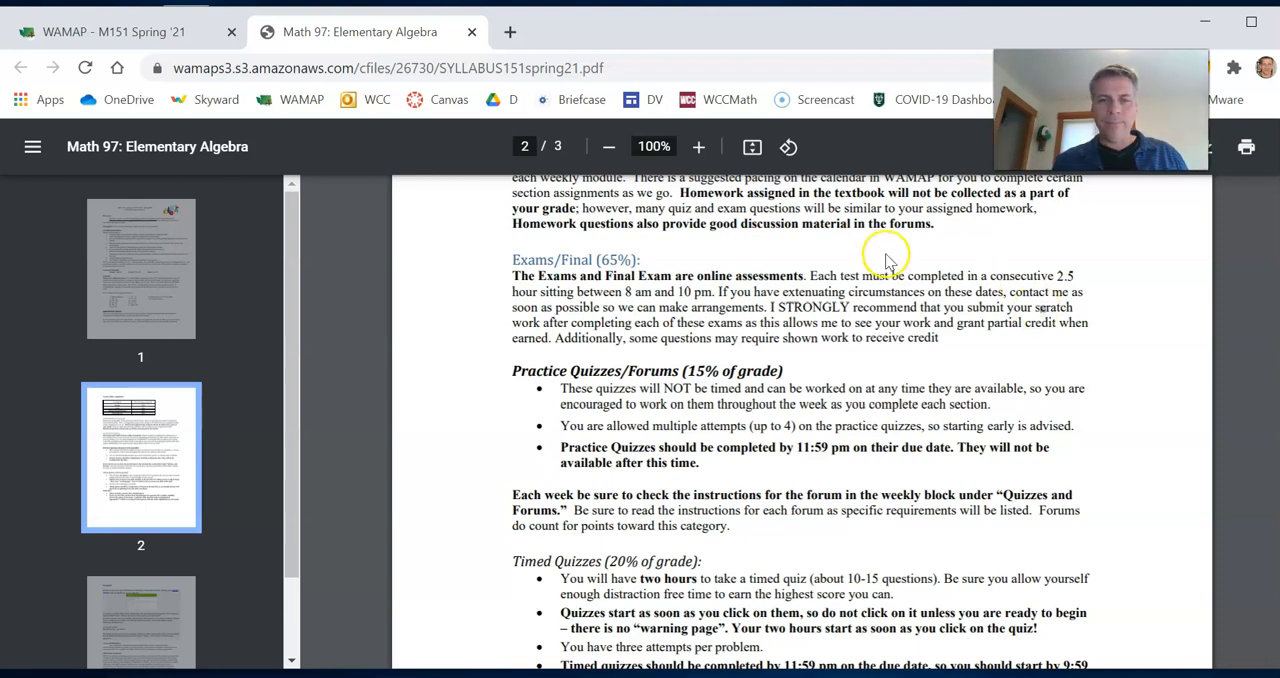
mouse_move(622, 297)
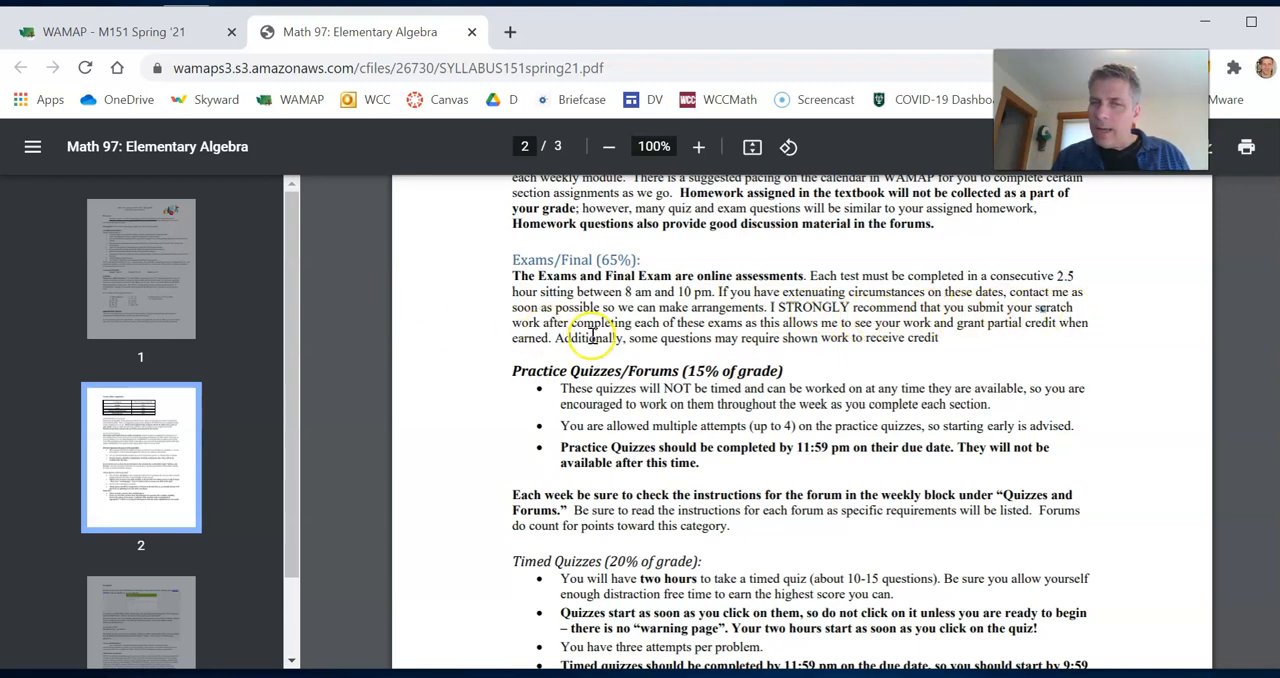
mouse_move(728, 323)
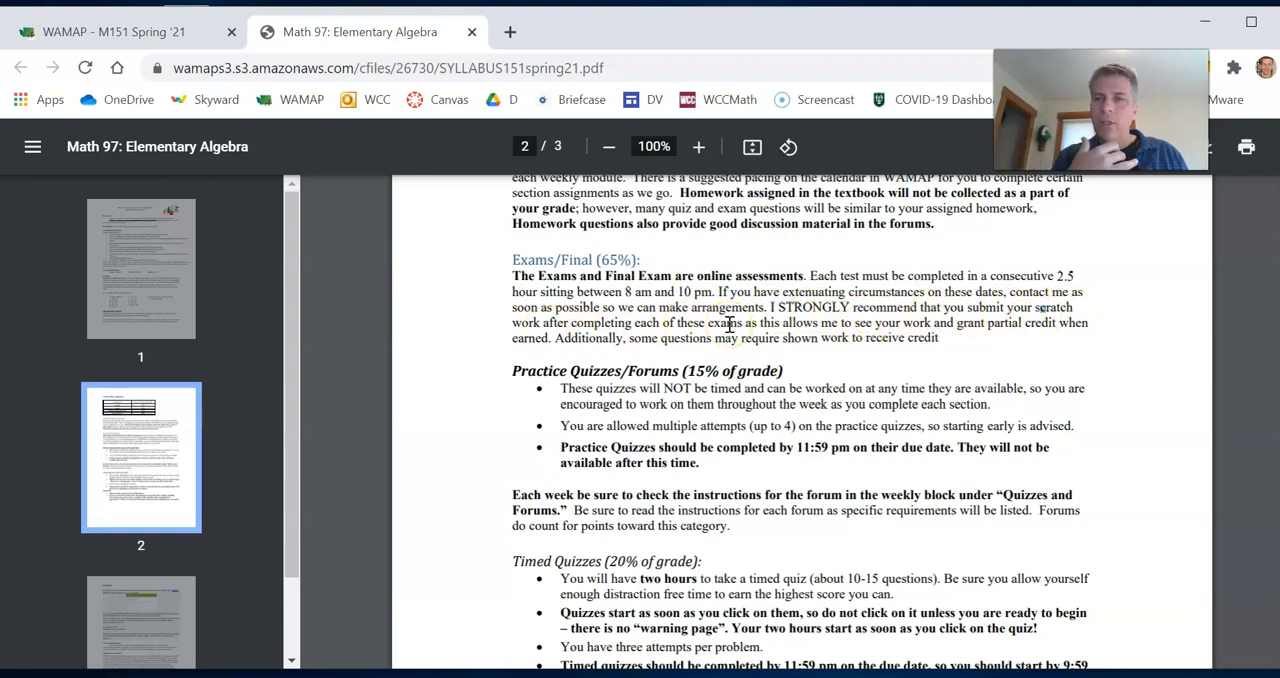
mouse_move(883, 353)
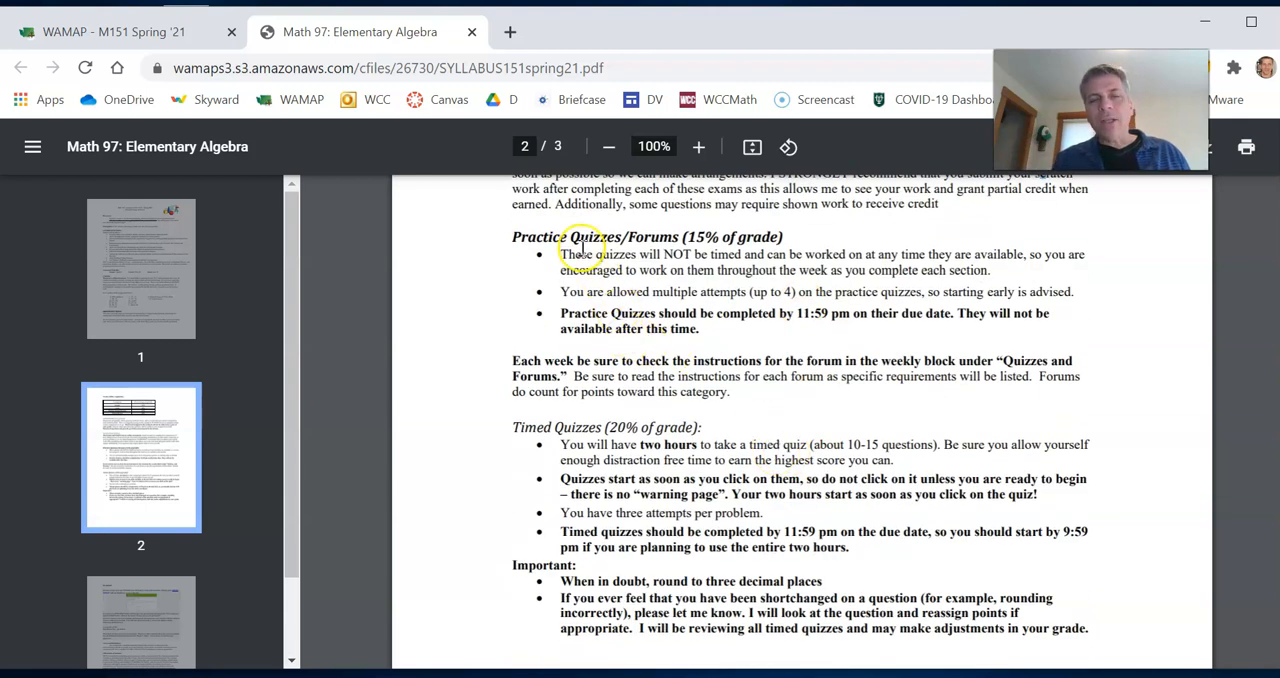
mouse_move(740, 275)
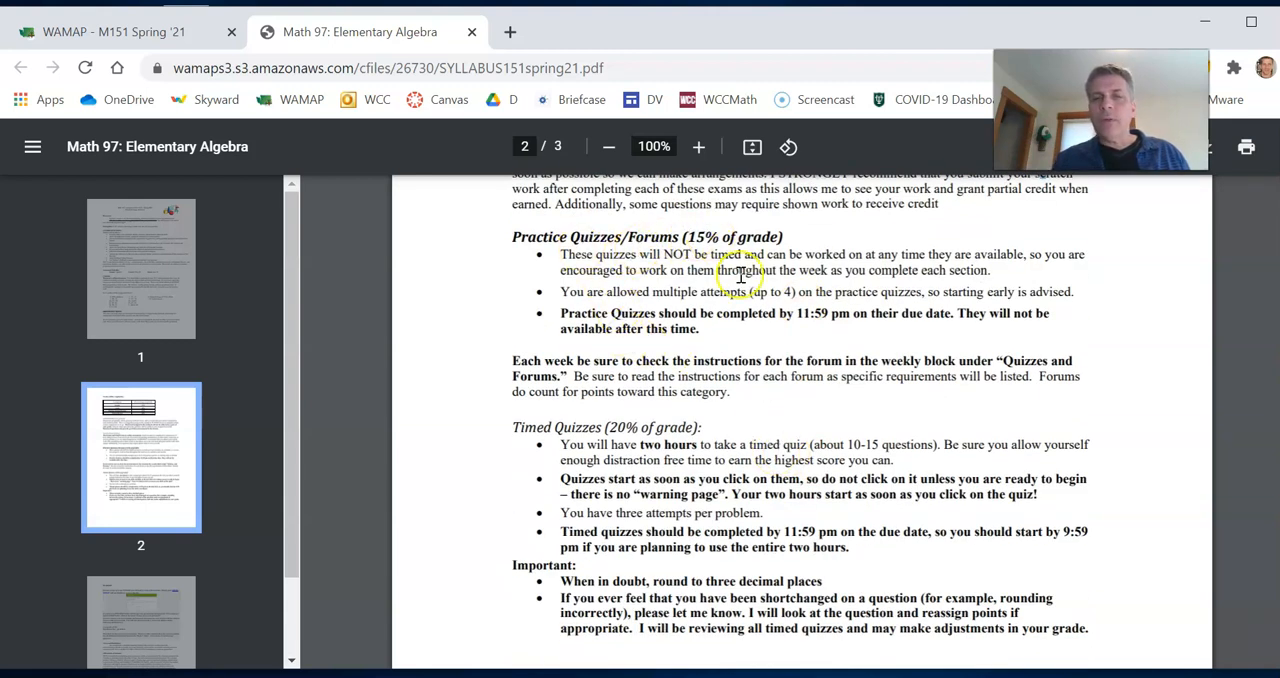
mouse_move(560, 250)
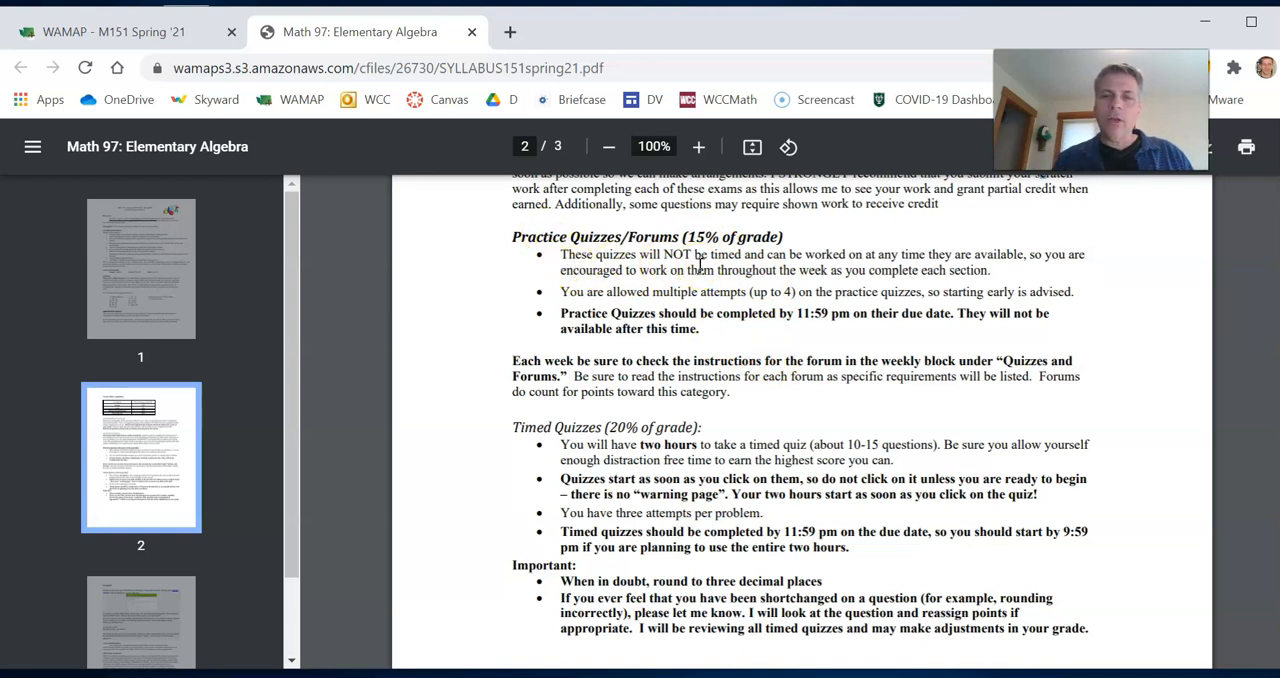
Step: Highlight 'up to 4' in the Practice Quizzes/Forums policy
drag(750, 291, 810, 291)
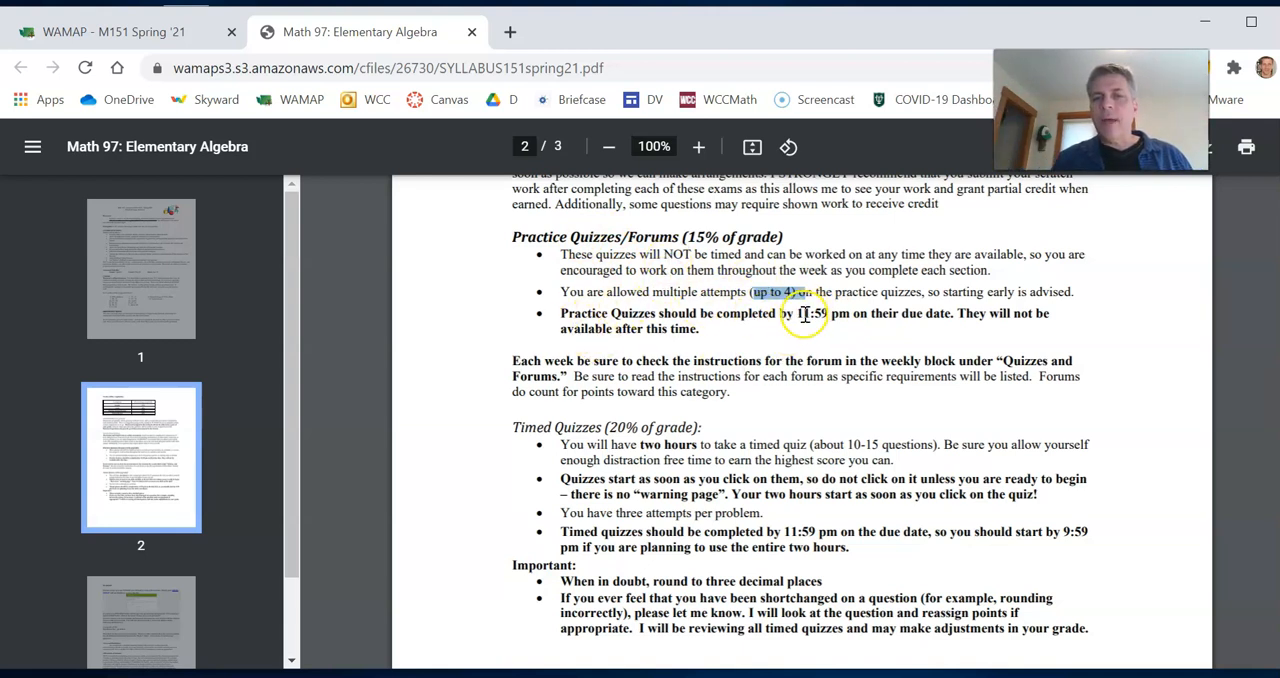
mouse_move(714, 334)
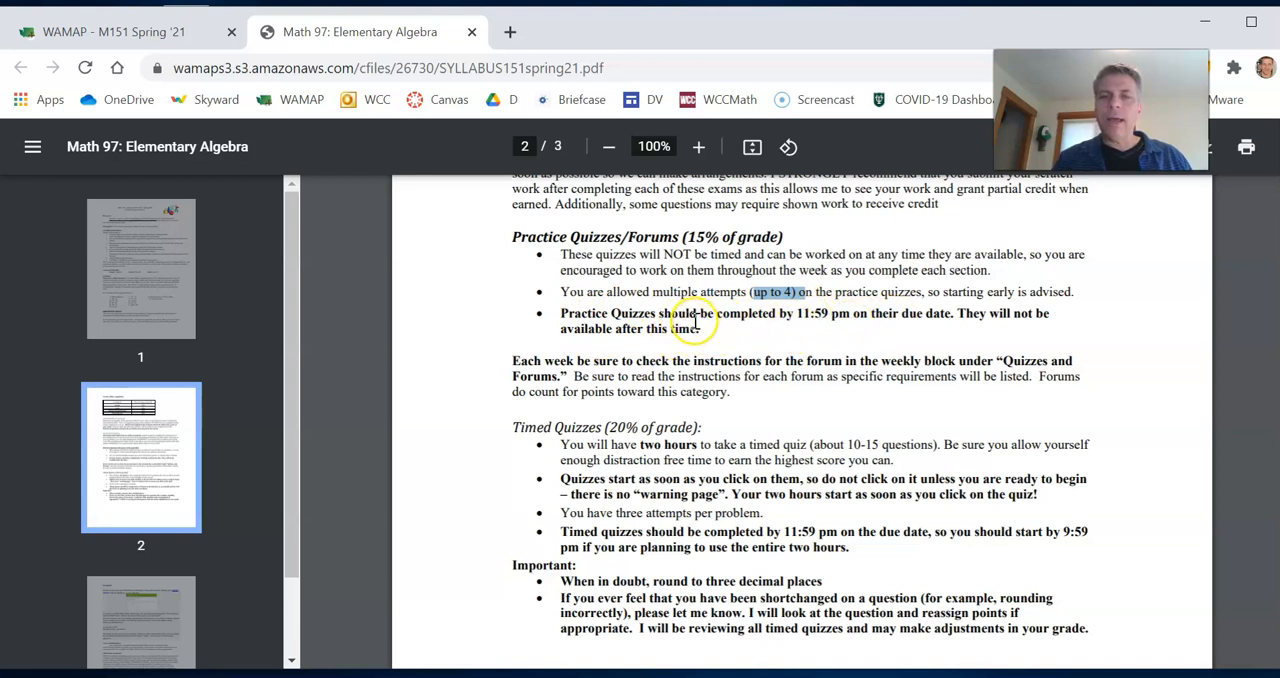
mouse_move(567, 237)
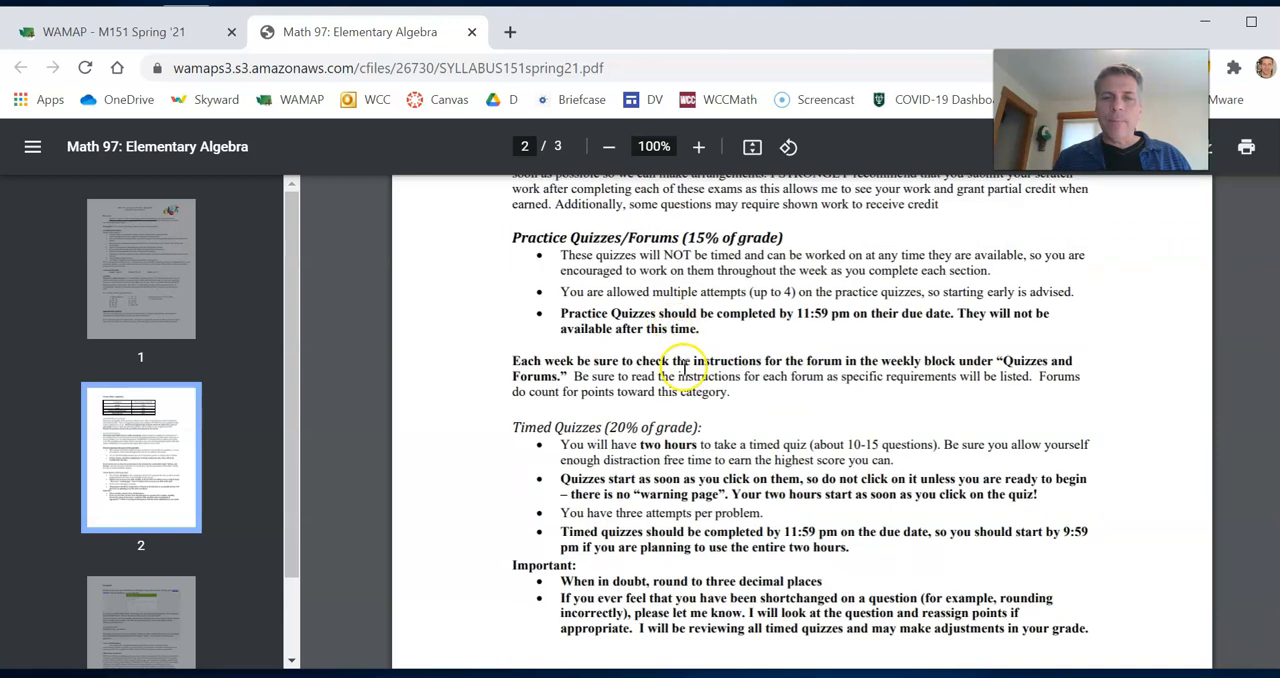
mouse_move(663, 427)
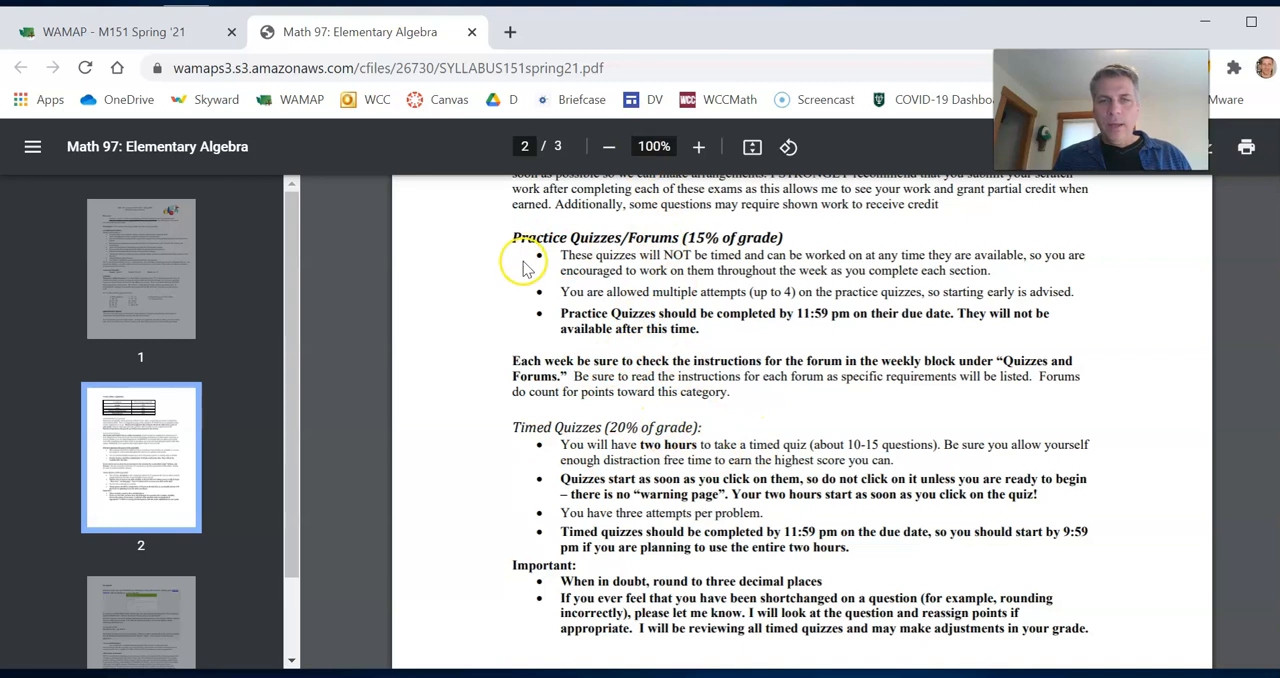
mouse_move(712, 299)
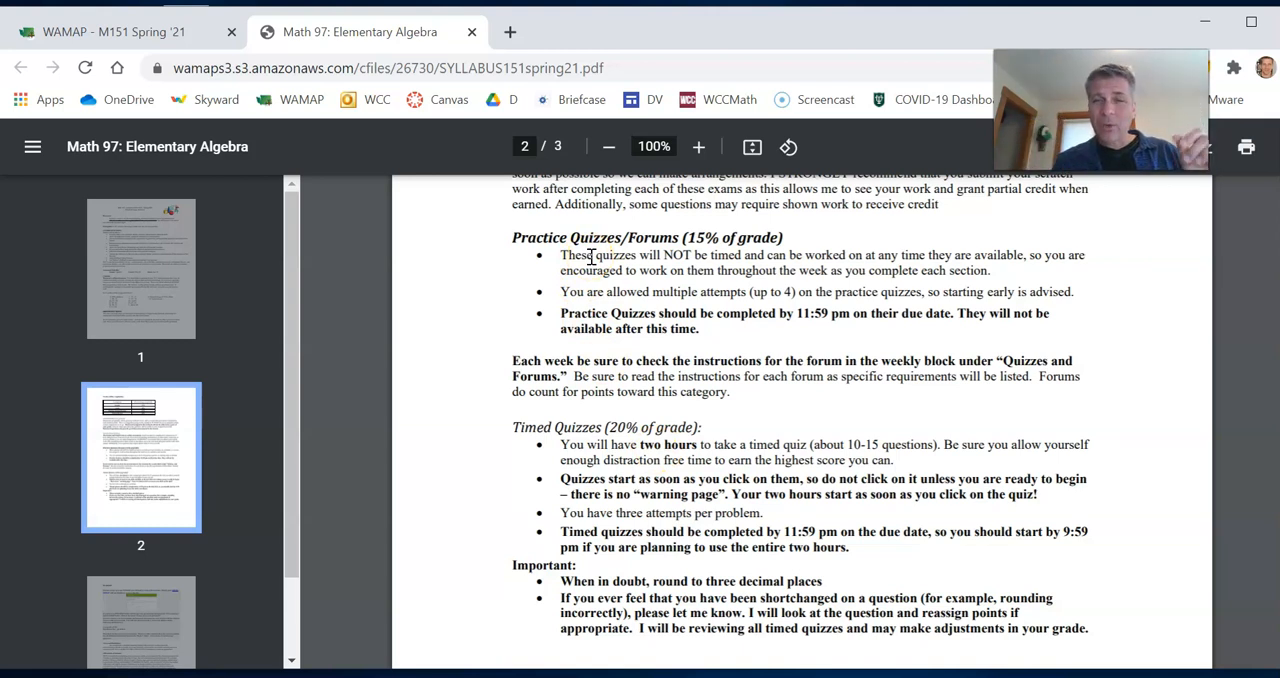
mouse_move(685, 447)
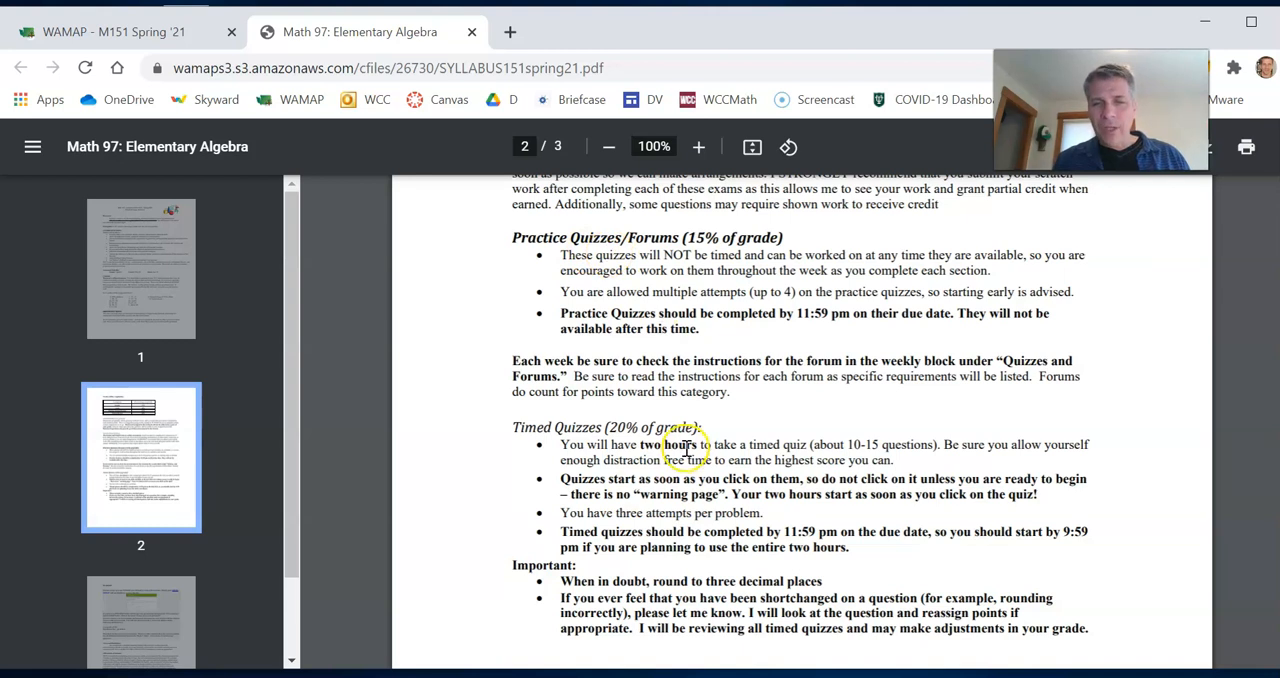
Step: Finish the syllabus and open Math151_Sp21_Pacev2.pdf under Course Calendar
scroll(down, 3)
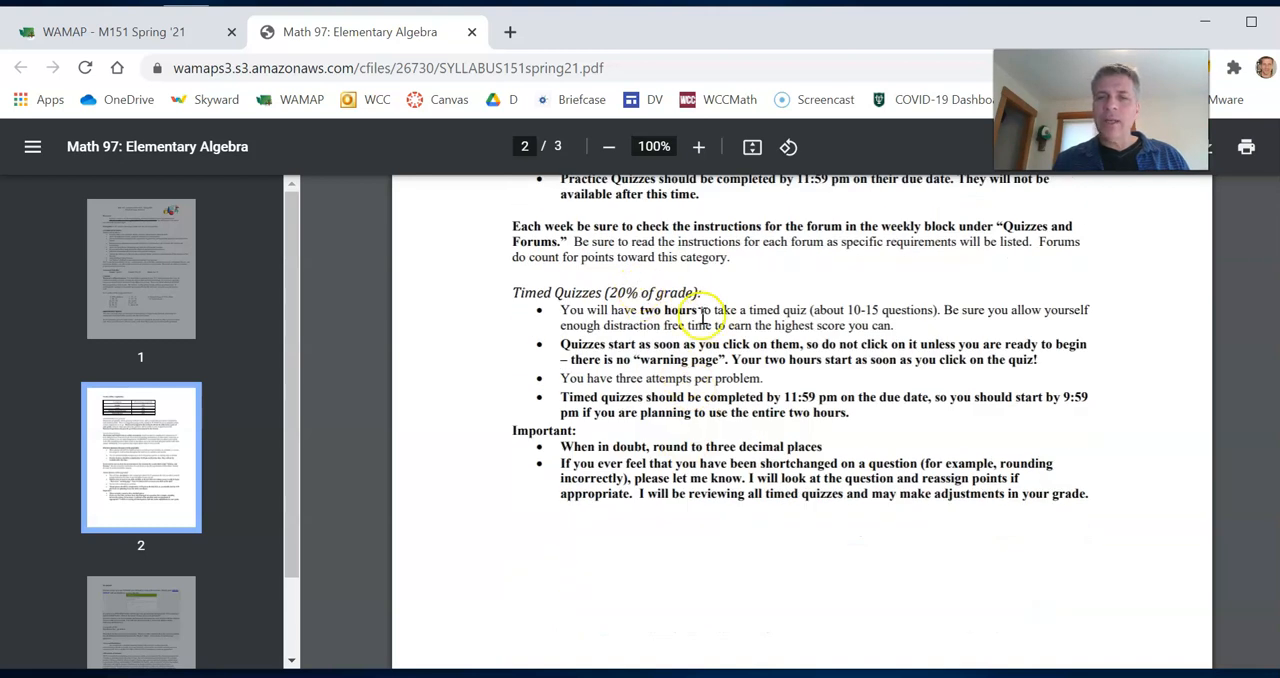
mouse_move(652, 375)
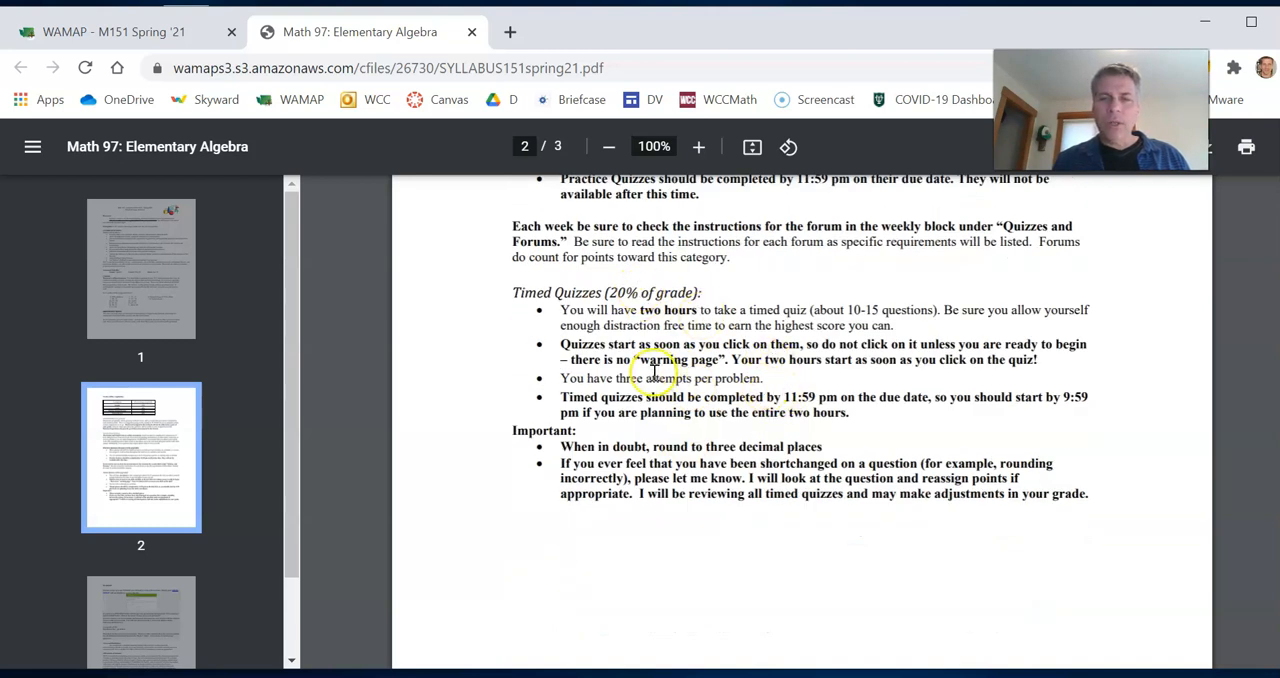
mouse_move(665, 385)
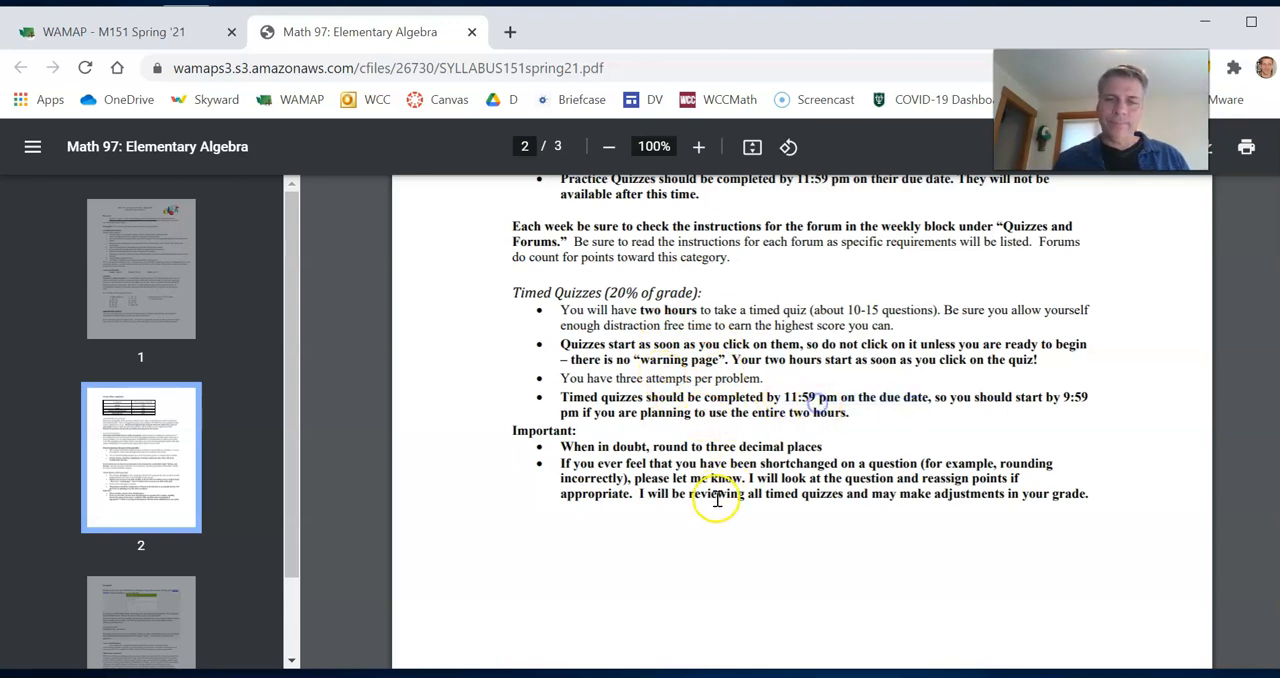
scroll(down, 3)
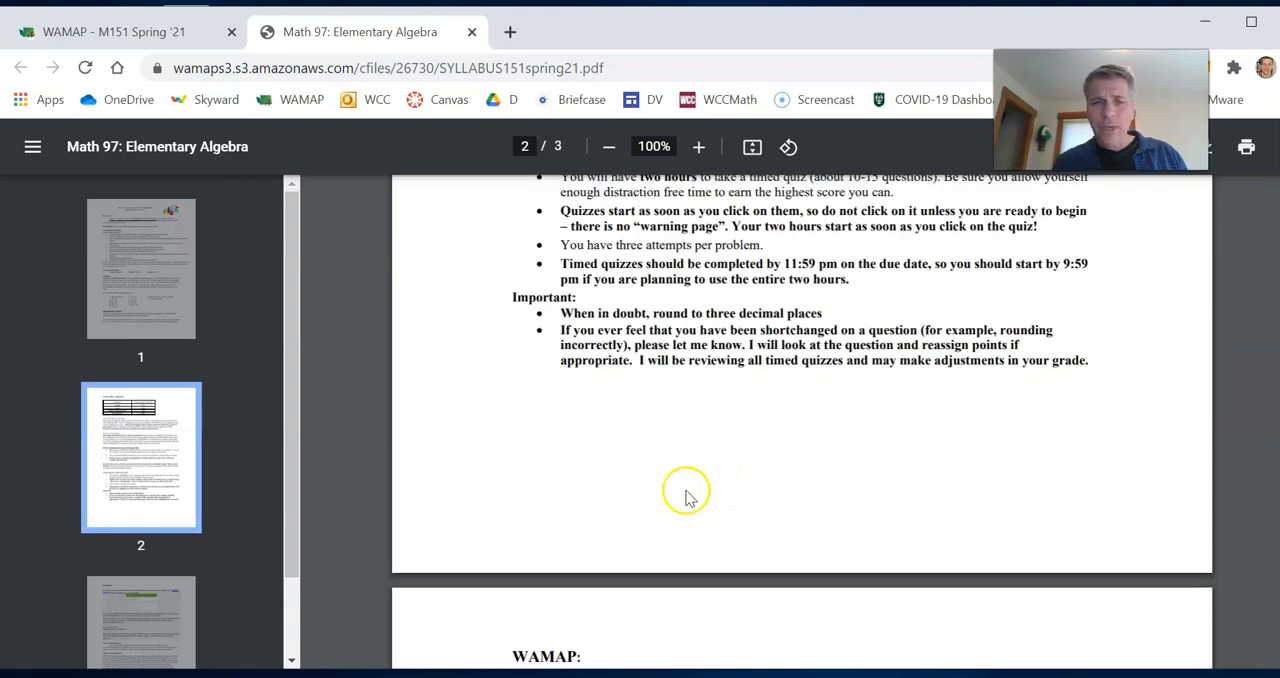
mouse_move(678, 313)
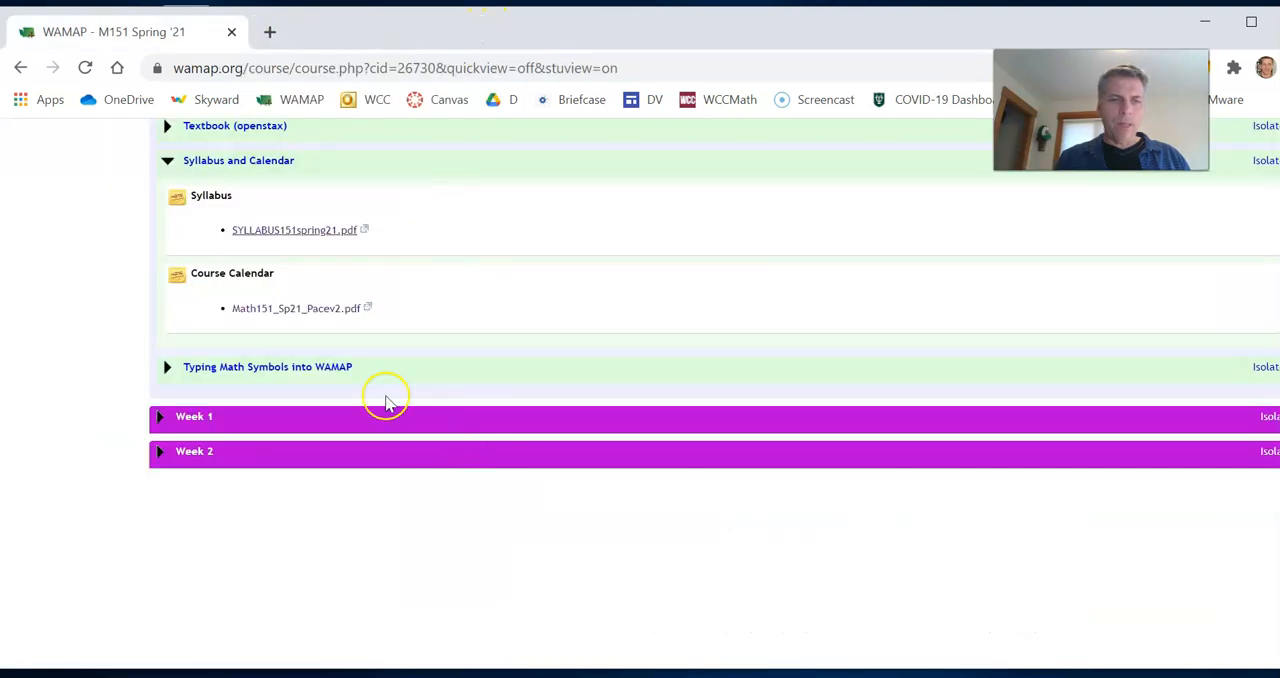
mouse_move(295, 308)
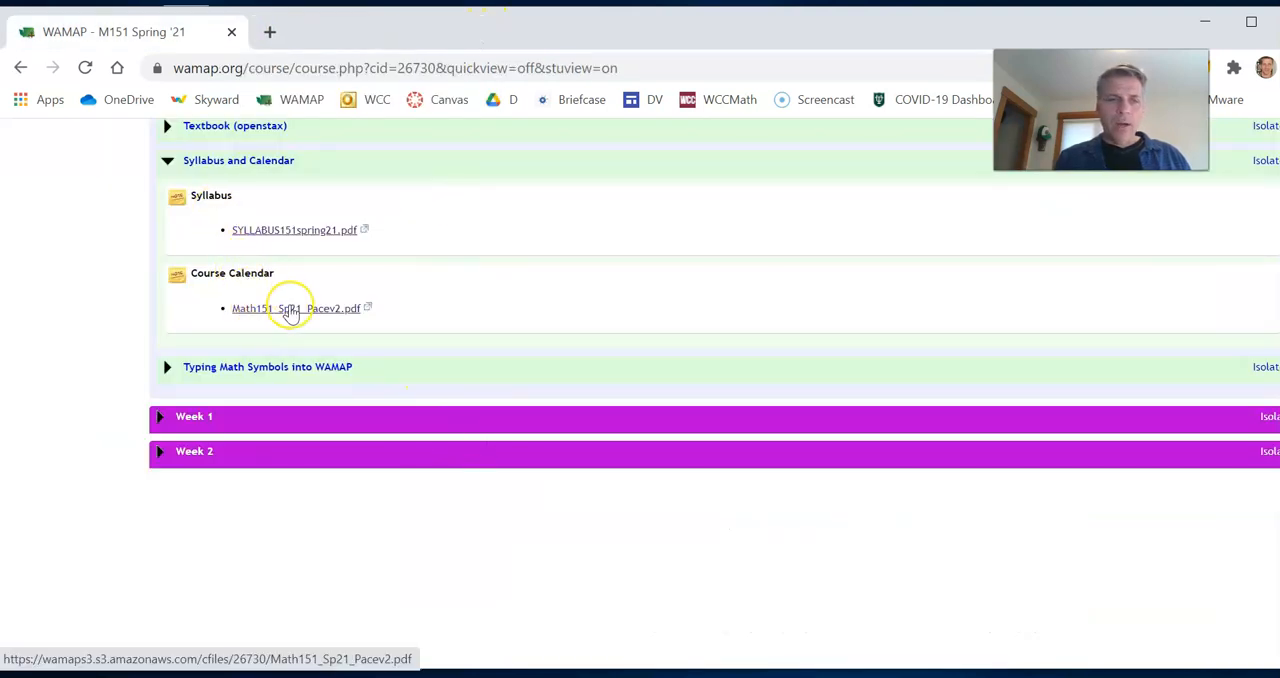
click(296, 308)
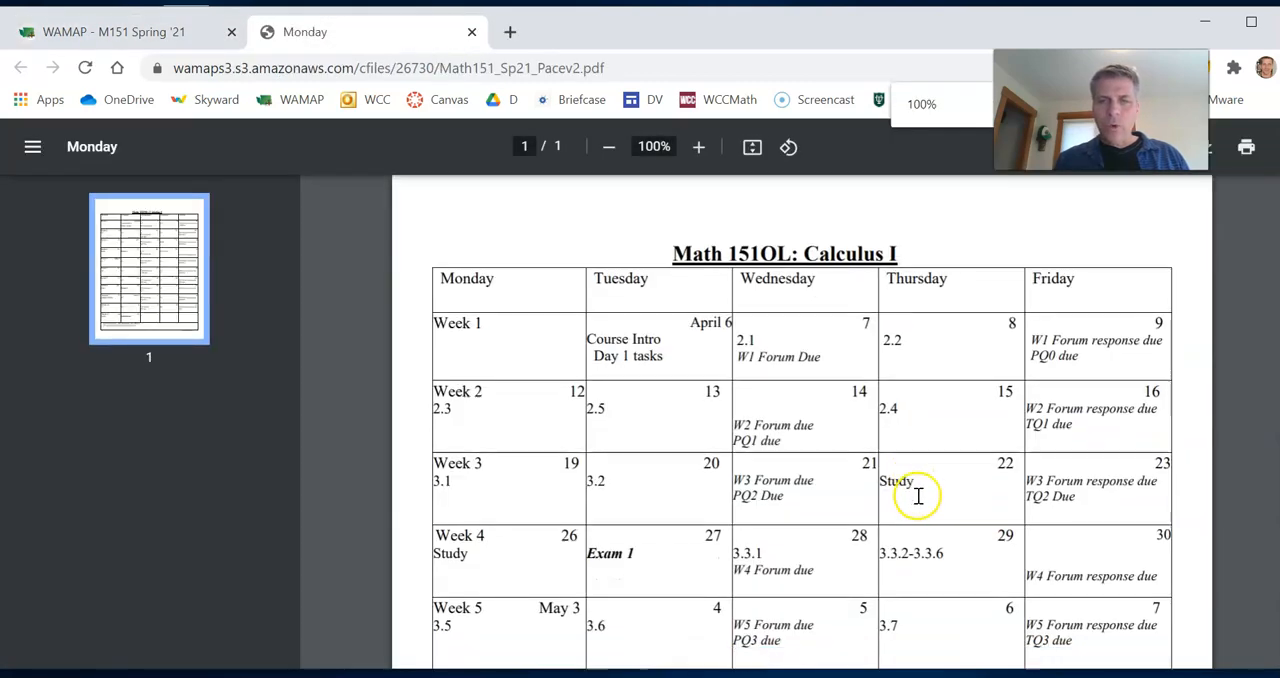
Step: Read the calendar PDF through weeks 1–9, then return to the WAMAP M151 Spring '21 tab
scroll(down, 3)
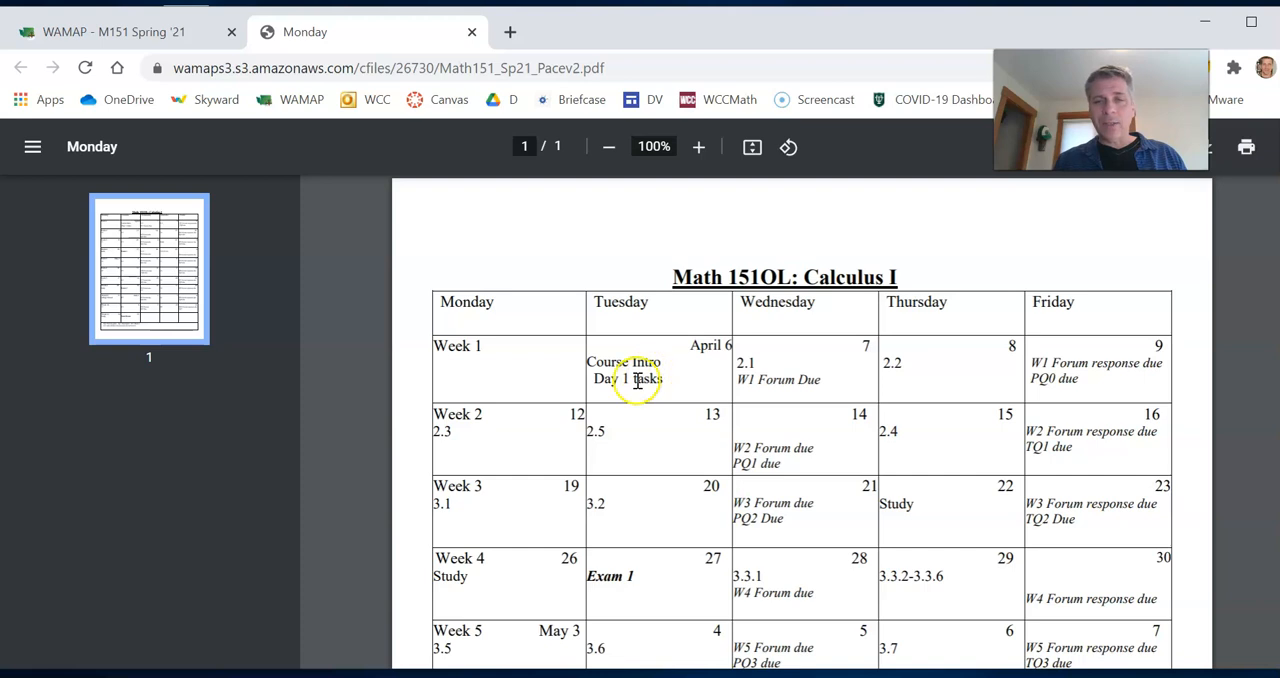
mouse_move(773, 358)
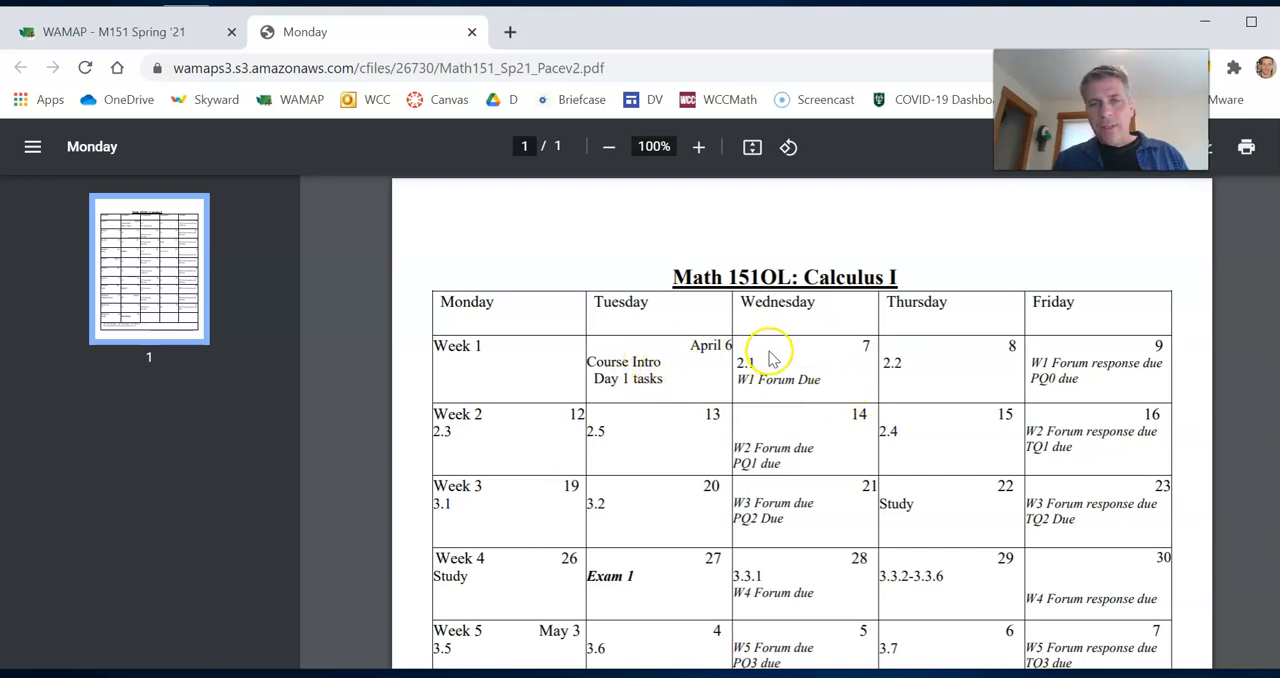
mouse_move(897, 420)
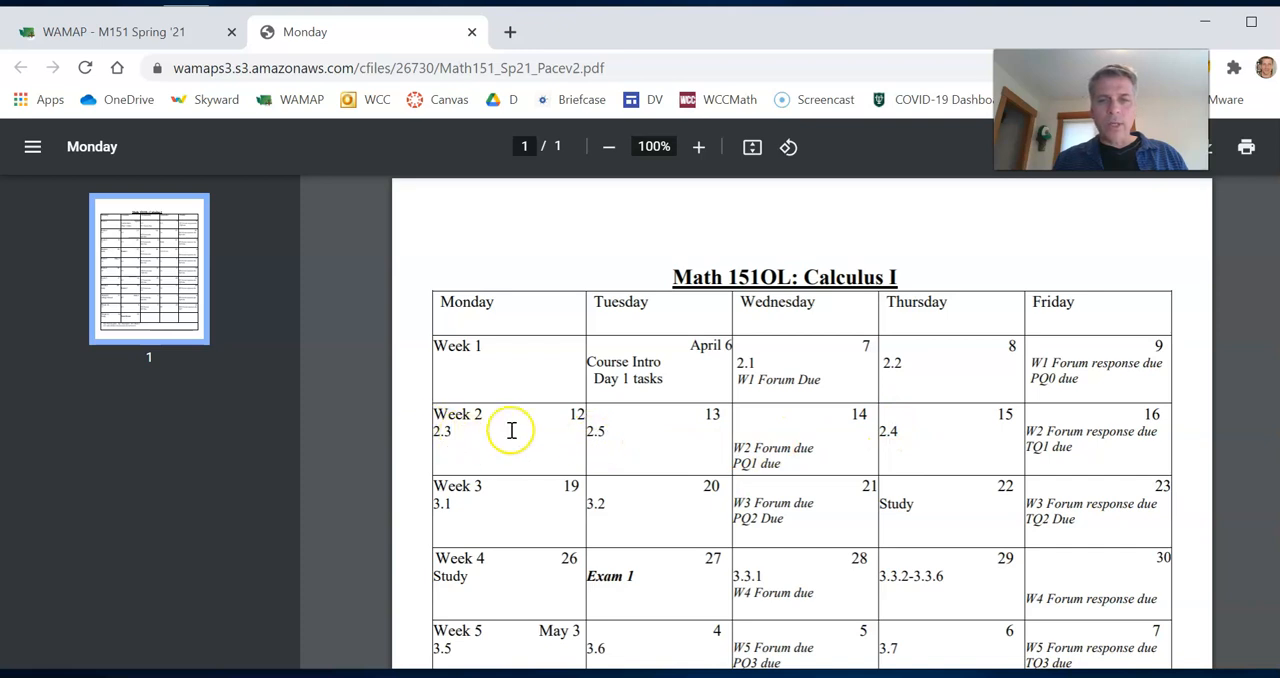
mouse_move(758, 353)
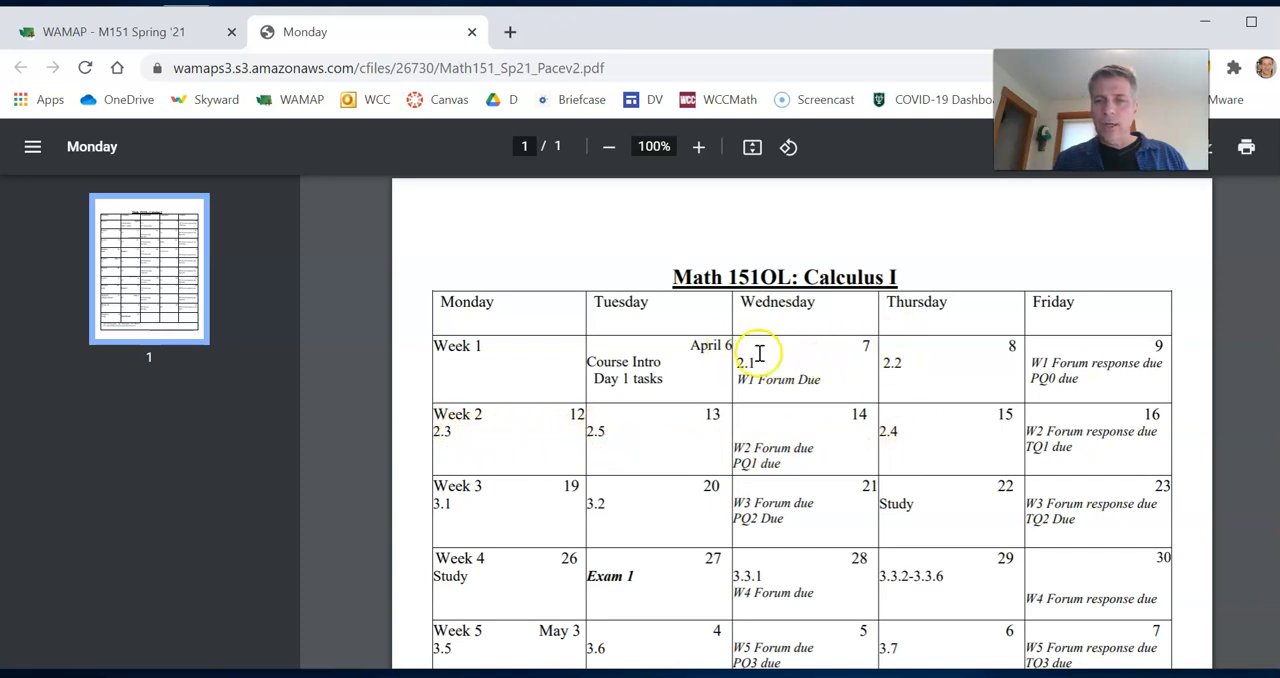
mouse_move(868, 363)
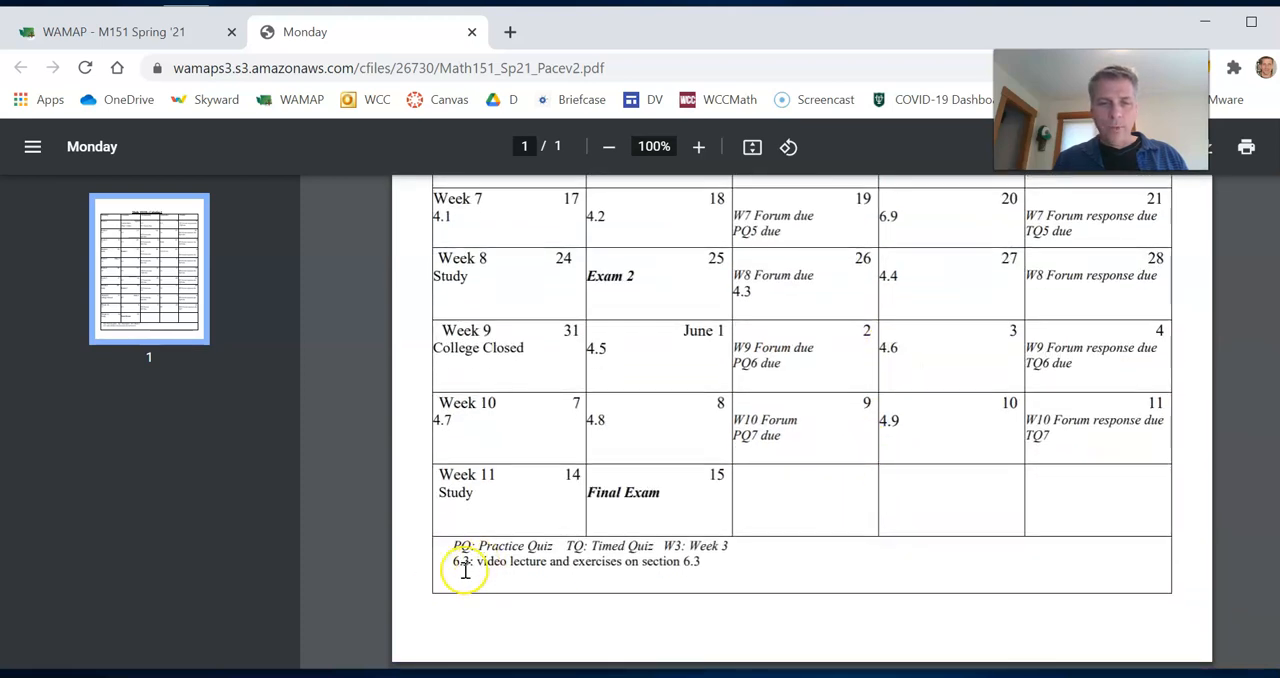
mouse_move(668, 561)
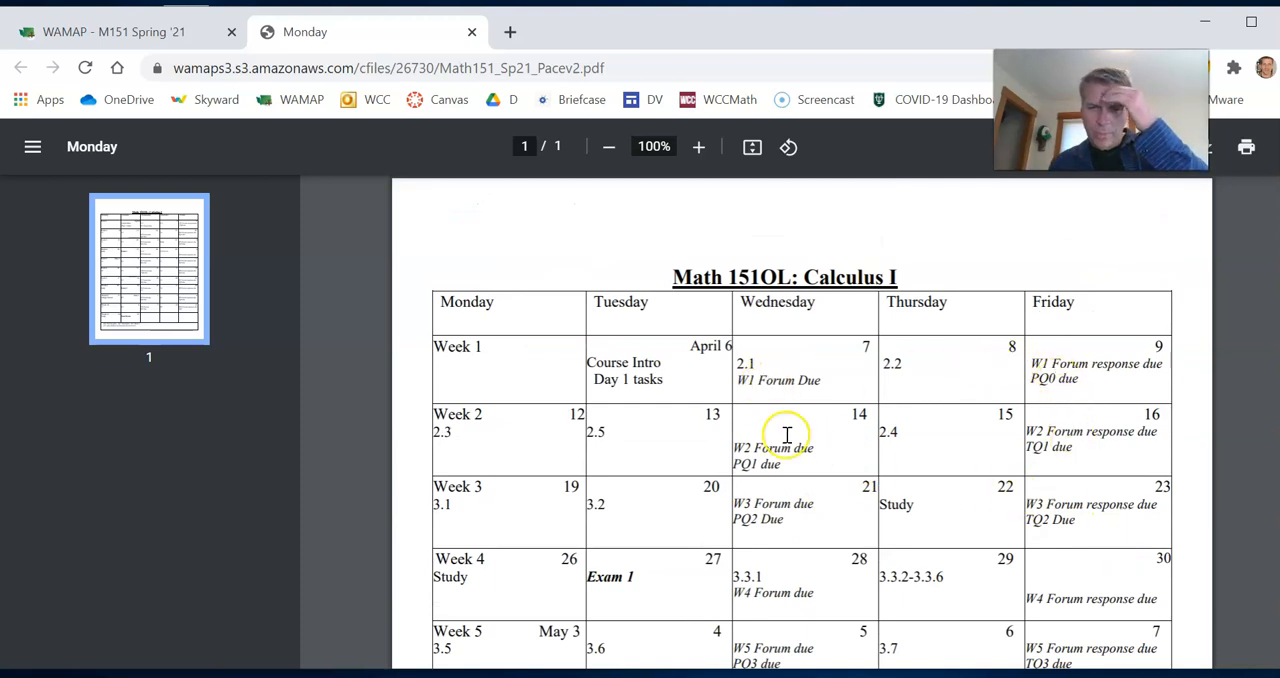
mouse_move(826, 387)
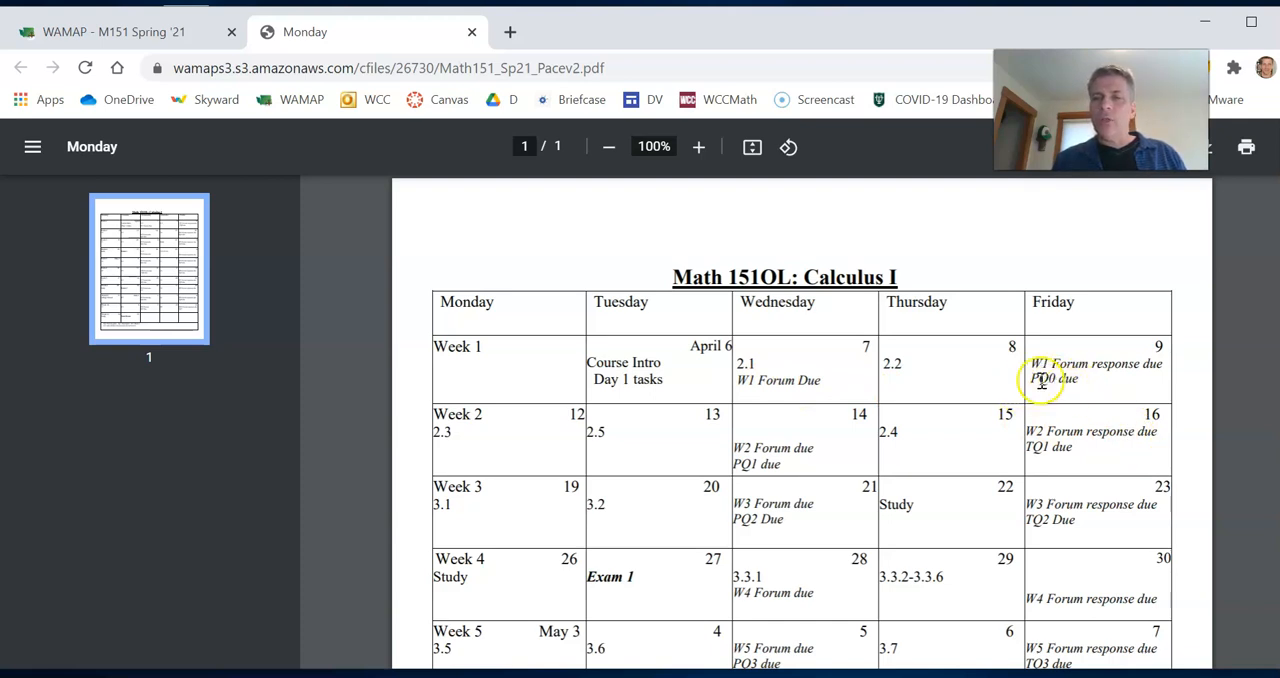
mouse_move(1115, 337)
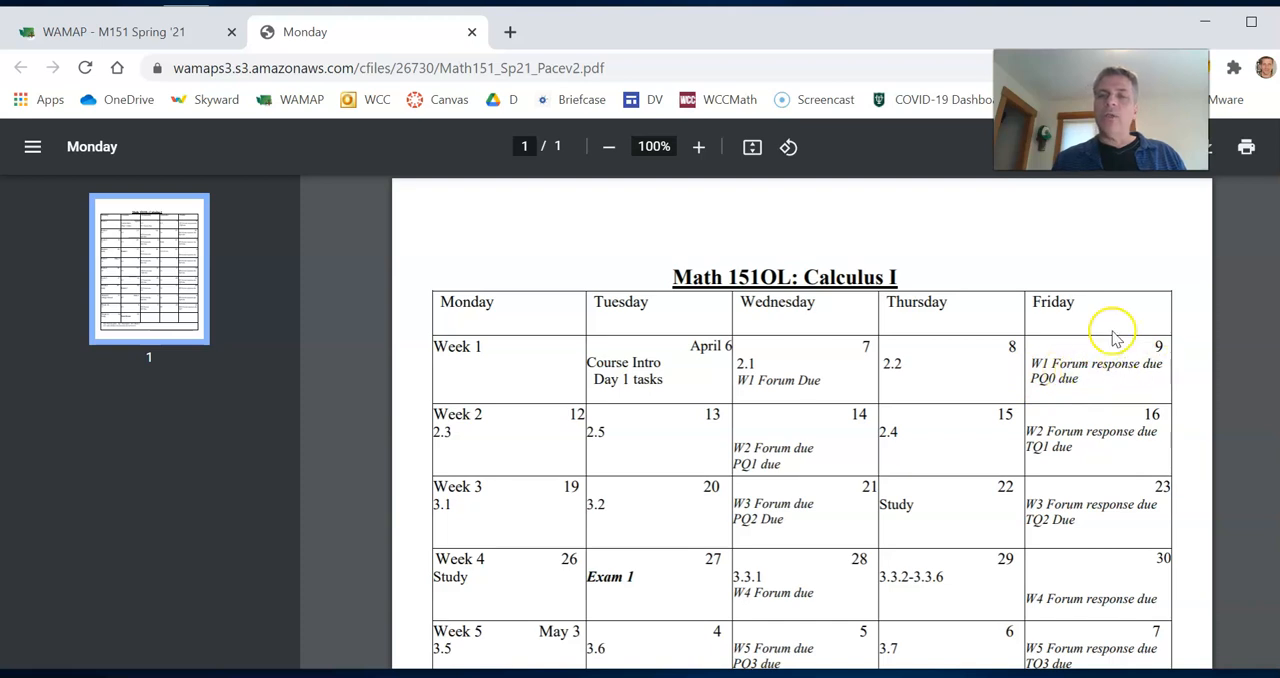
mouse_move(1053, 398)
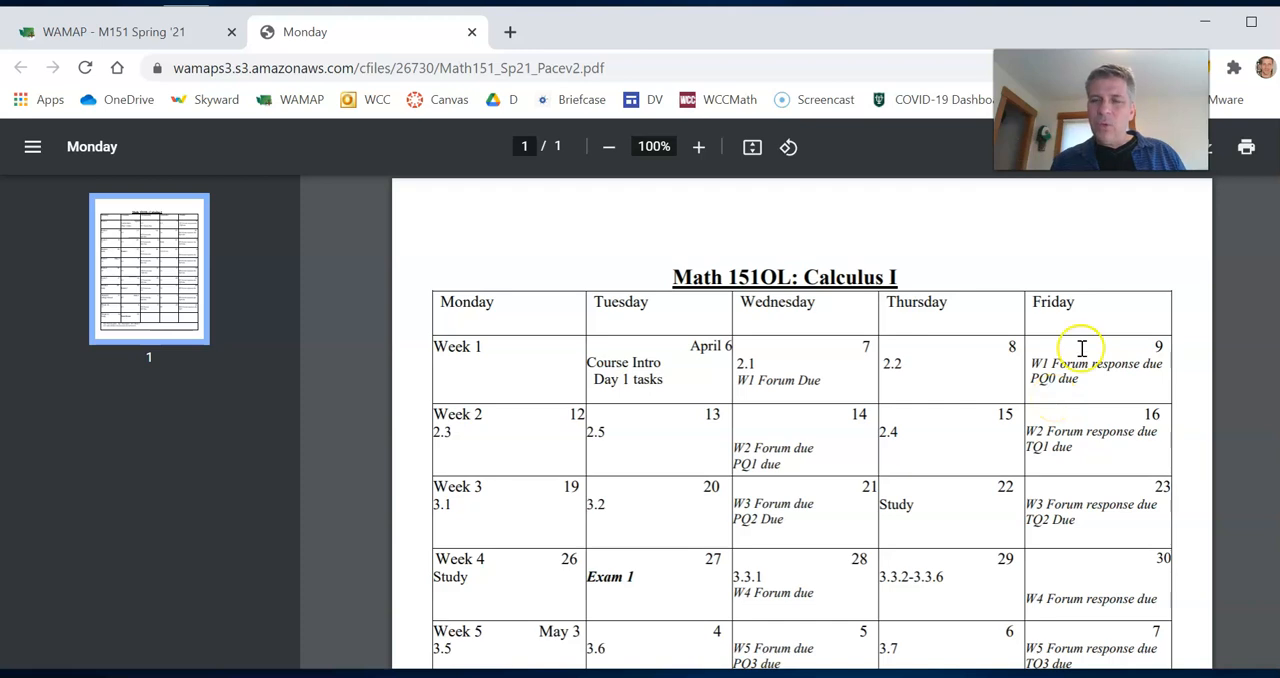
scroll(down, 3)
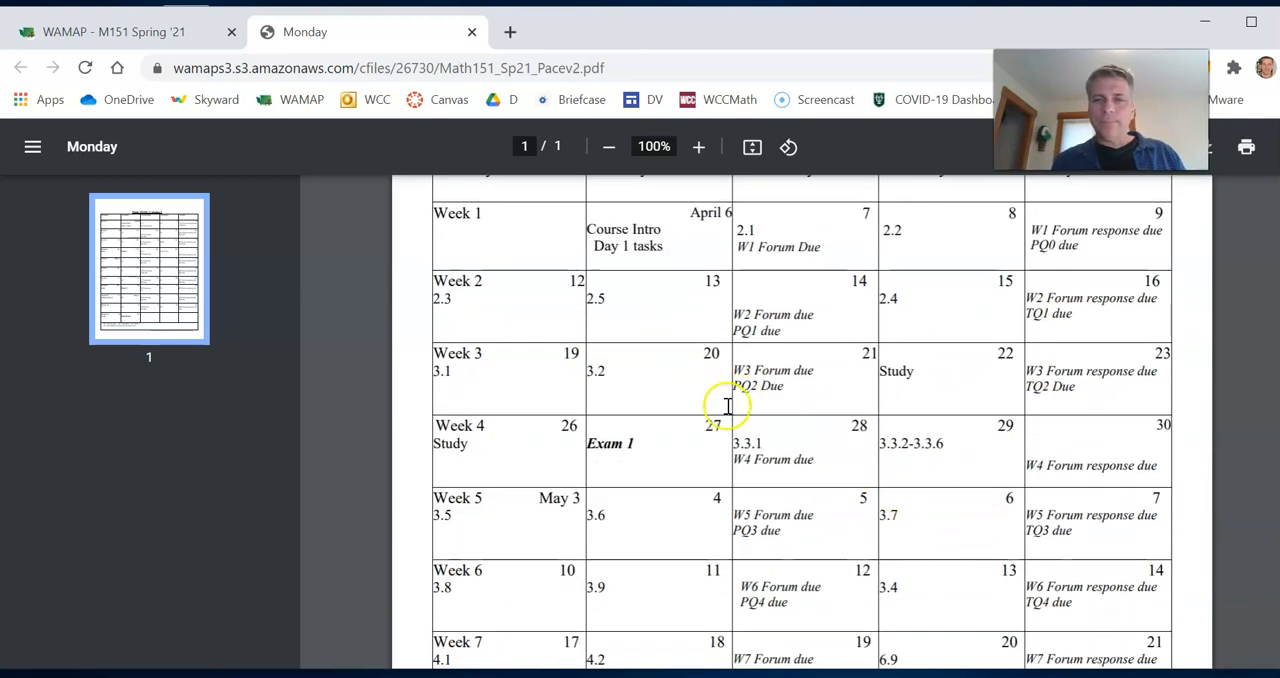
mouse_move(1065, 575)
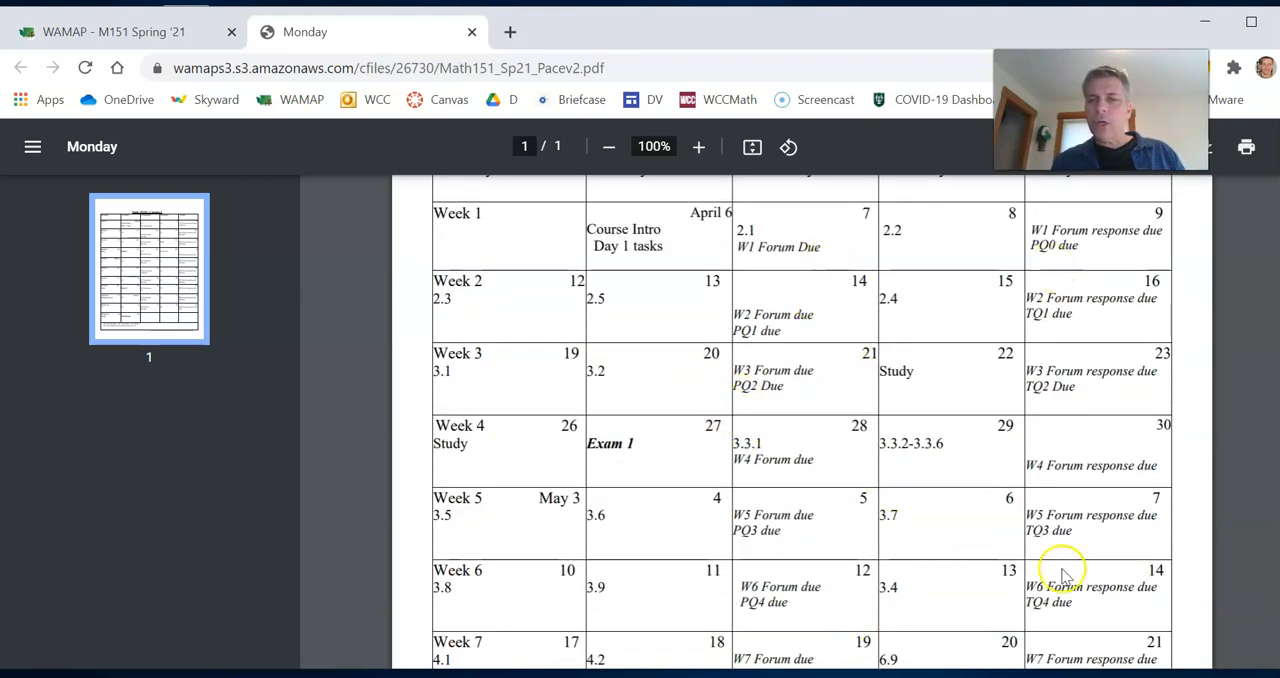
scroll(down, 3)
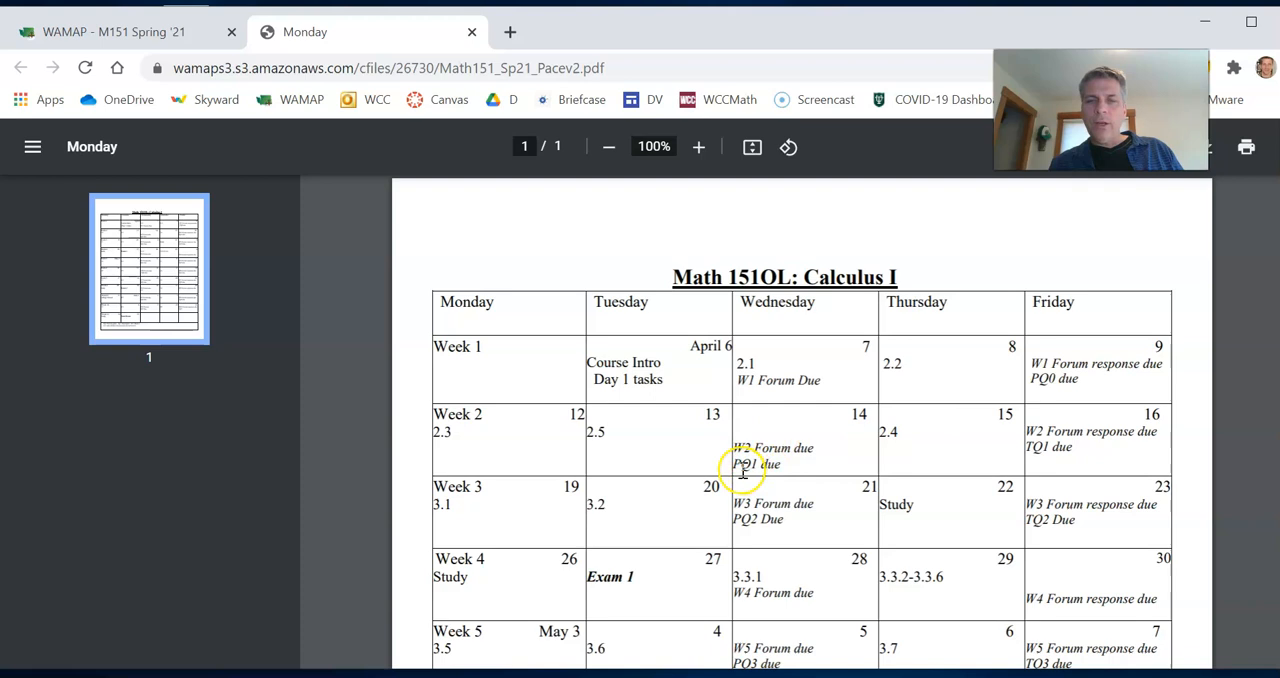
mouse_move(758, 470)
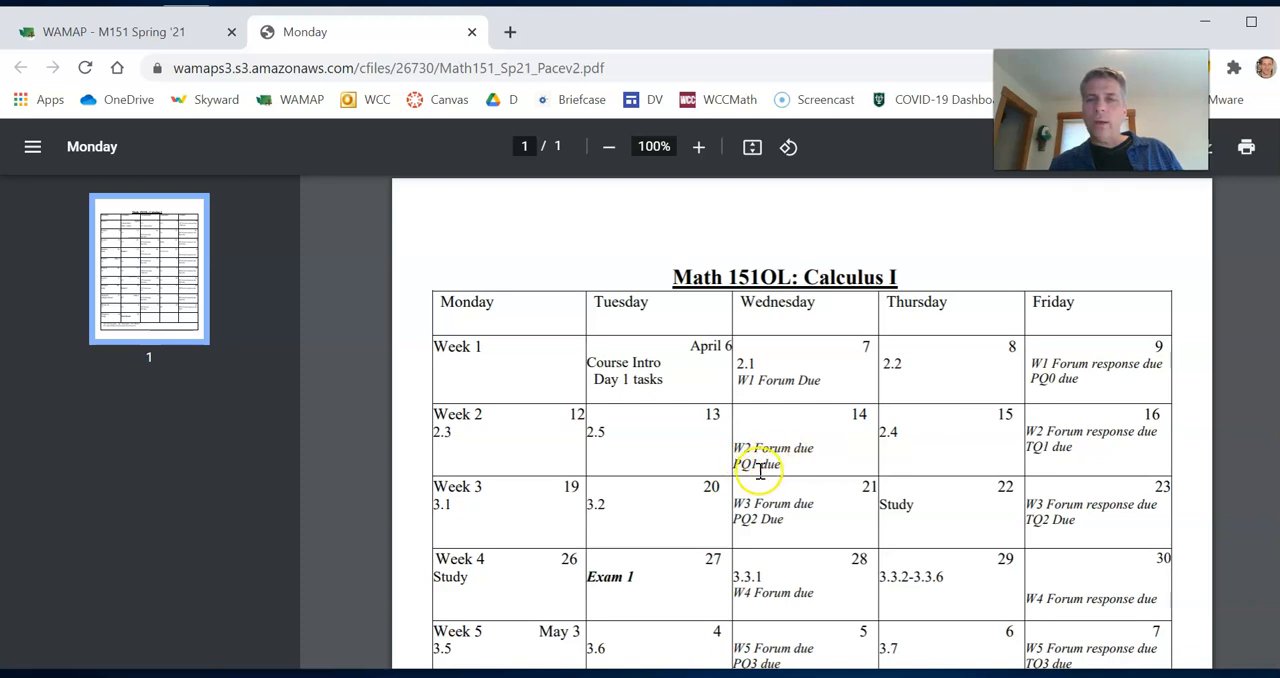
mouse_move(1078, 438)
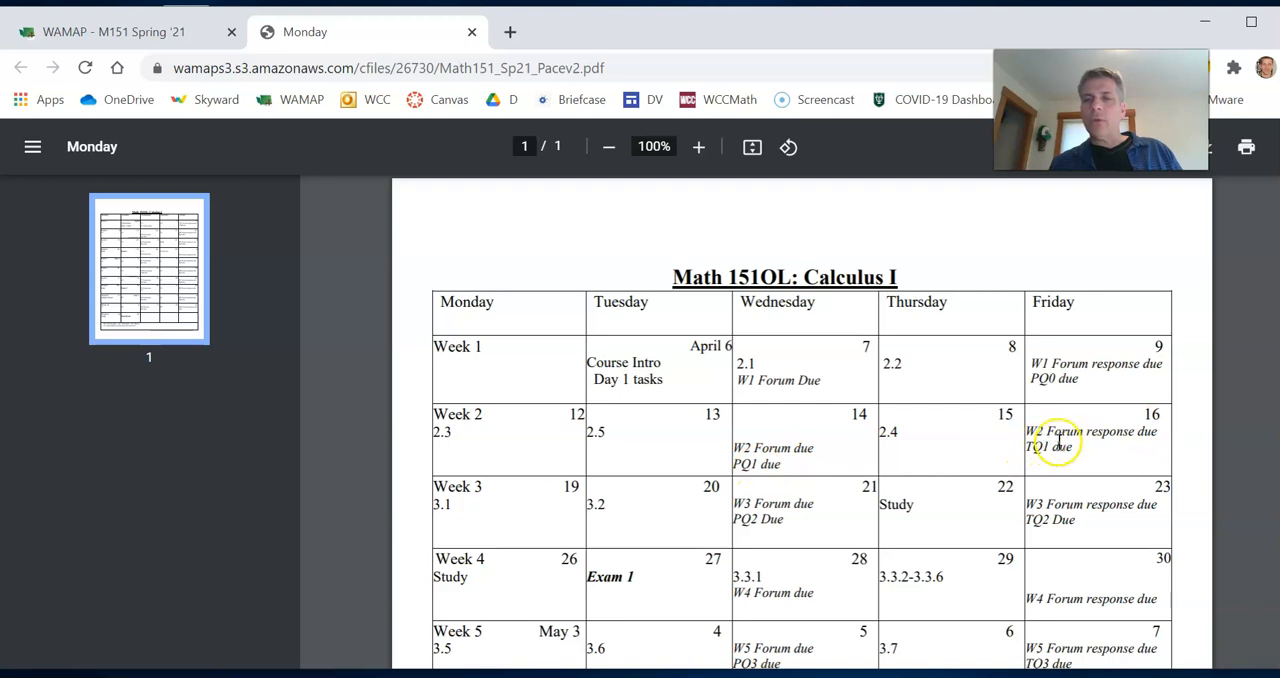
mouse_move(1145, 375)
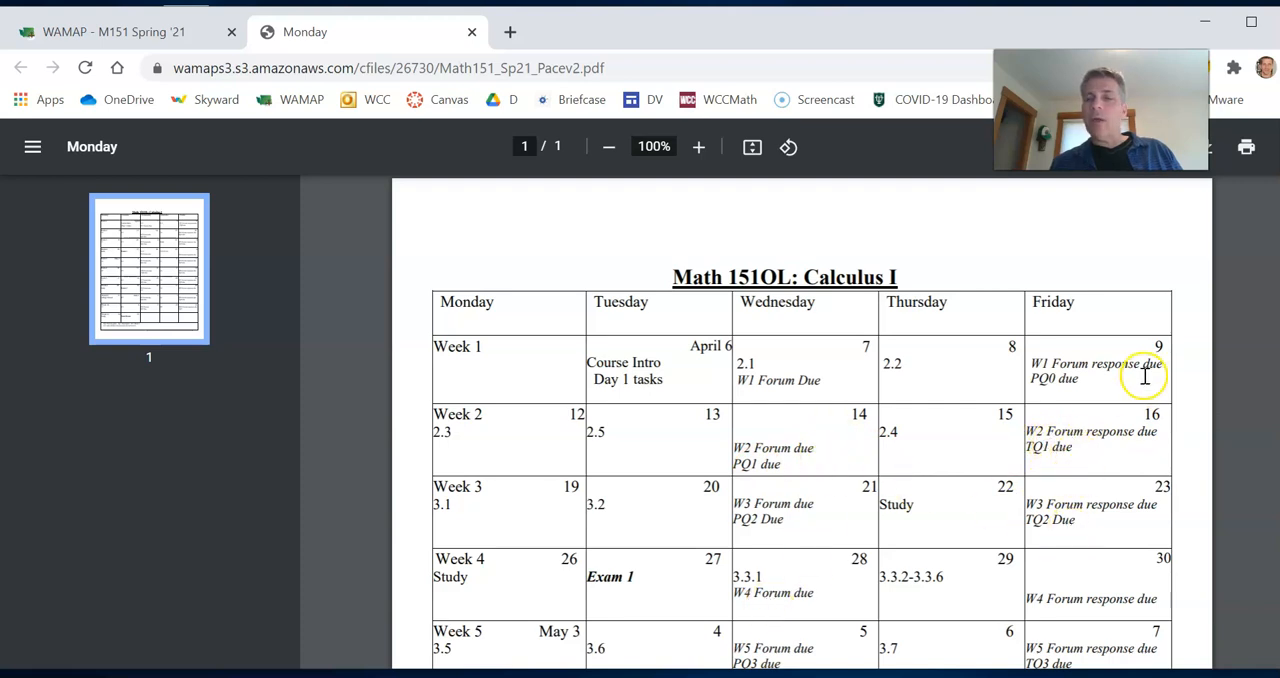
scroll(down, 3)
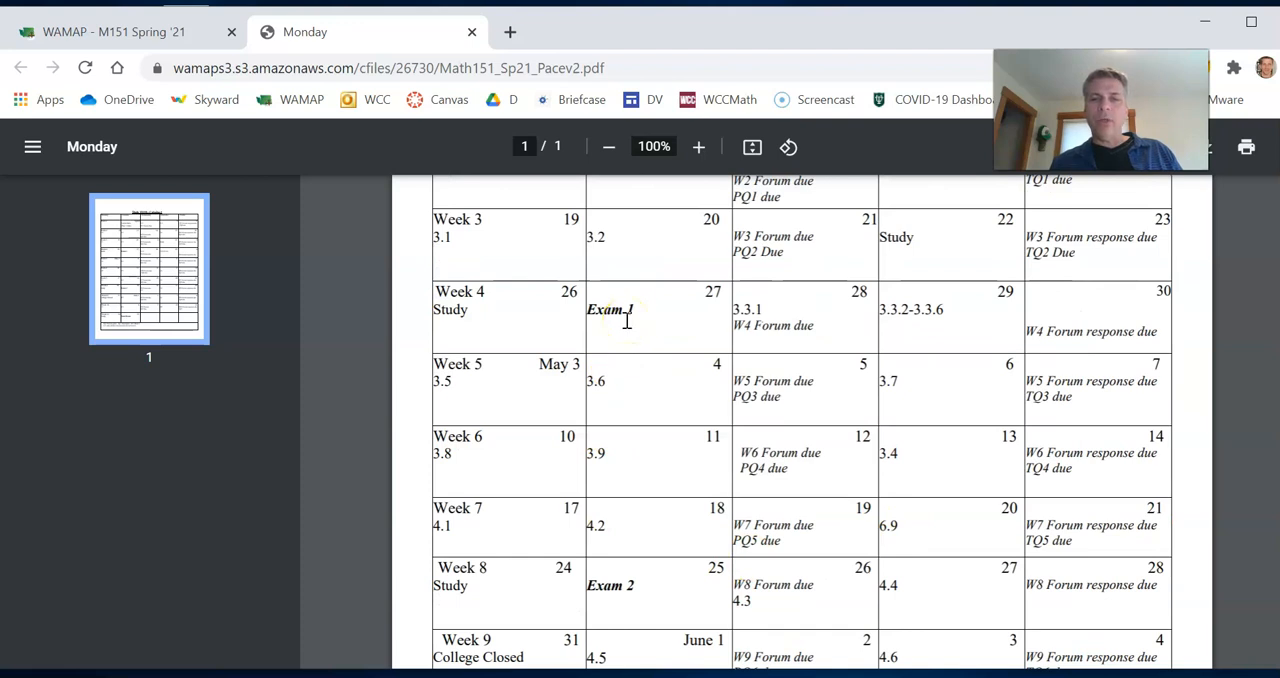
scroll(down, 3)
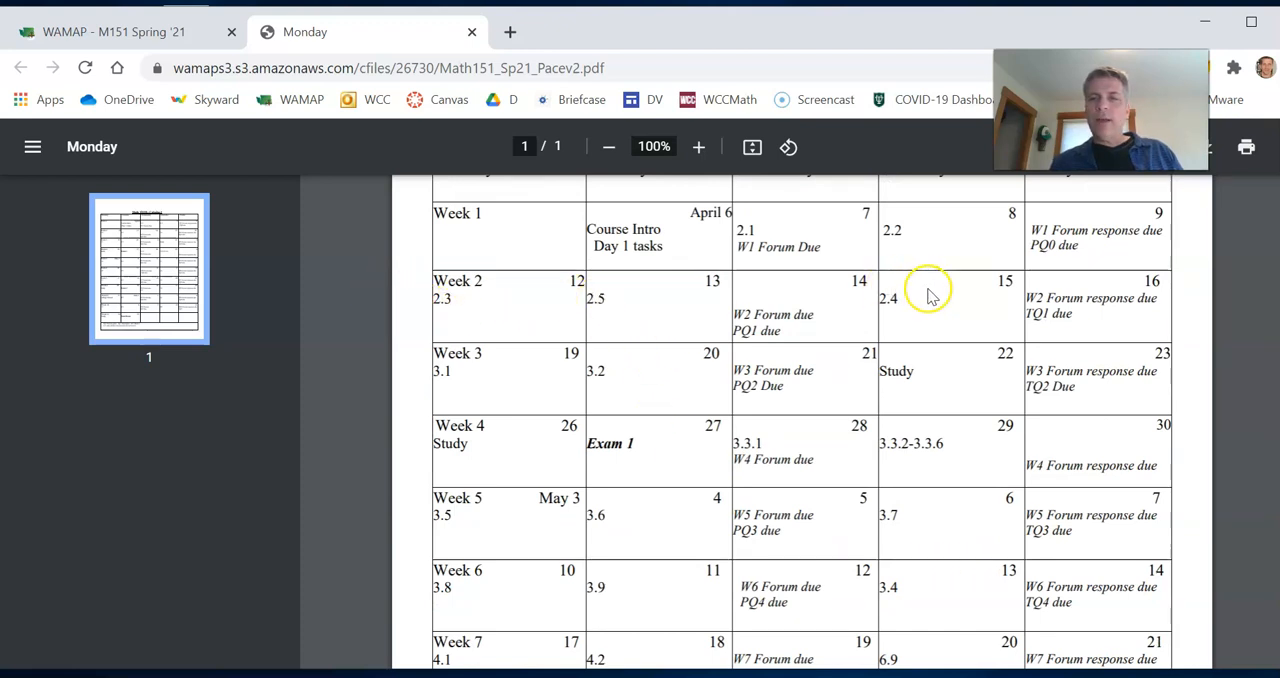
mouse_move(450, 300)
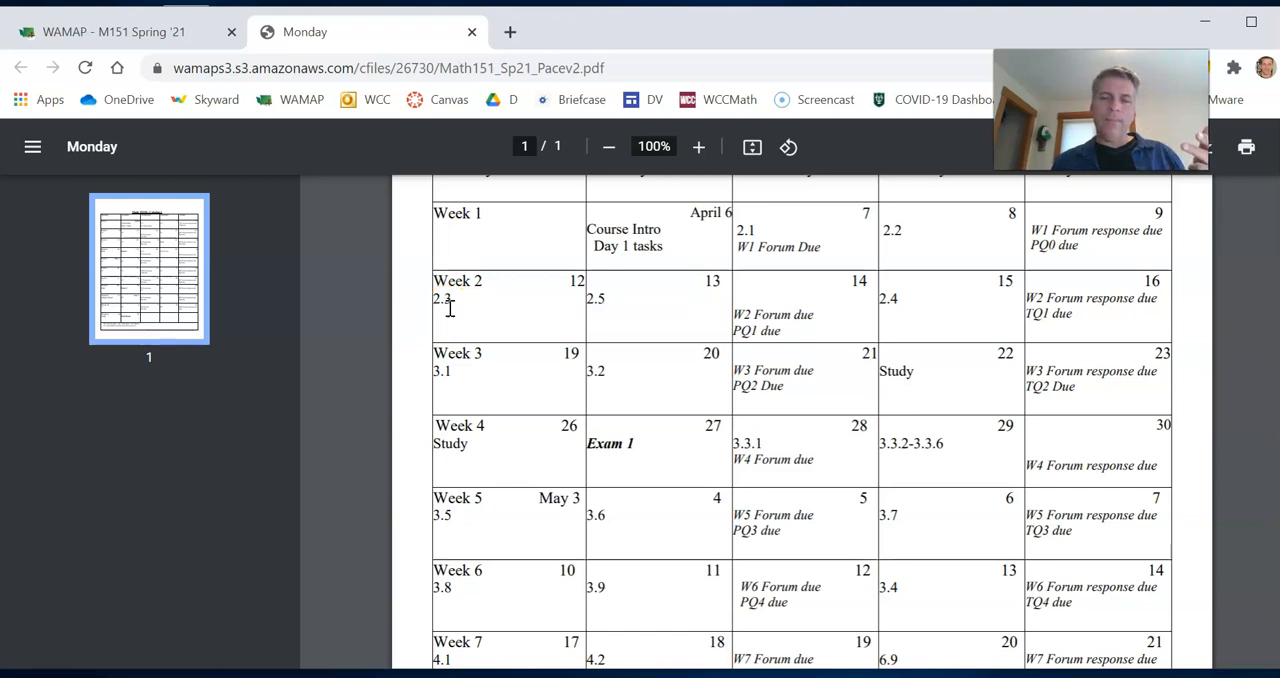
click(738, 363)
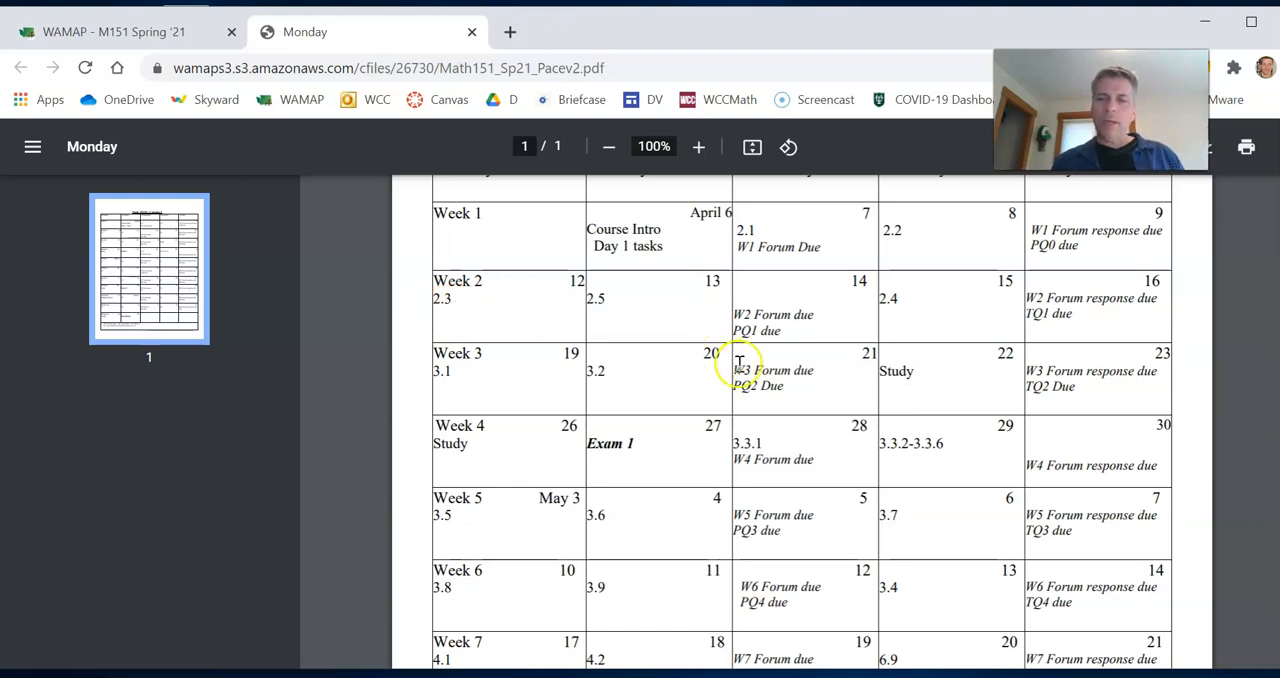
scroll(down, 3)
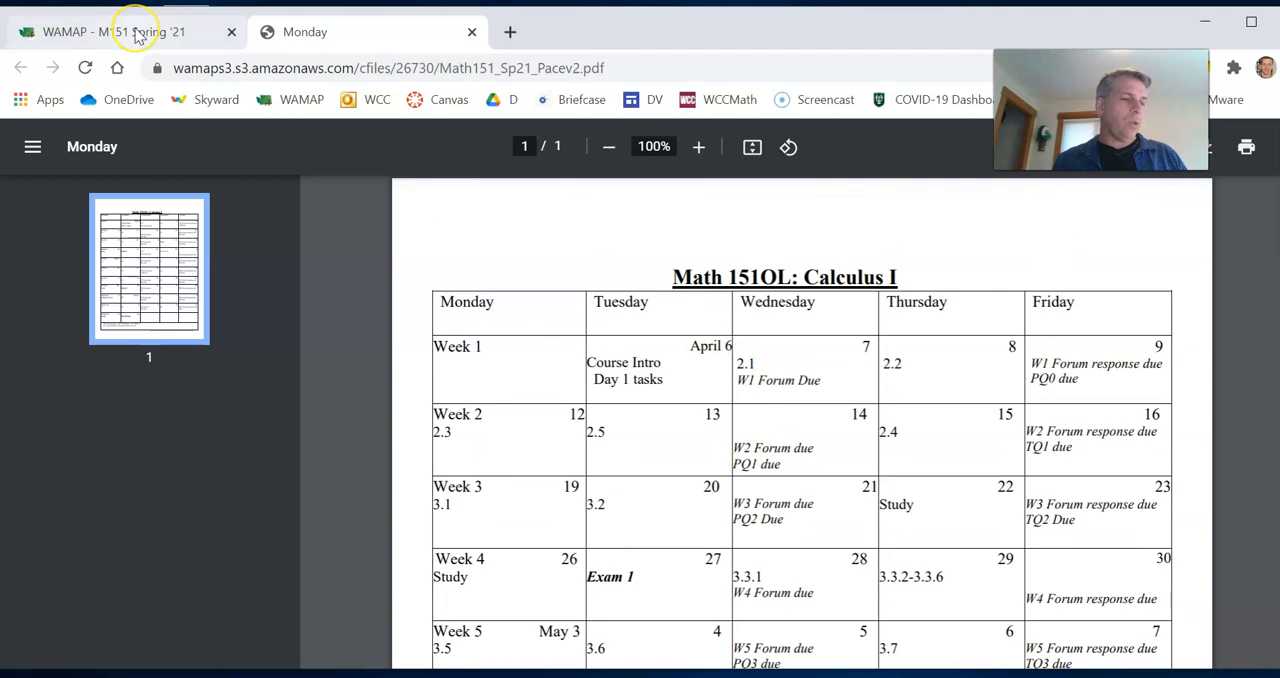
click(120, 31)
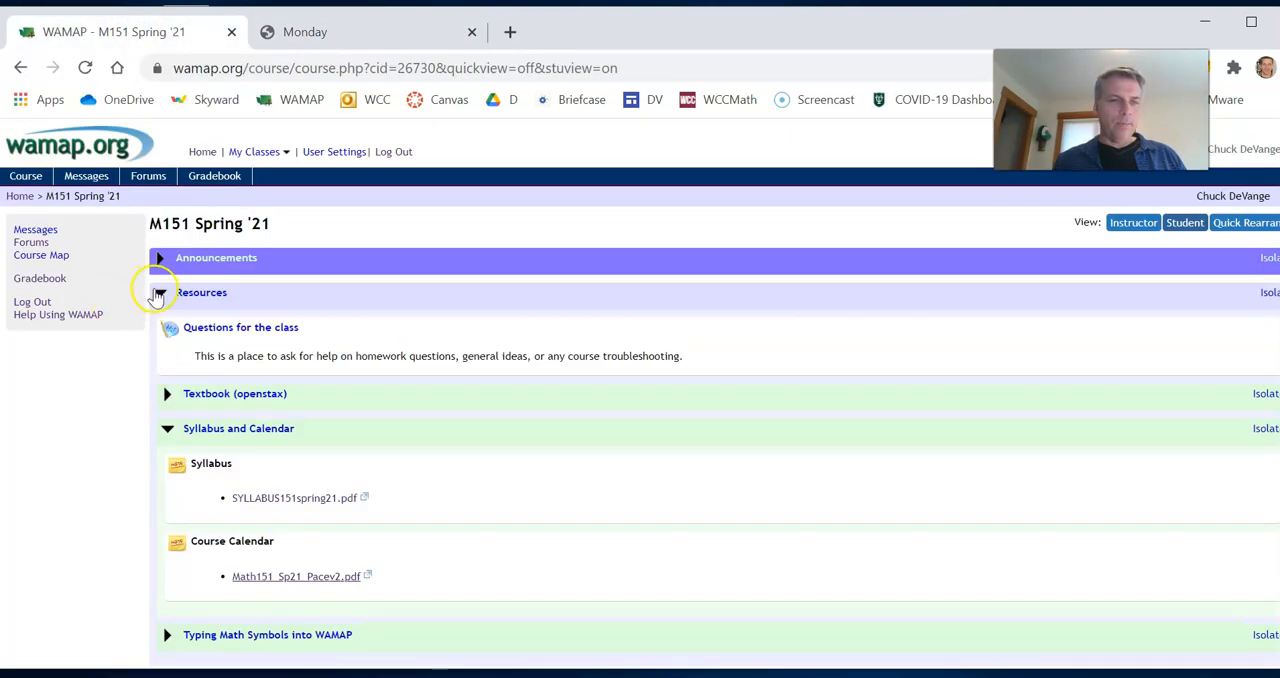
Step: Collapse Resources and go to the course Messages page
click(159, 292)
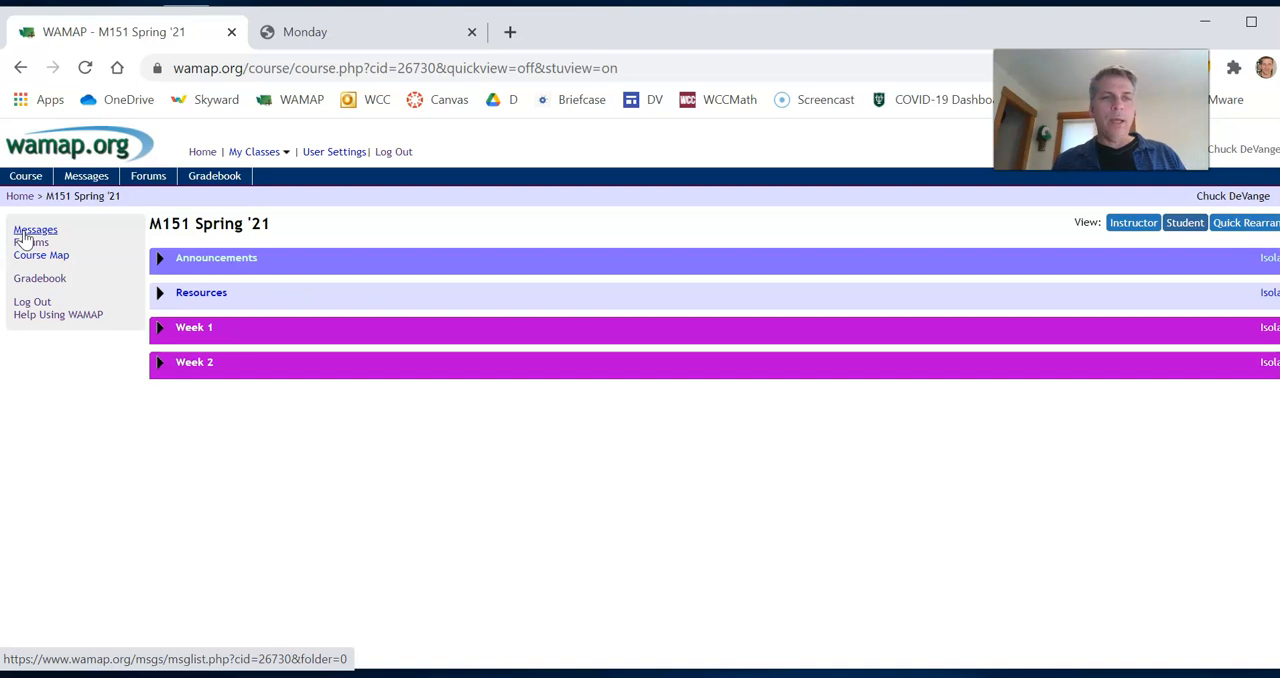
click(35, 229)
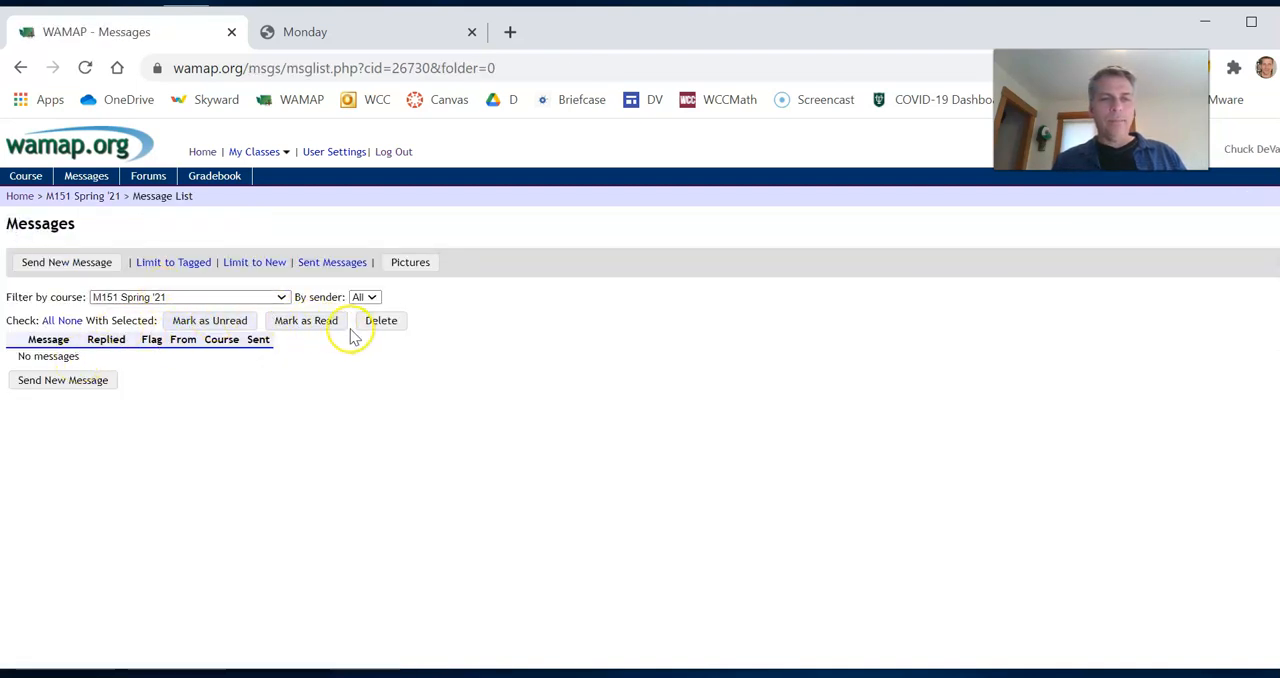
click(66, 261)
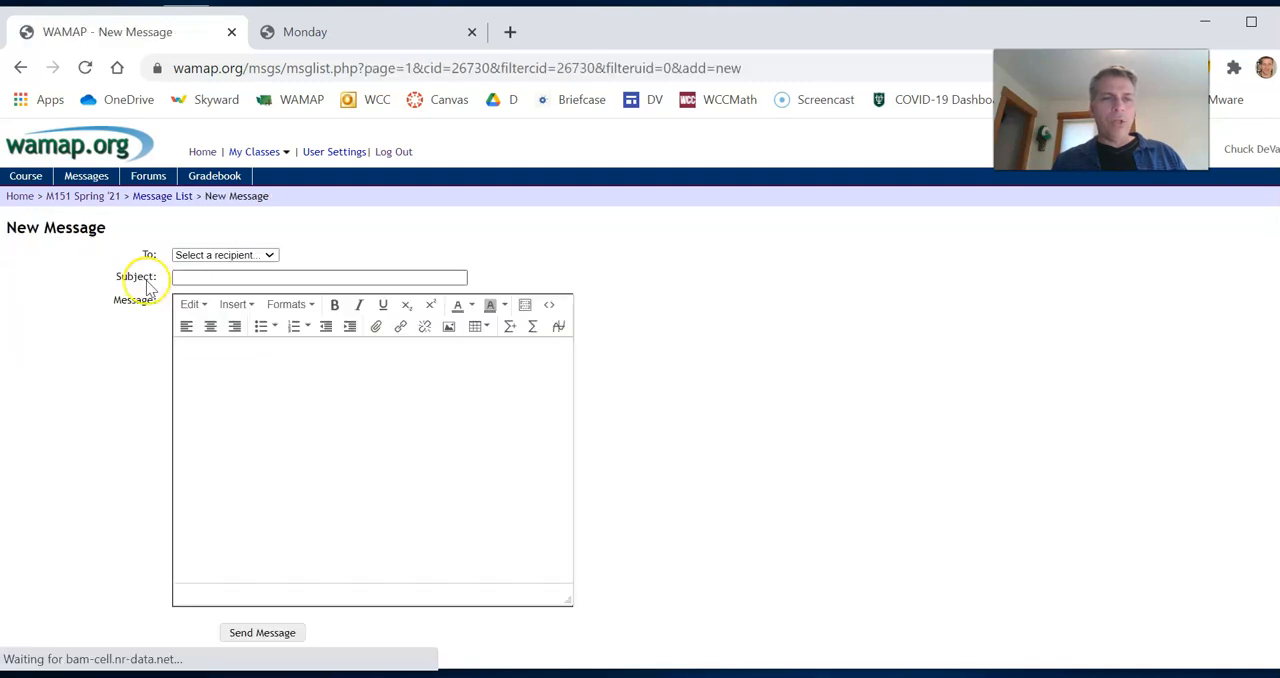
click(224, 254)
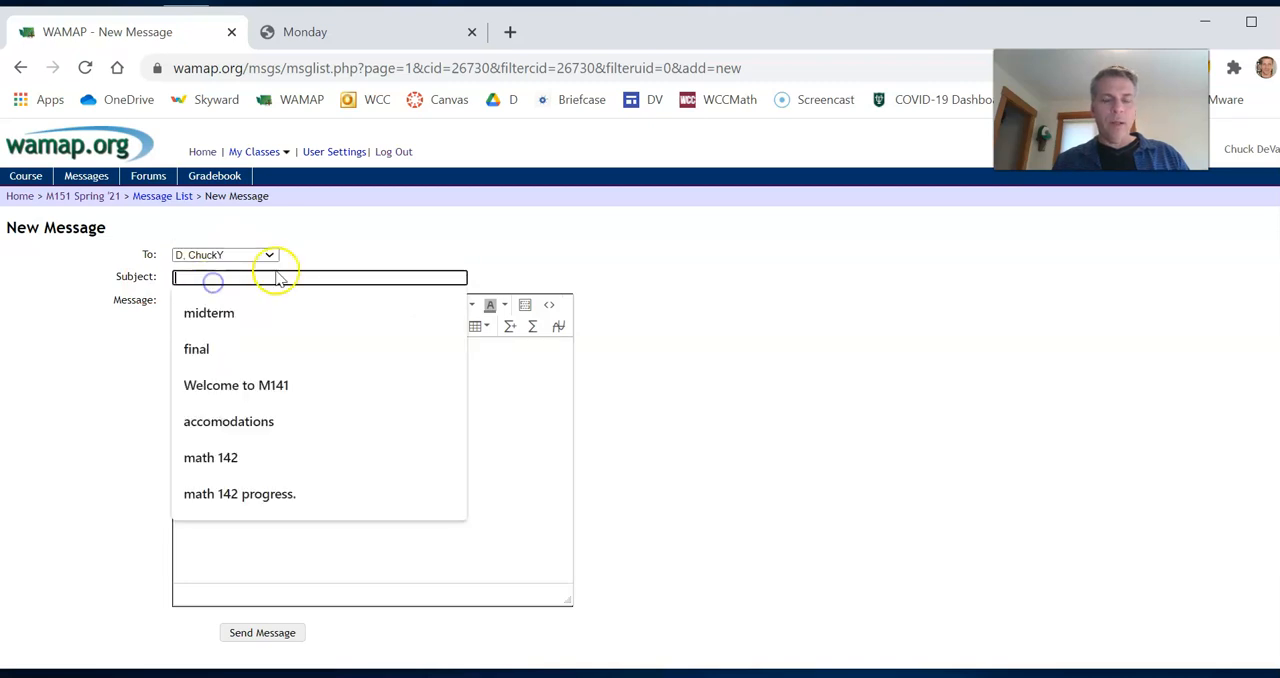
text(hey, need help?)
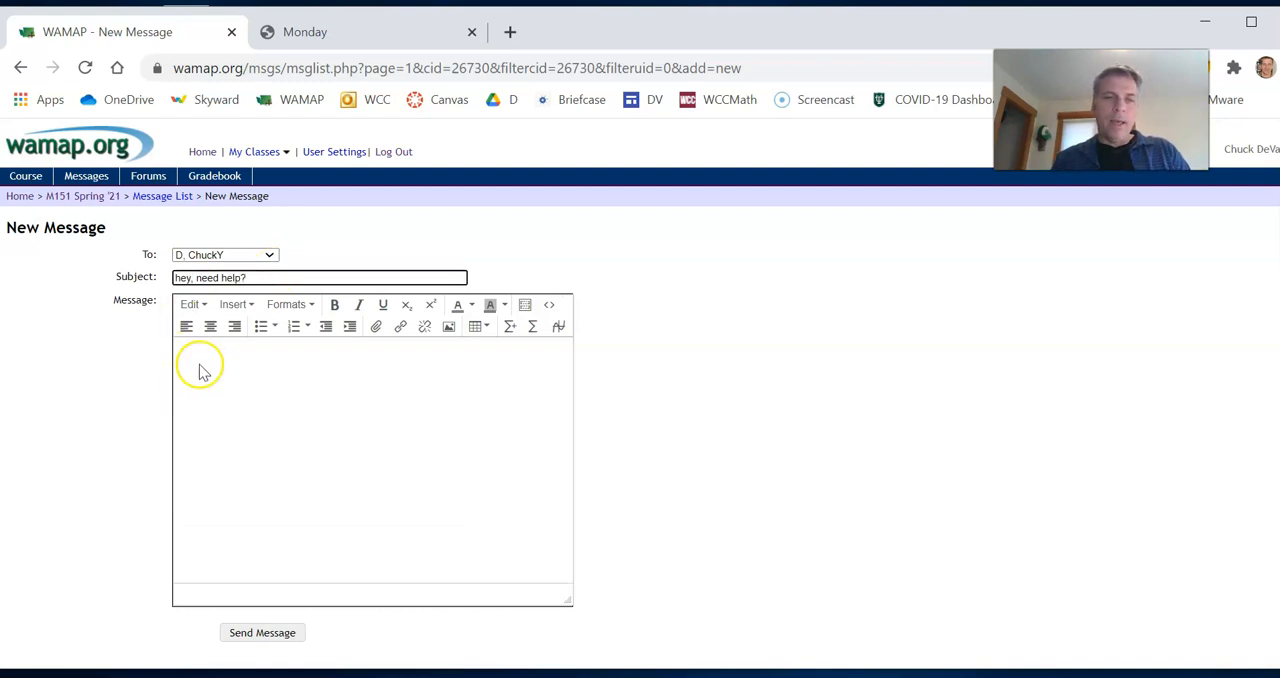
click(203, 357)
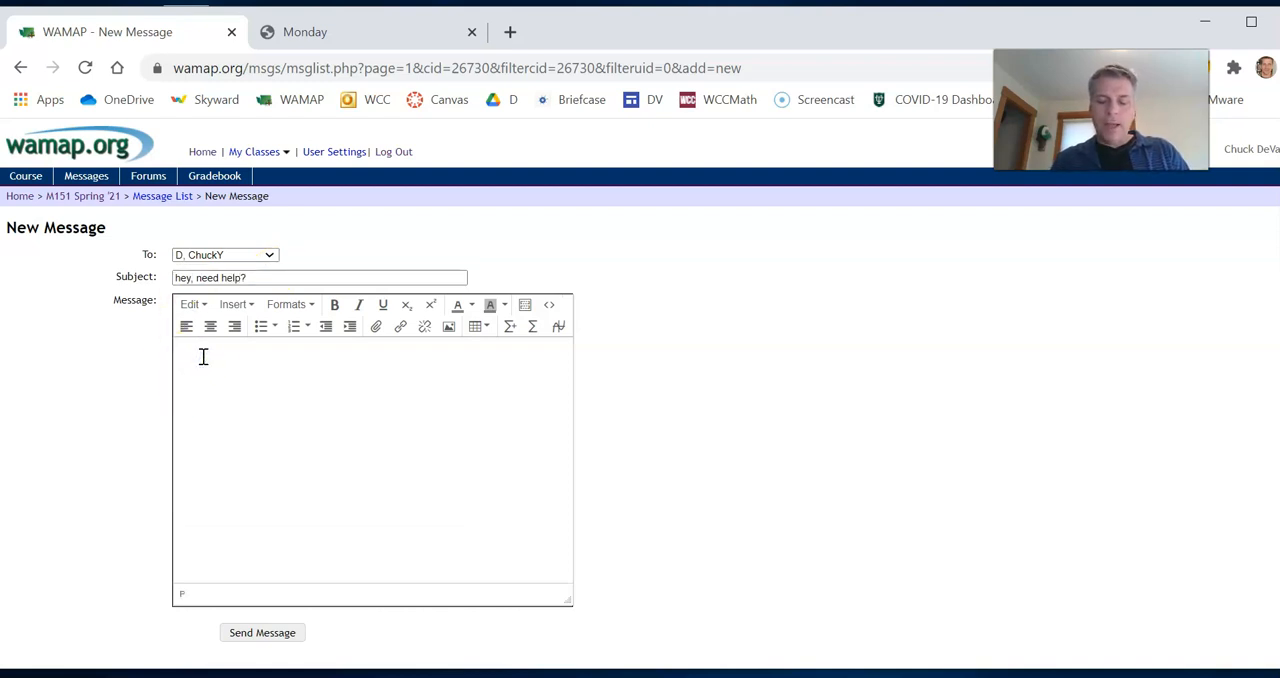
text(I notice)
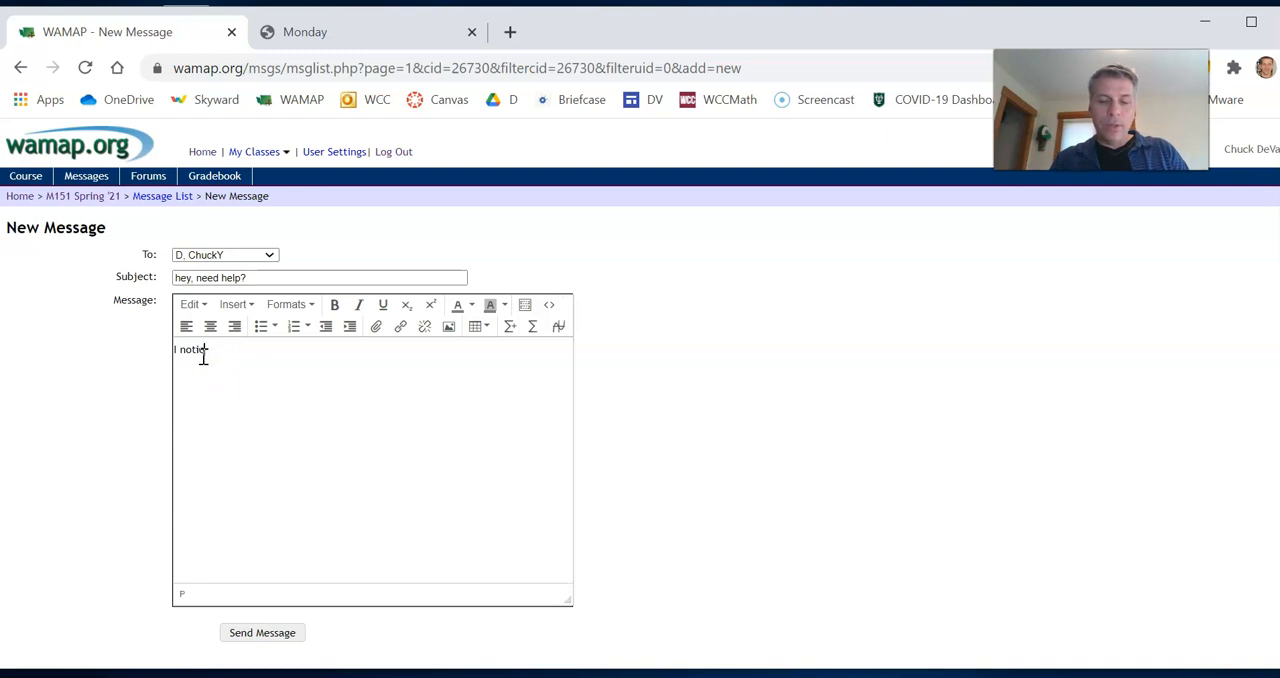
text(ed on sdg;knviuncv)
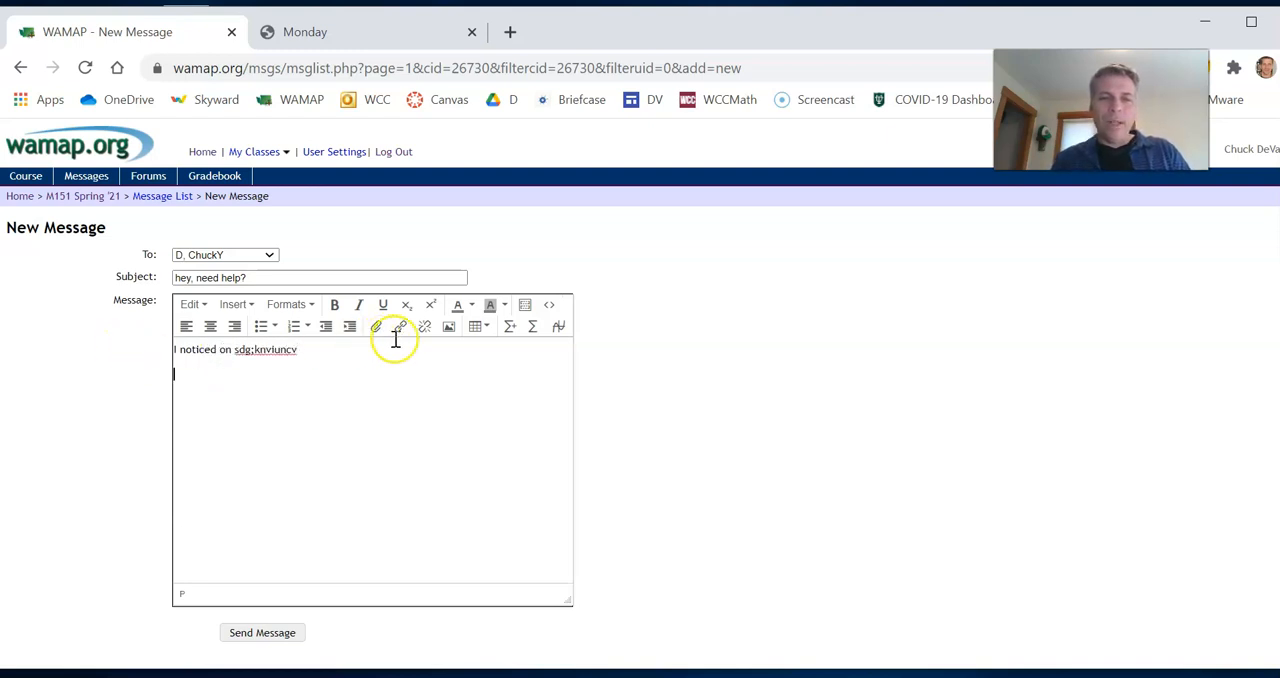
mouse_move(509, 326)
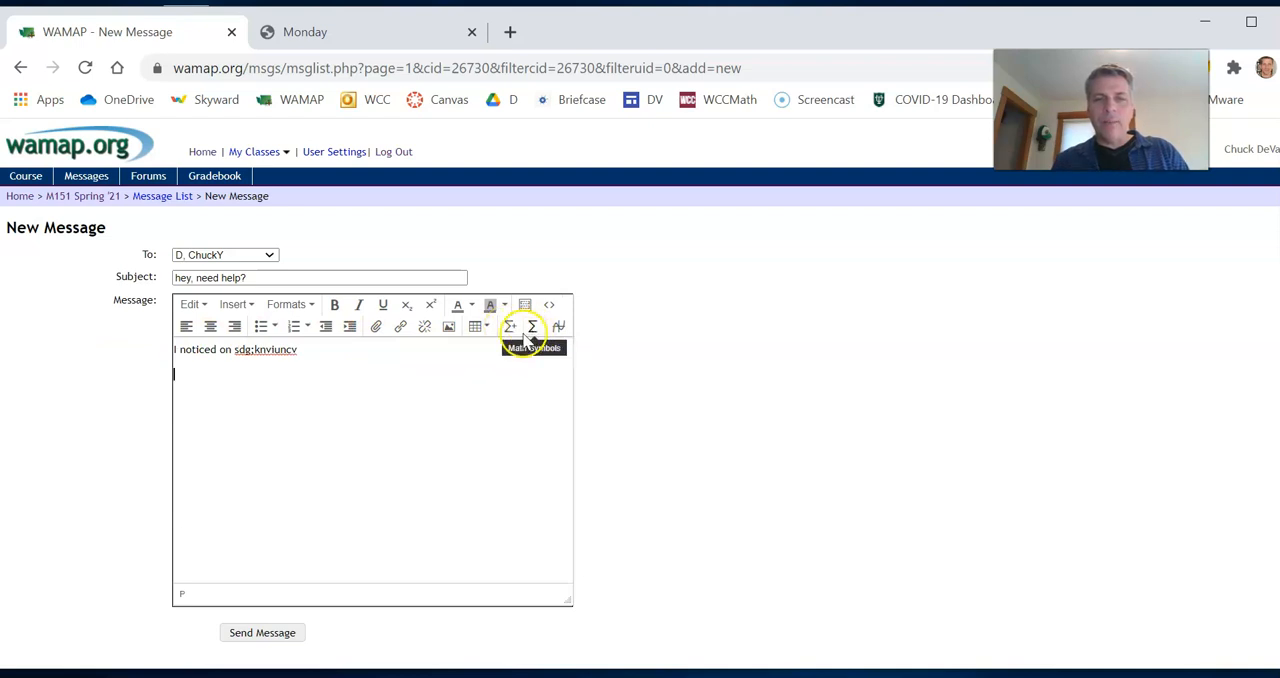
click(510, 327)
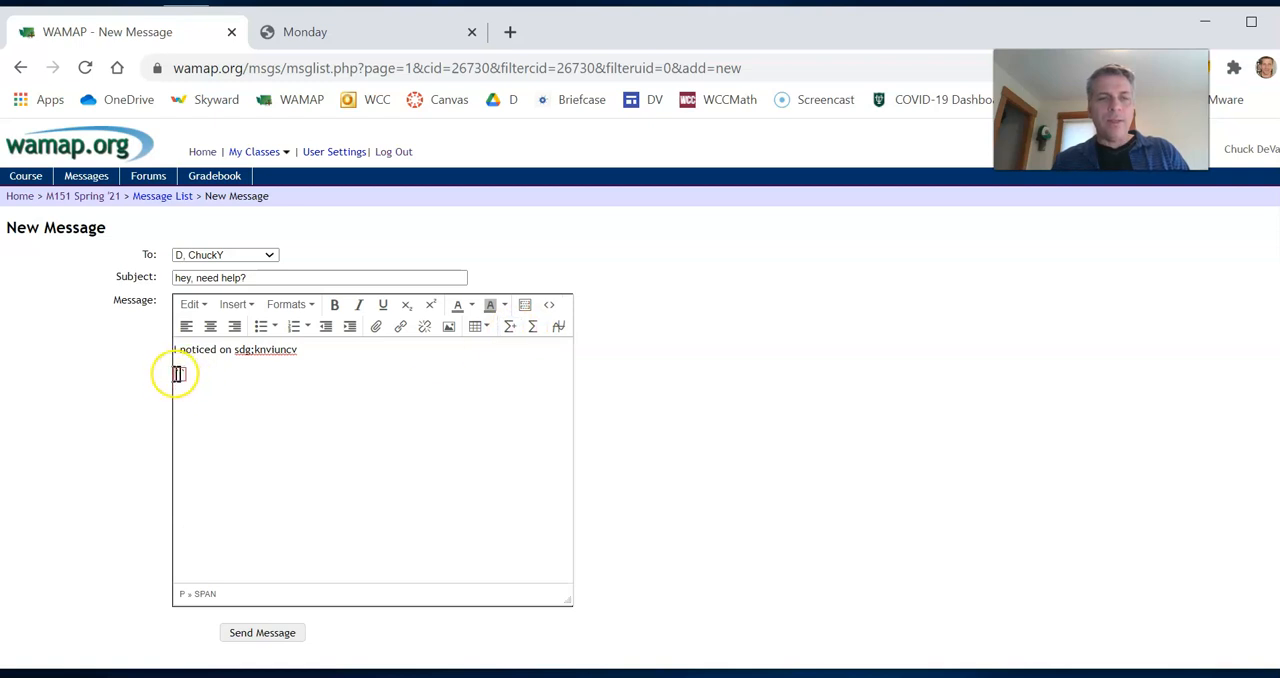
mouse_move(372, 408)
text((5+x)
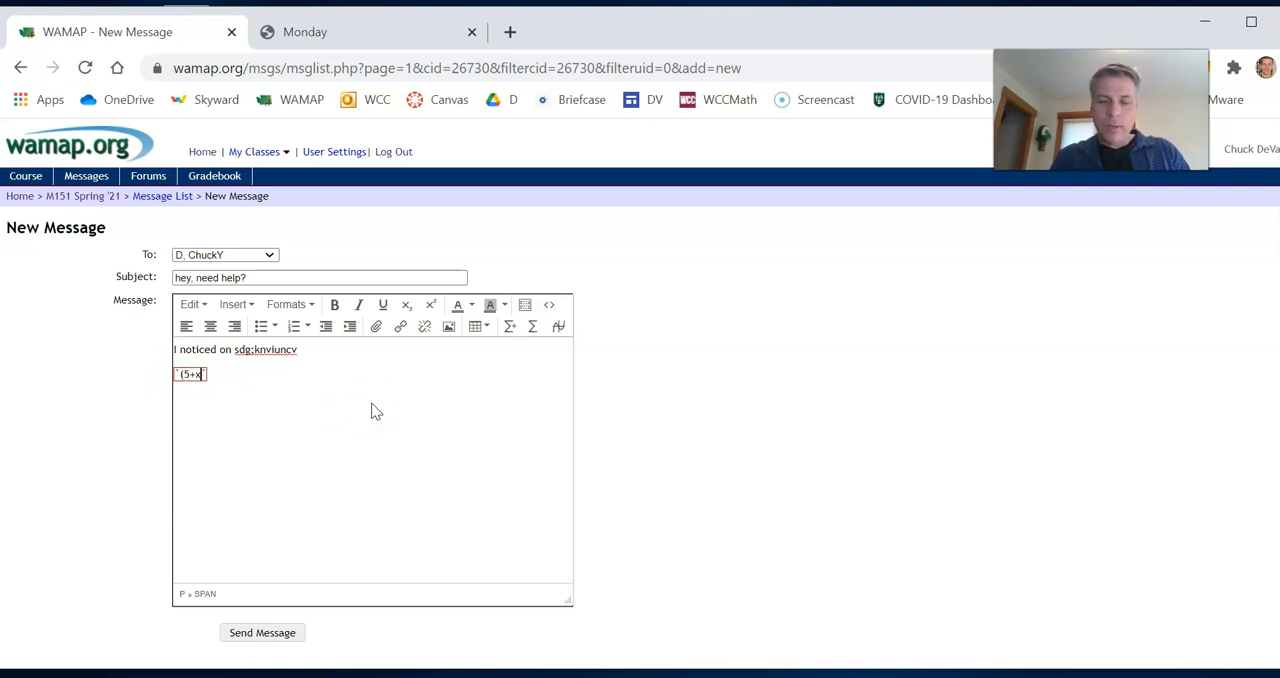
Step: Enter the math expression (5+x)^2/y^3 in the message and send it
text(^2)
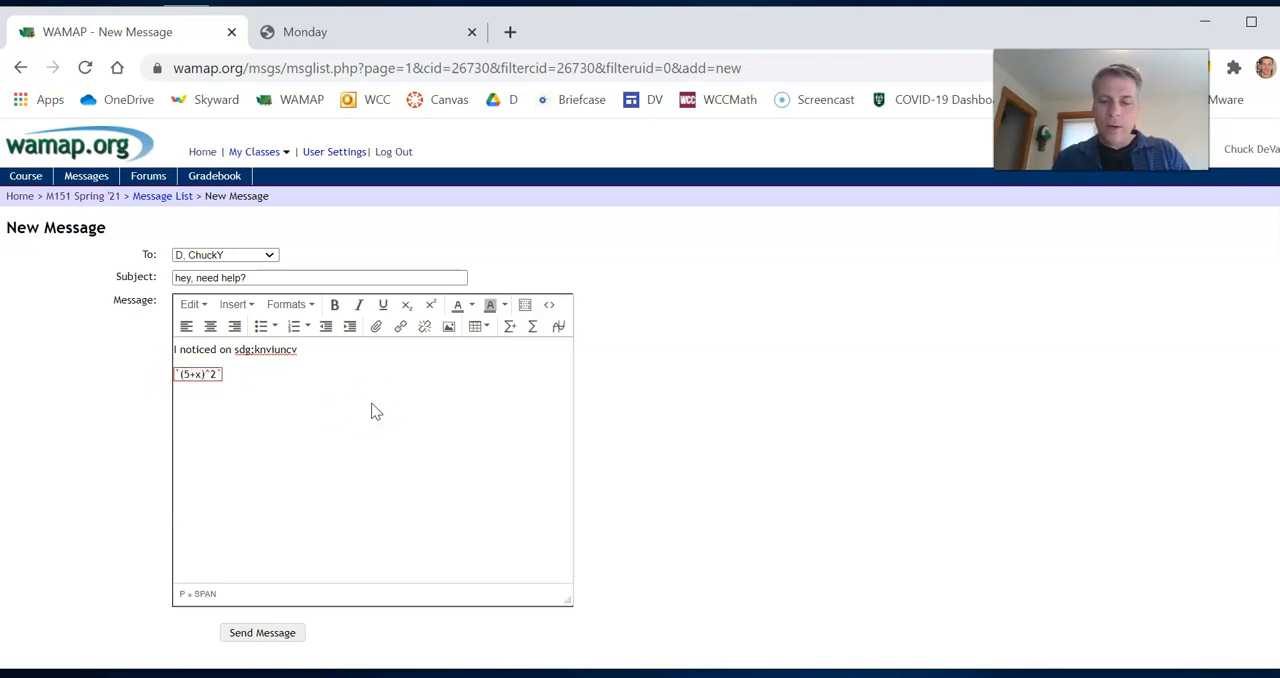
text(/y)
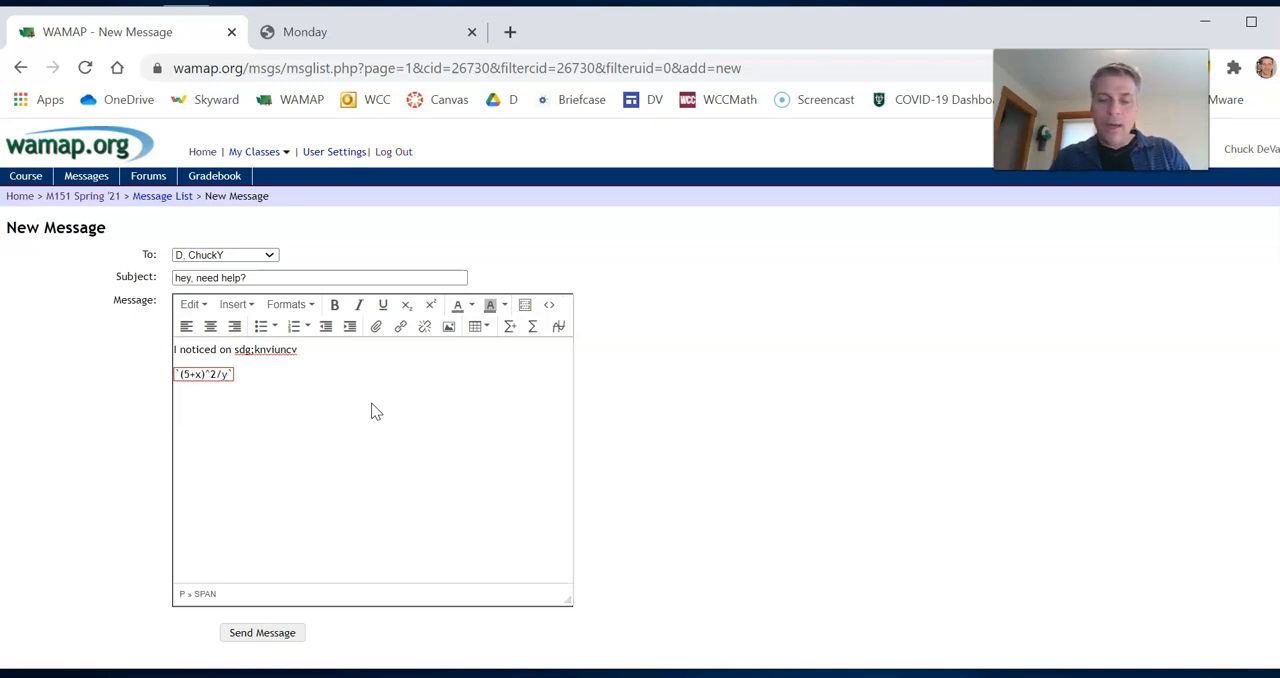
text(^3)
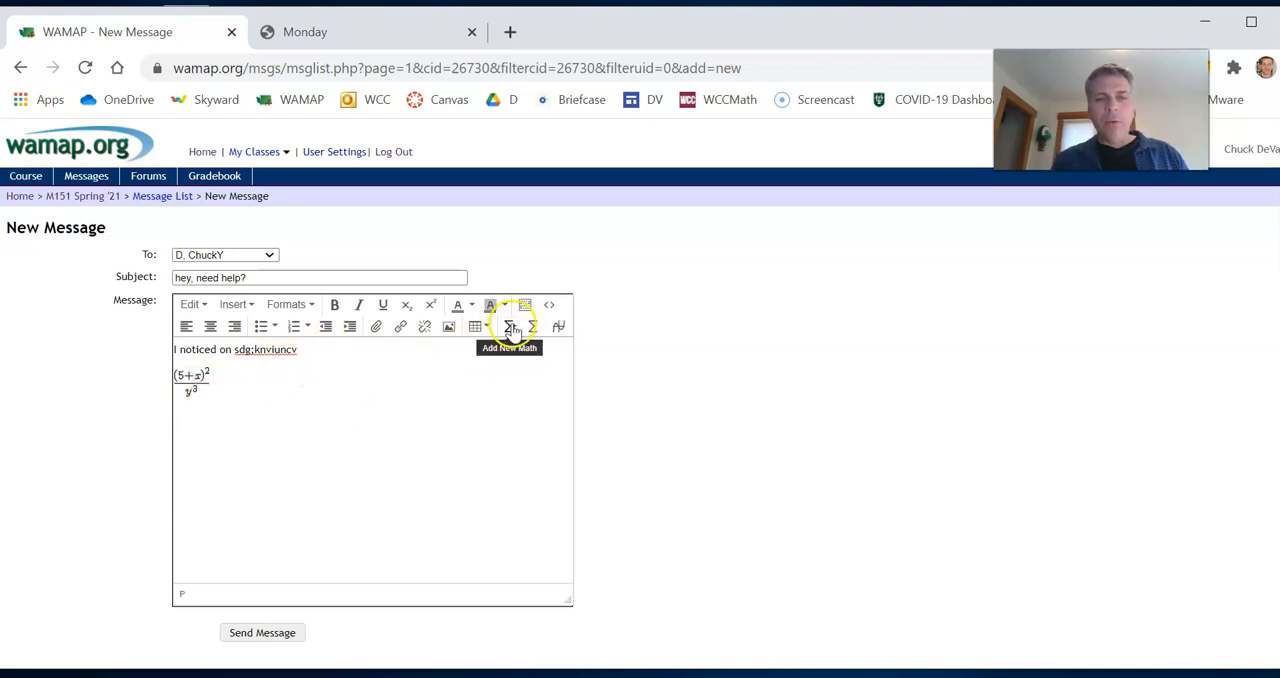
mouse_move(162, 415)
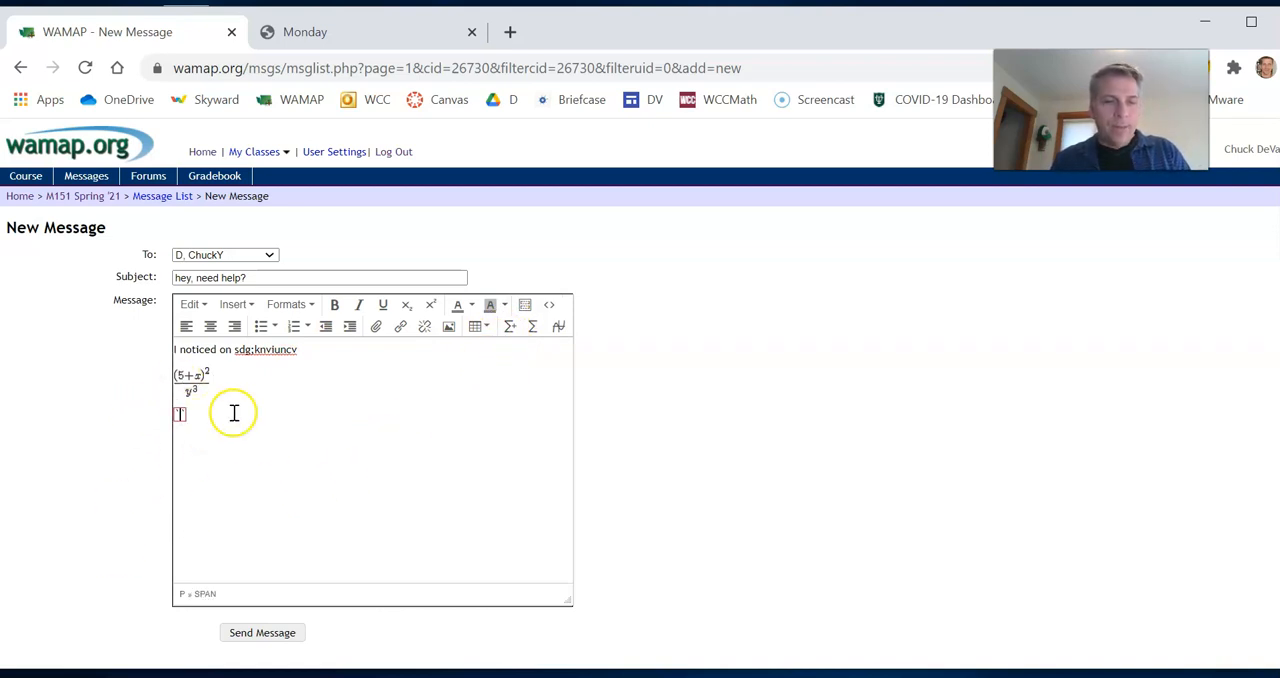
mouse_move(178, 412)
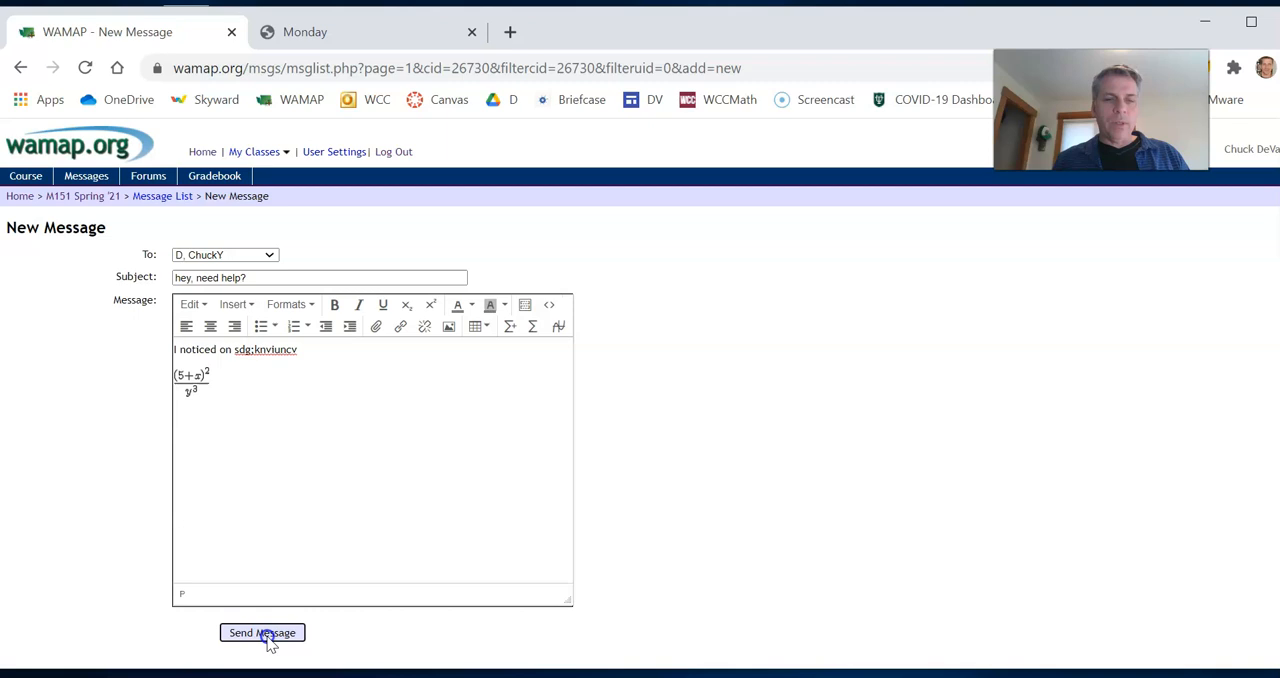
click(262, 632)
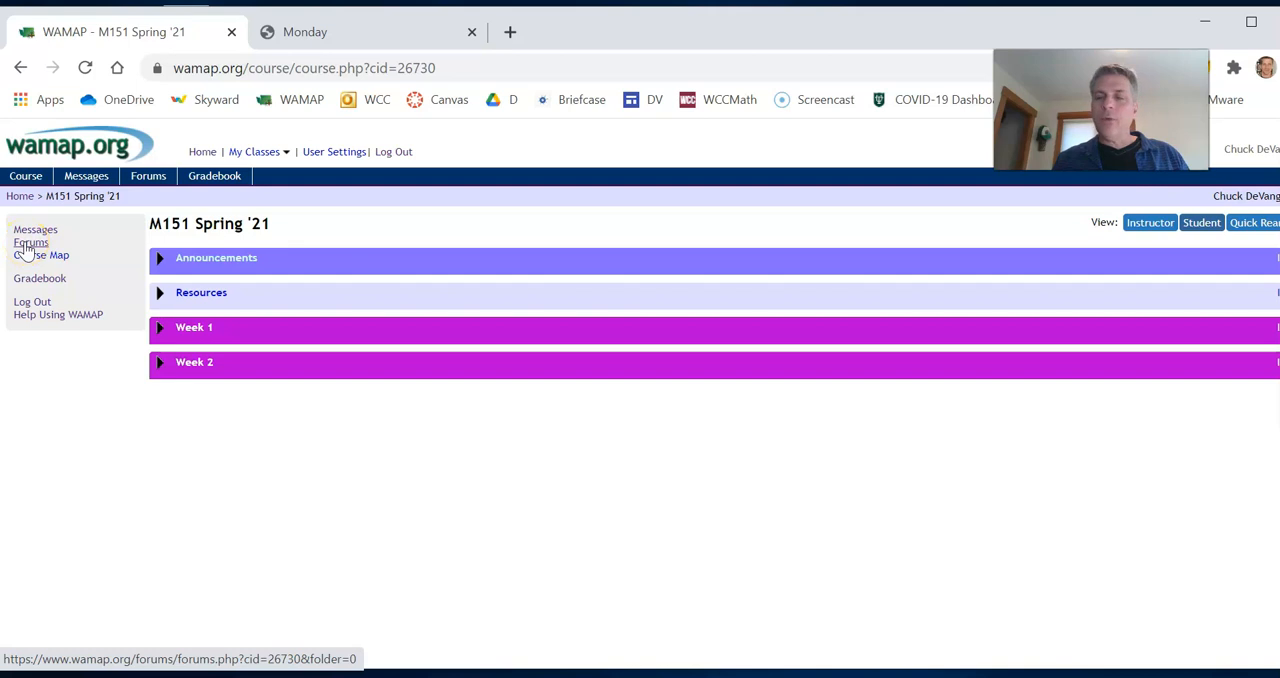
Step: View the Forums list, then return to M151 Spring '21 and expand Week 1
click(30, 243)
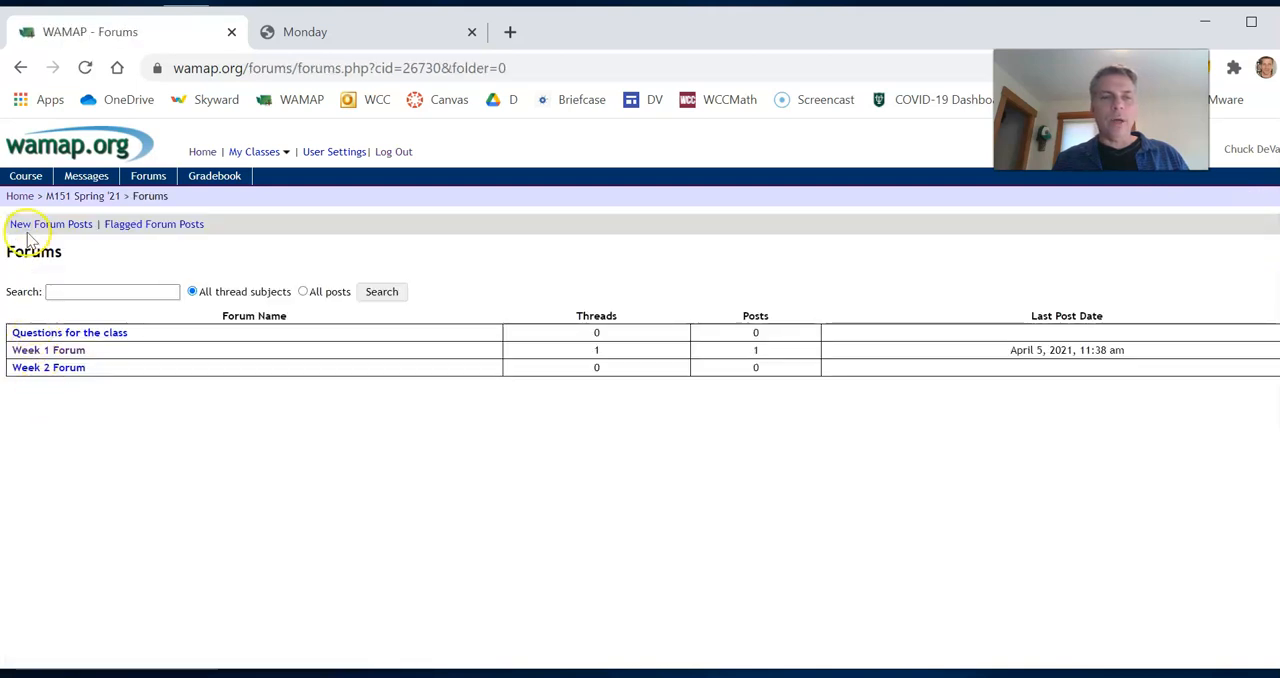
click(83, 195)
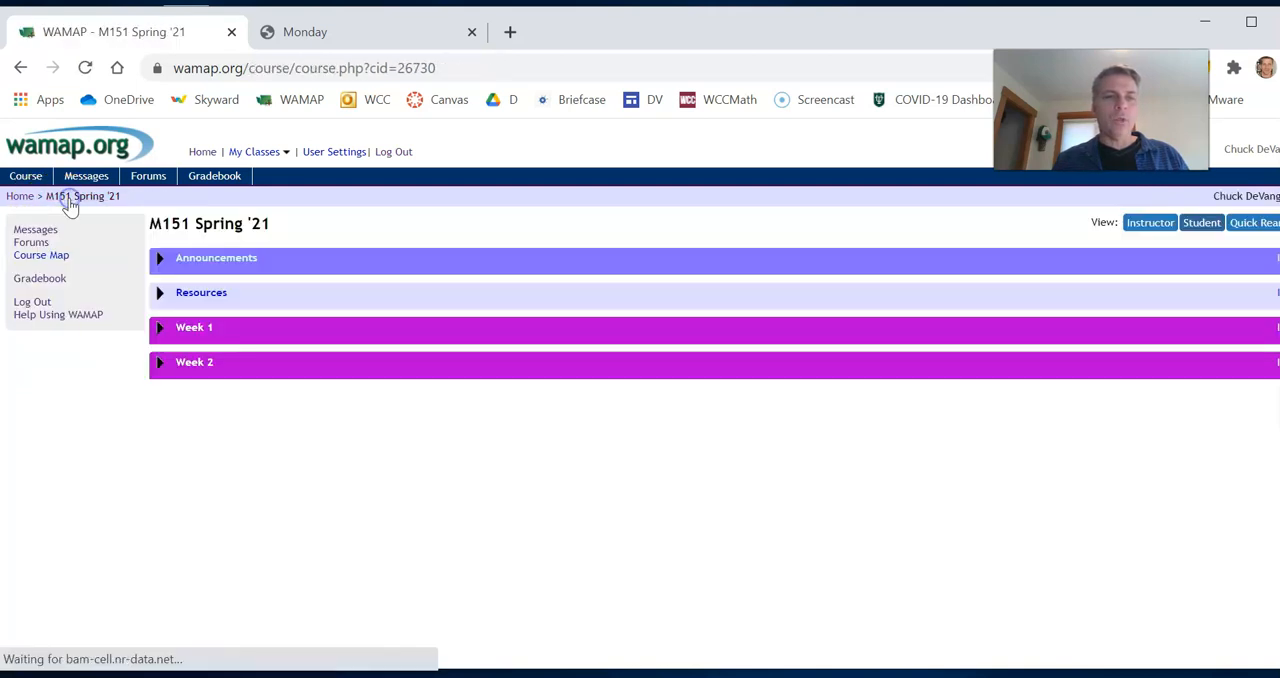
click(194, 327)
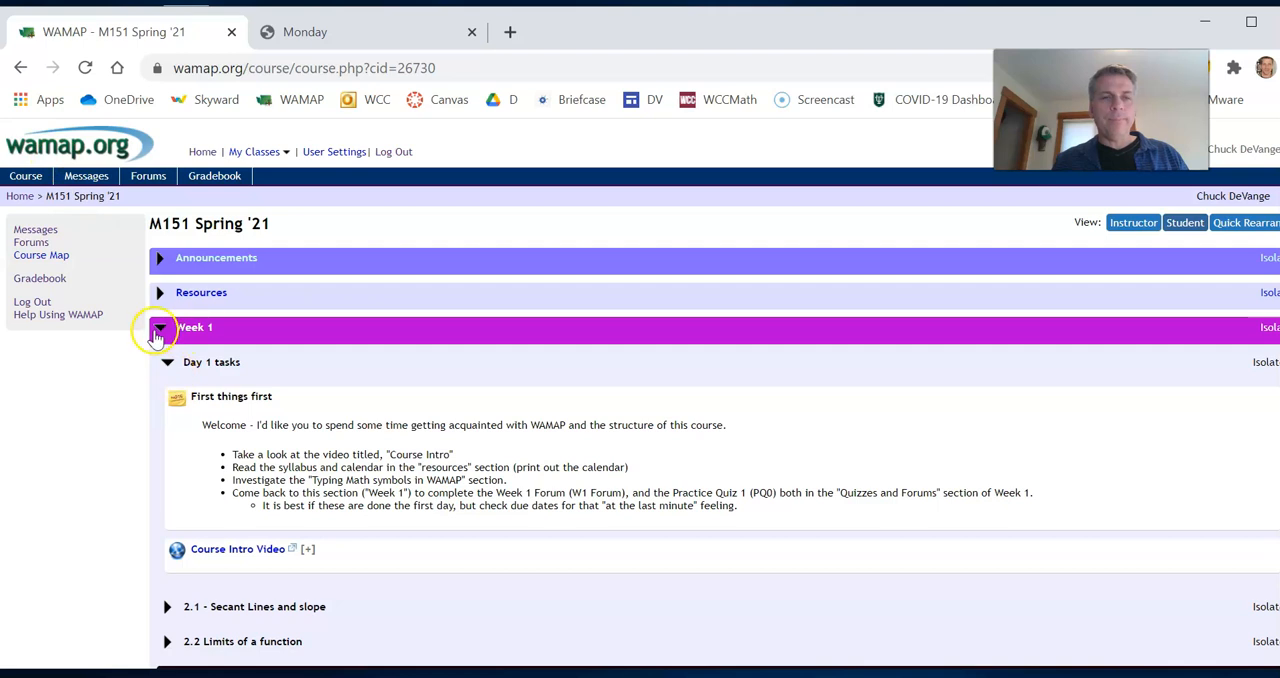
Step: Collapse Week 1, expand Week 2, and fold 2.3 Limit Laws and Quizzes and Forums
click(195, 327)
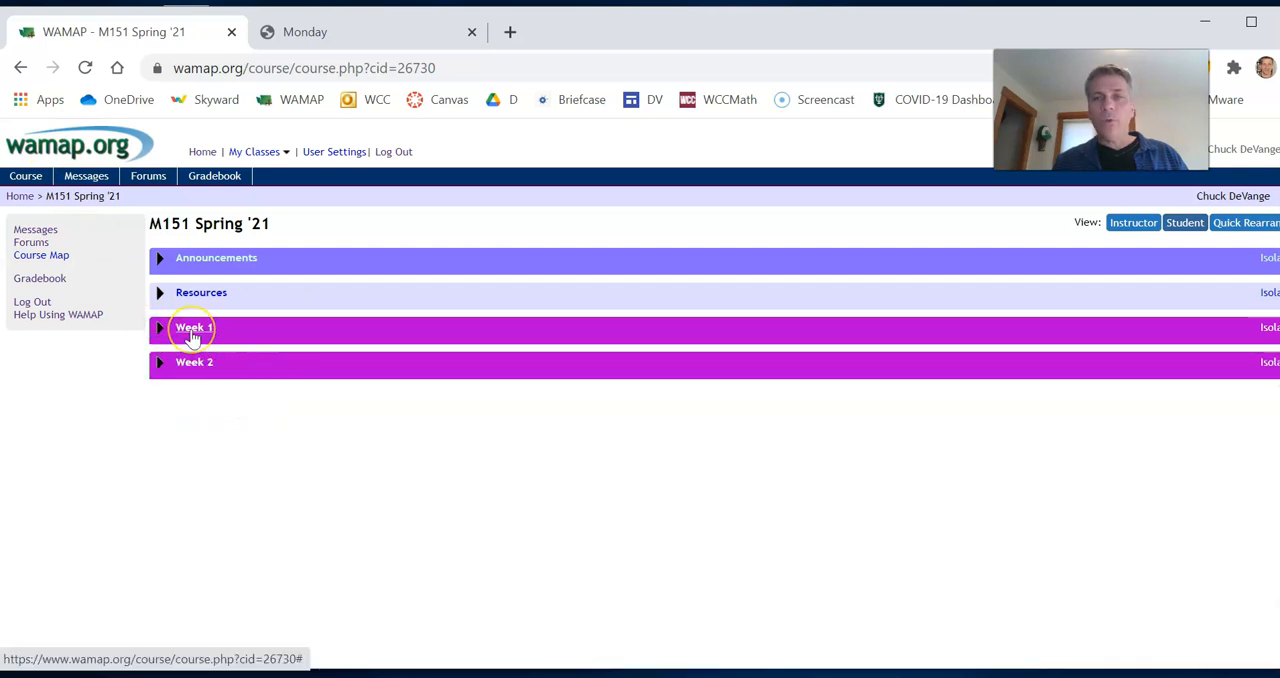
click(159, 362)
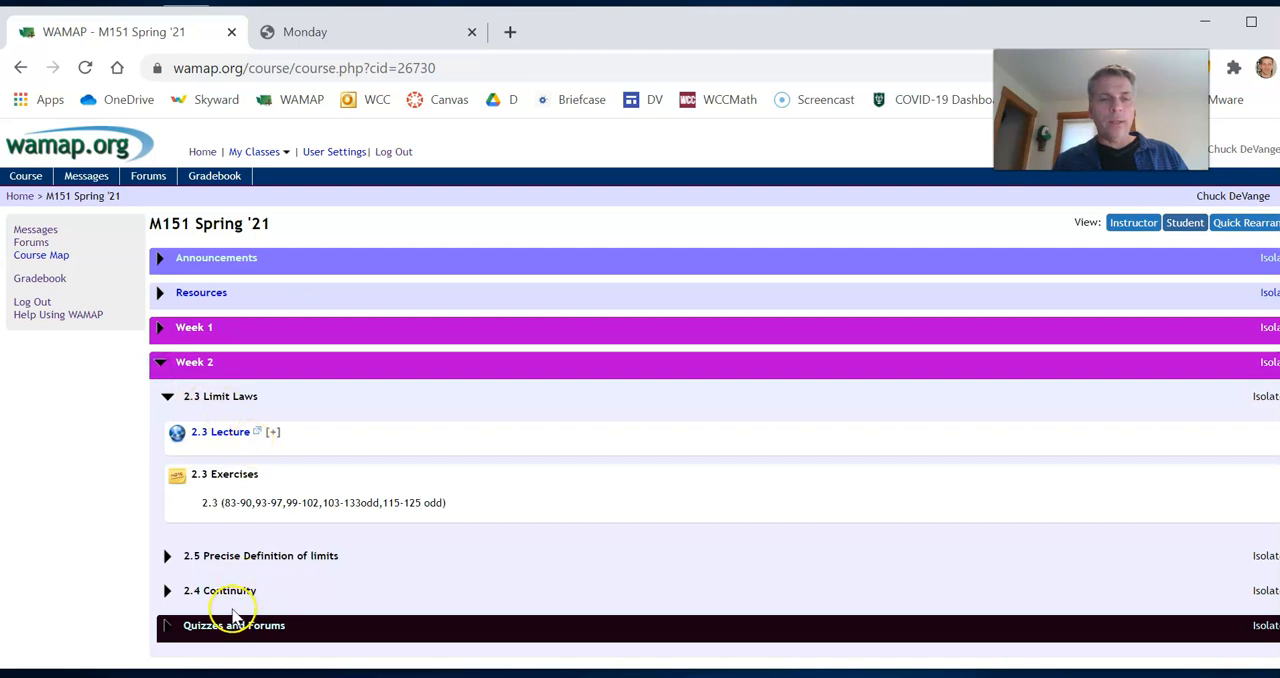
click(167, 396)
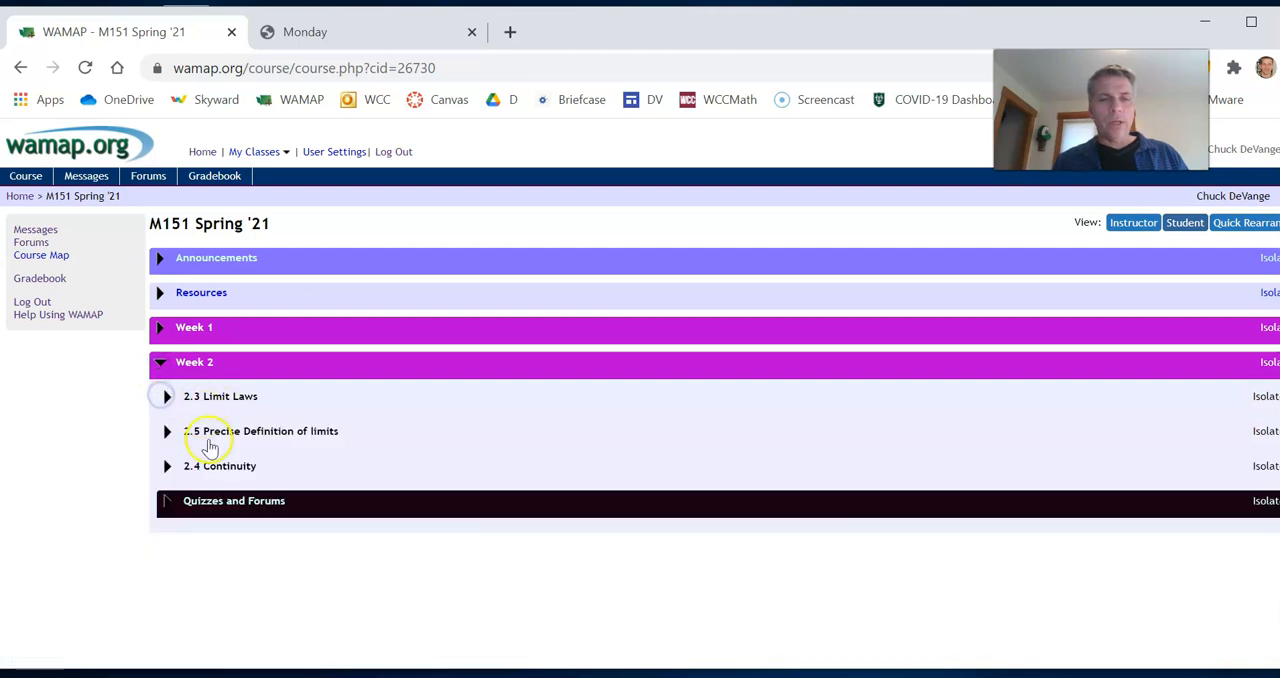
click(234, 500)
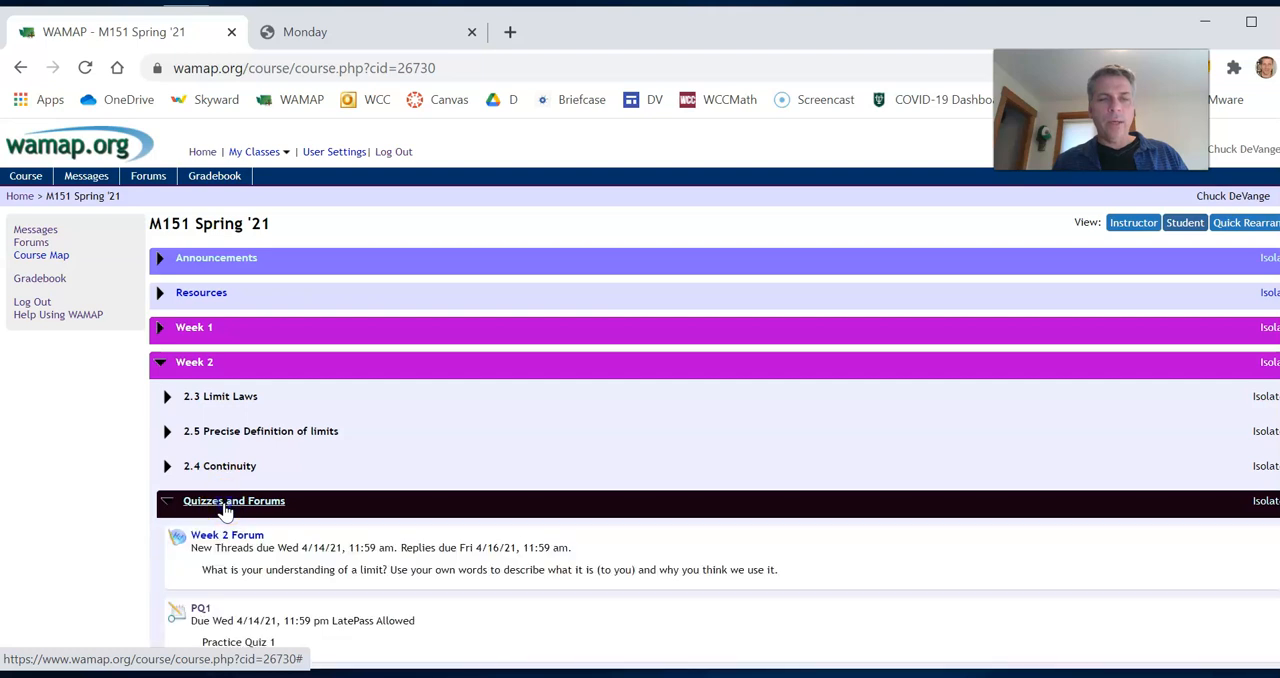
click(233, 500)
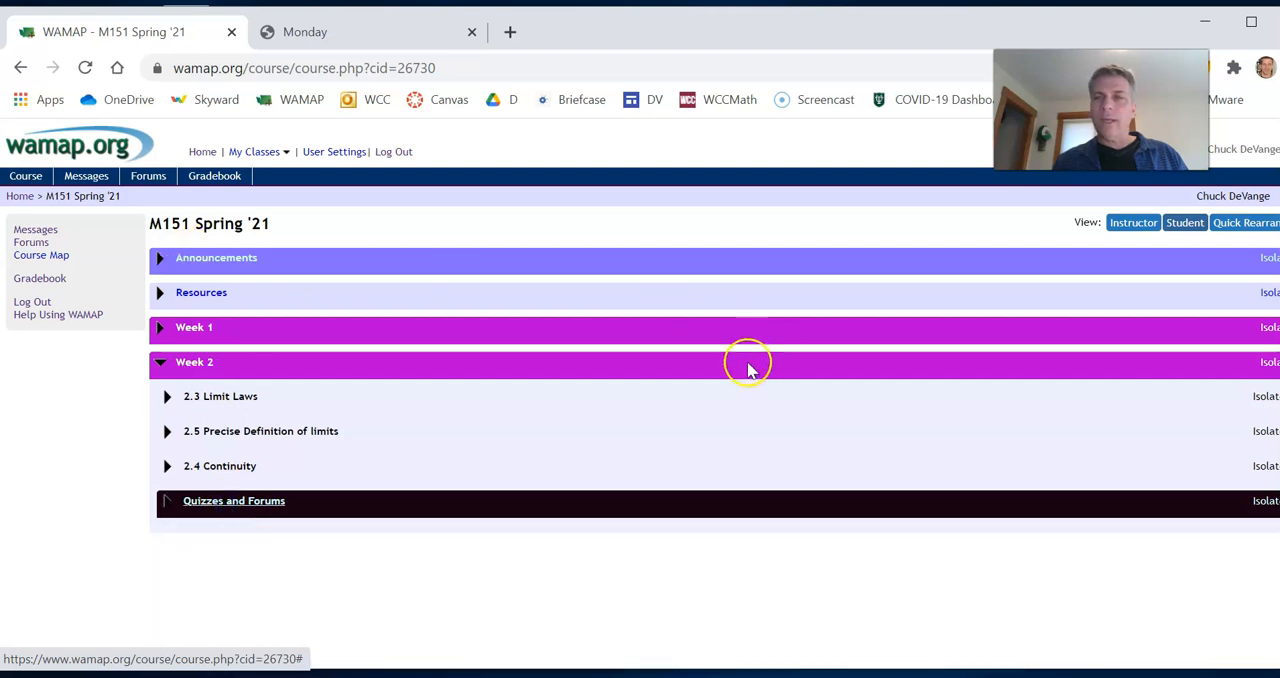
mouse_move(715, 375)
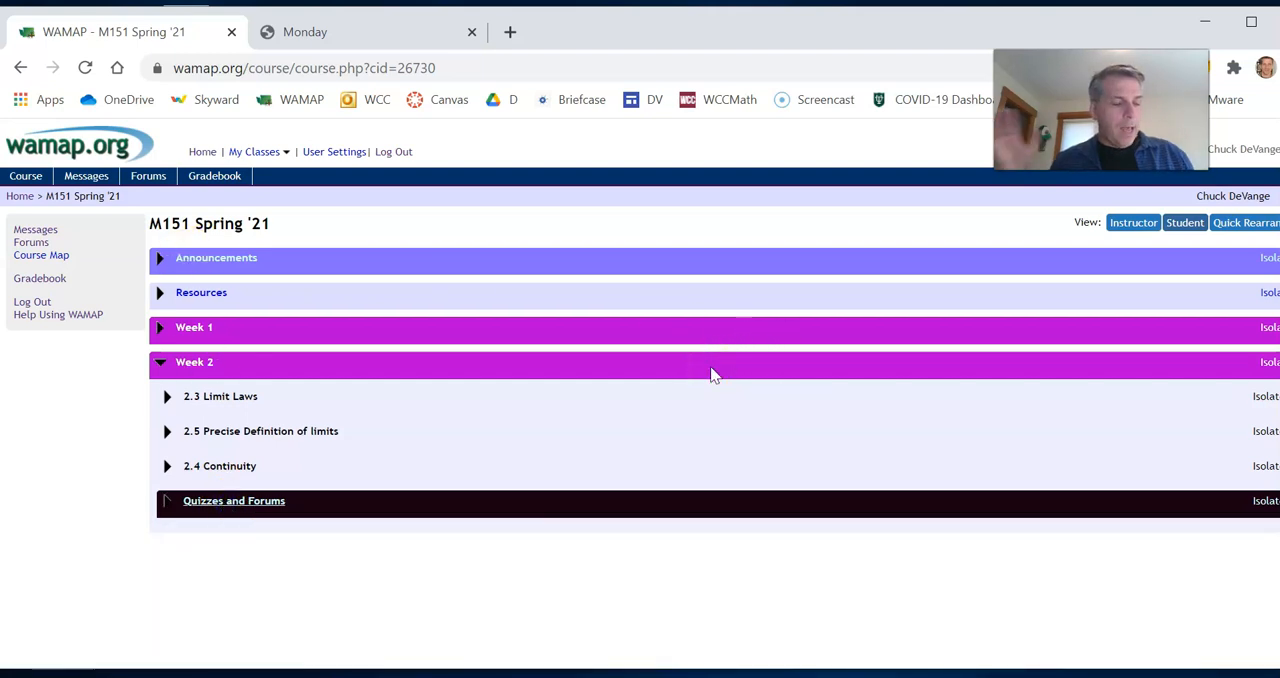